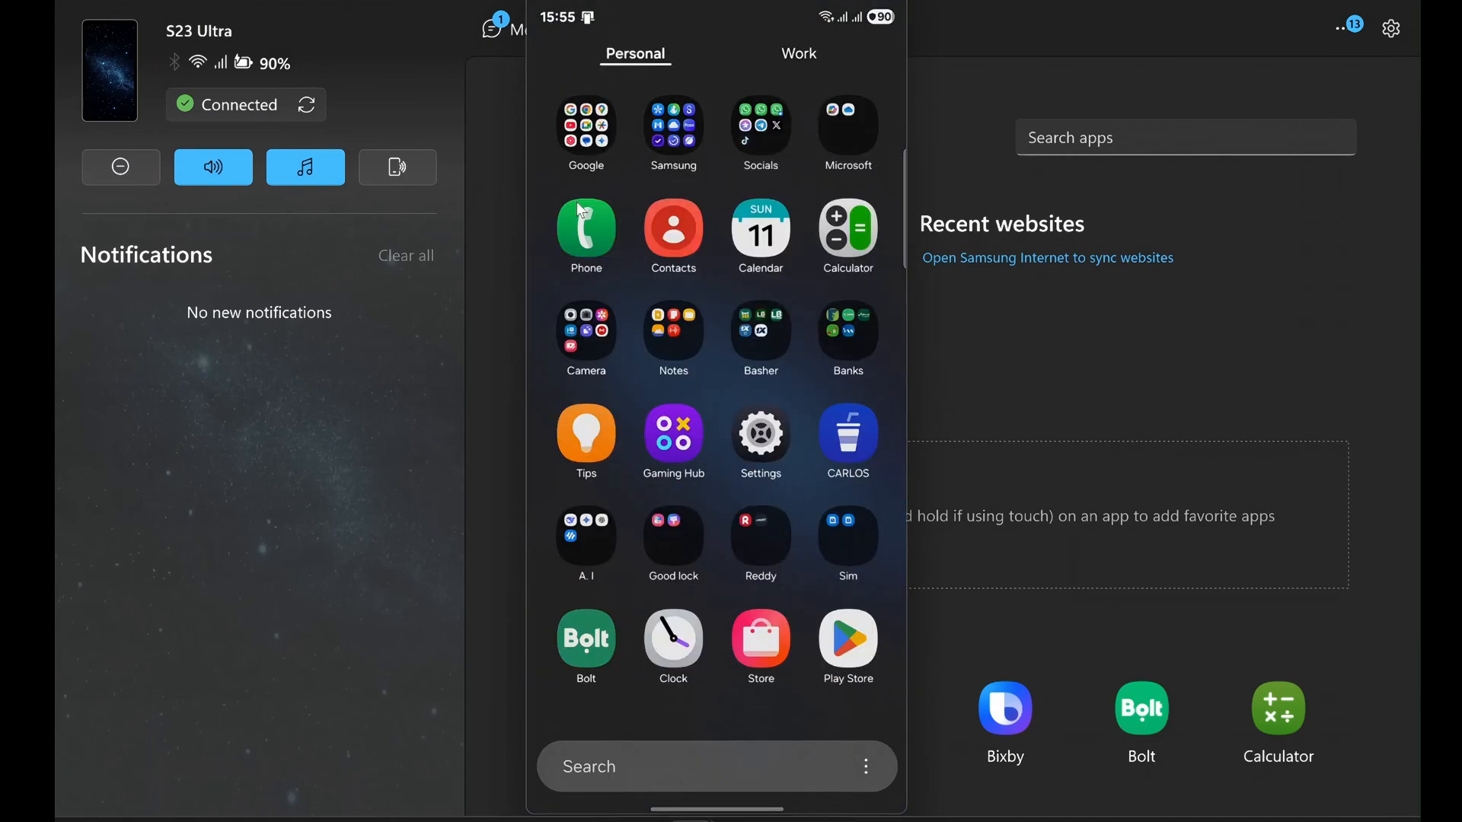
Browse the phone's Google and Samsung app folders, then bring up Windows' quick-link menu from Start.
{"action": "left_click", "coordinate": [585, 126]}
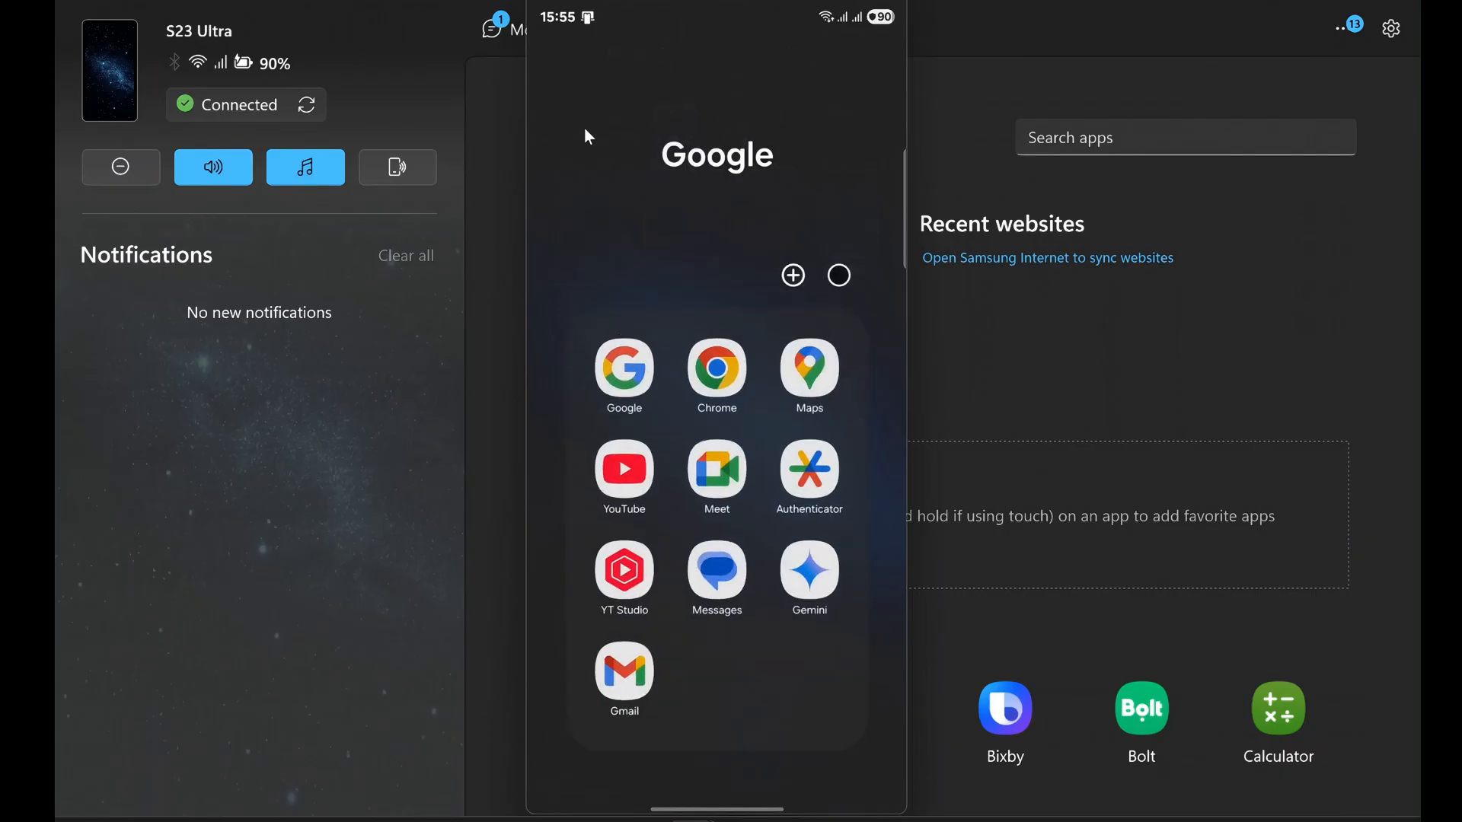
{"action": "mouse_move", "coordinate": [595, 176]}
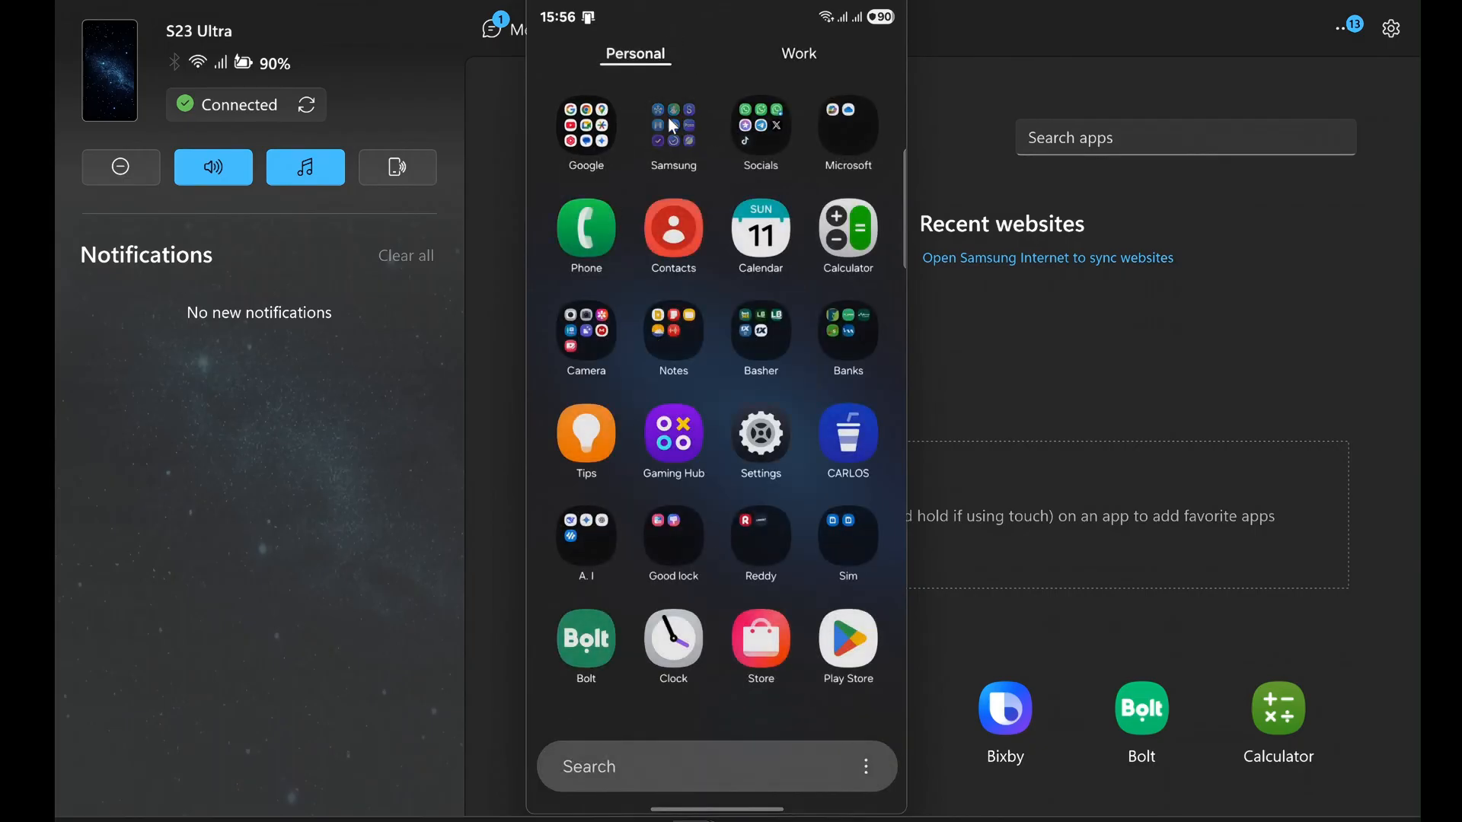
{"action": "left_click", "coordinate": [673, 128]}
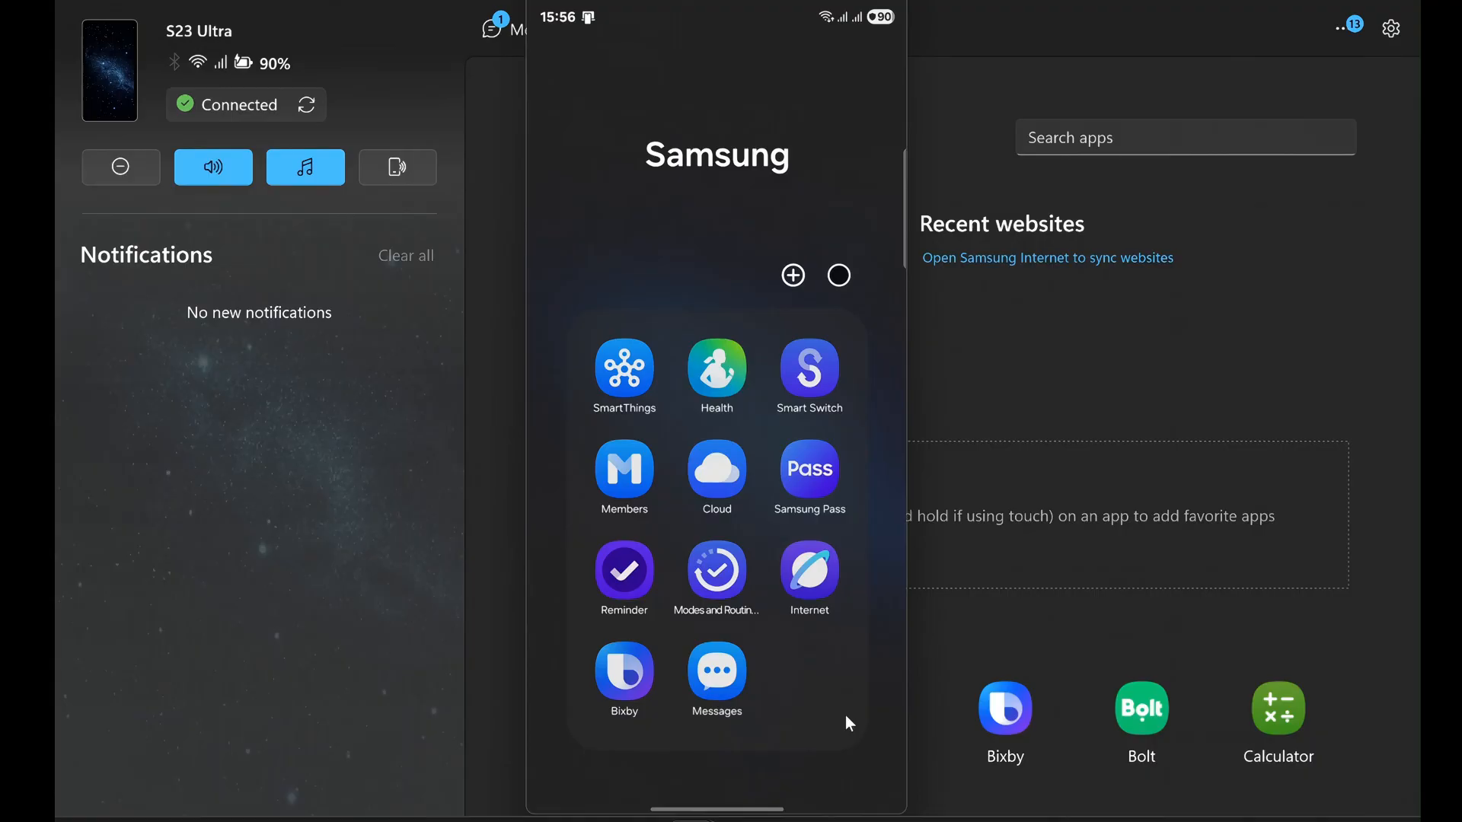
{"action": "mouse_move", "coordinate": [865, 783]}
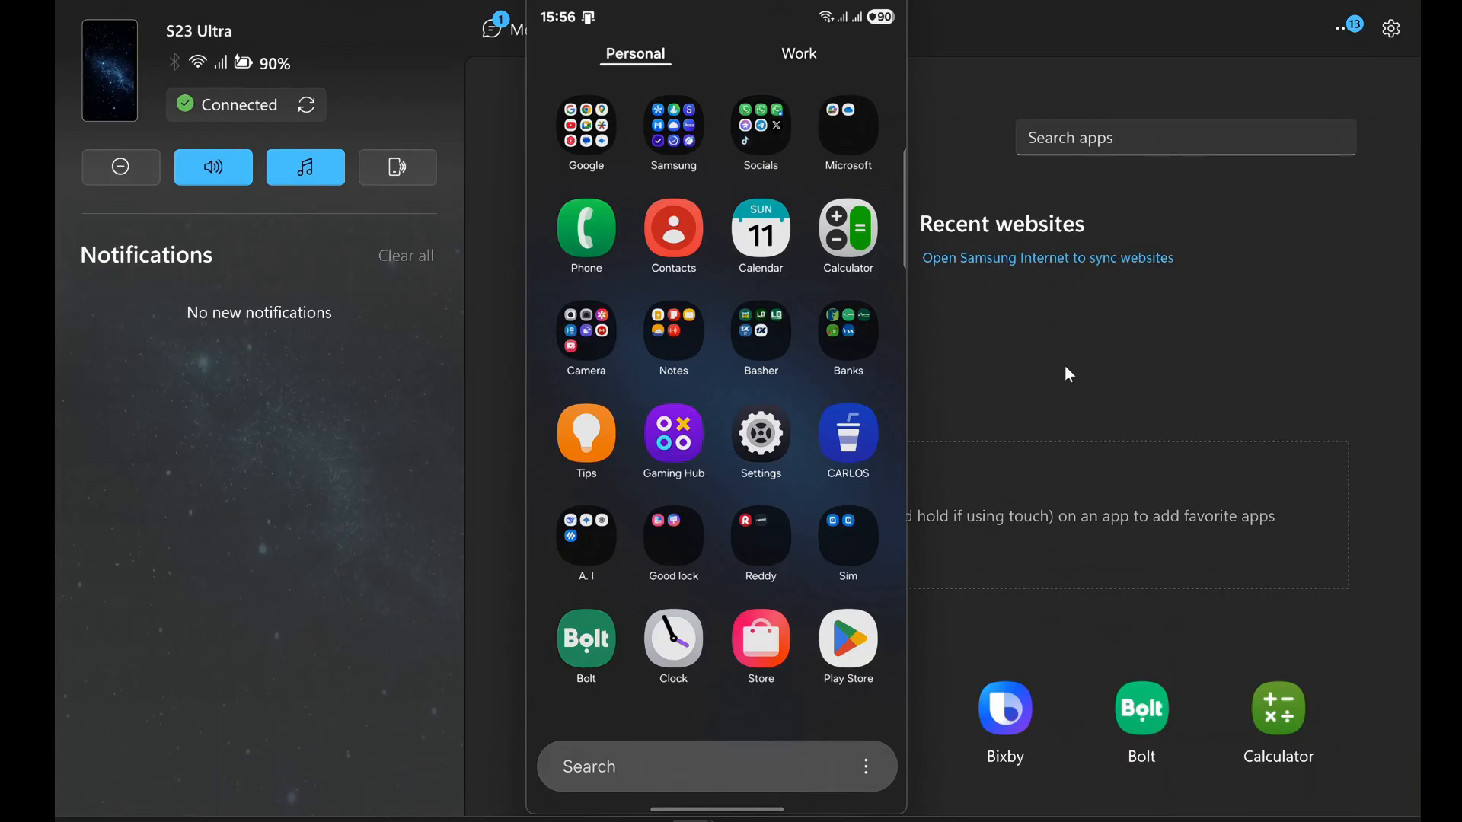
{"action": "mouse_move", "coordinate": [977, 400]}
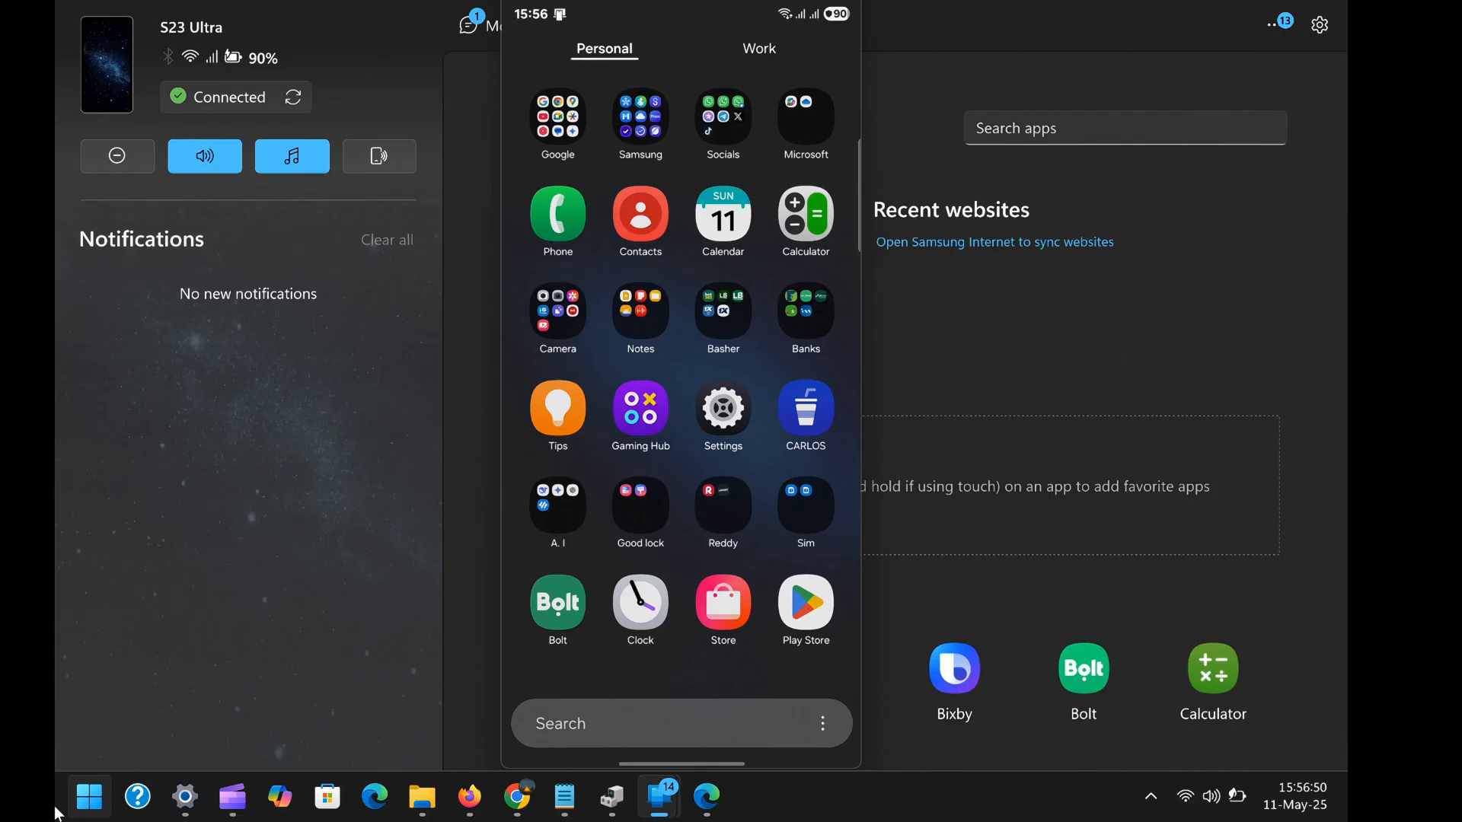
{"action": "right_click", "coordinate": [89, 797]}
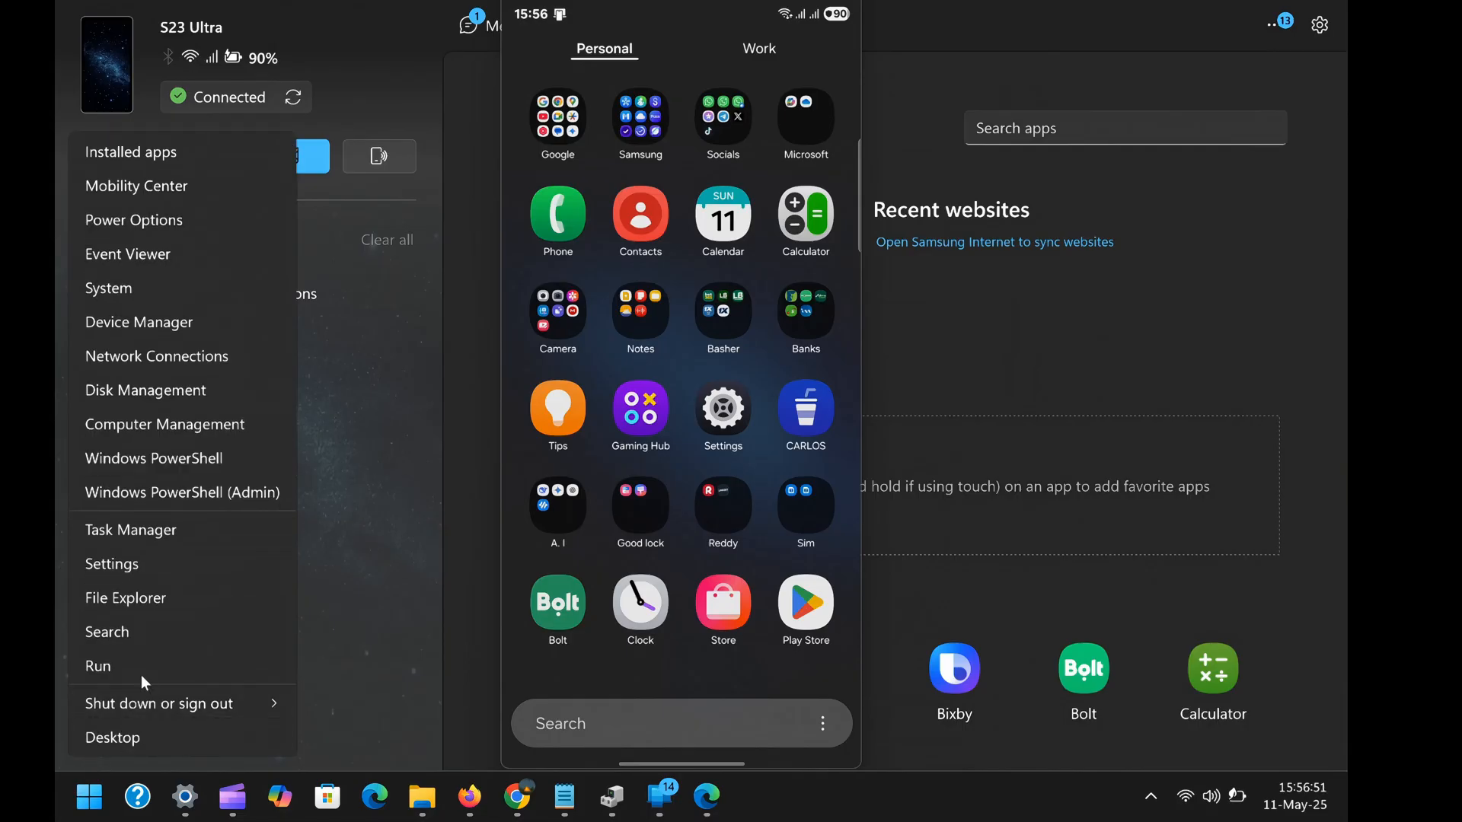
{"action": "mouse_move", "coordinate": [127, 597]}
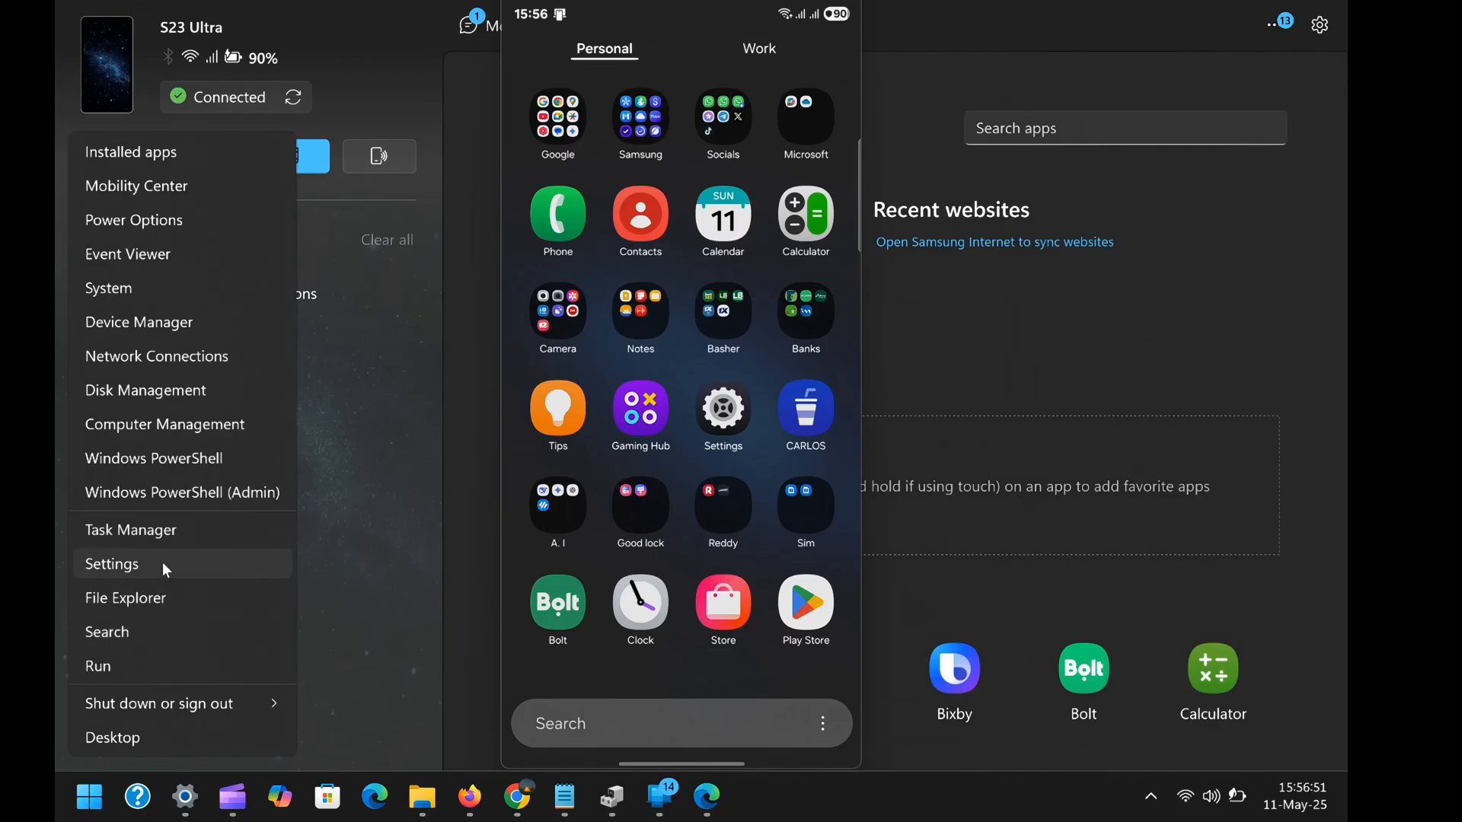
{"action": "mouse_move", "coordinate": [166, 530]}
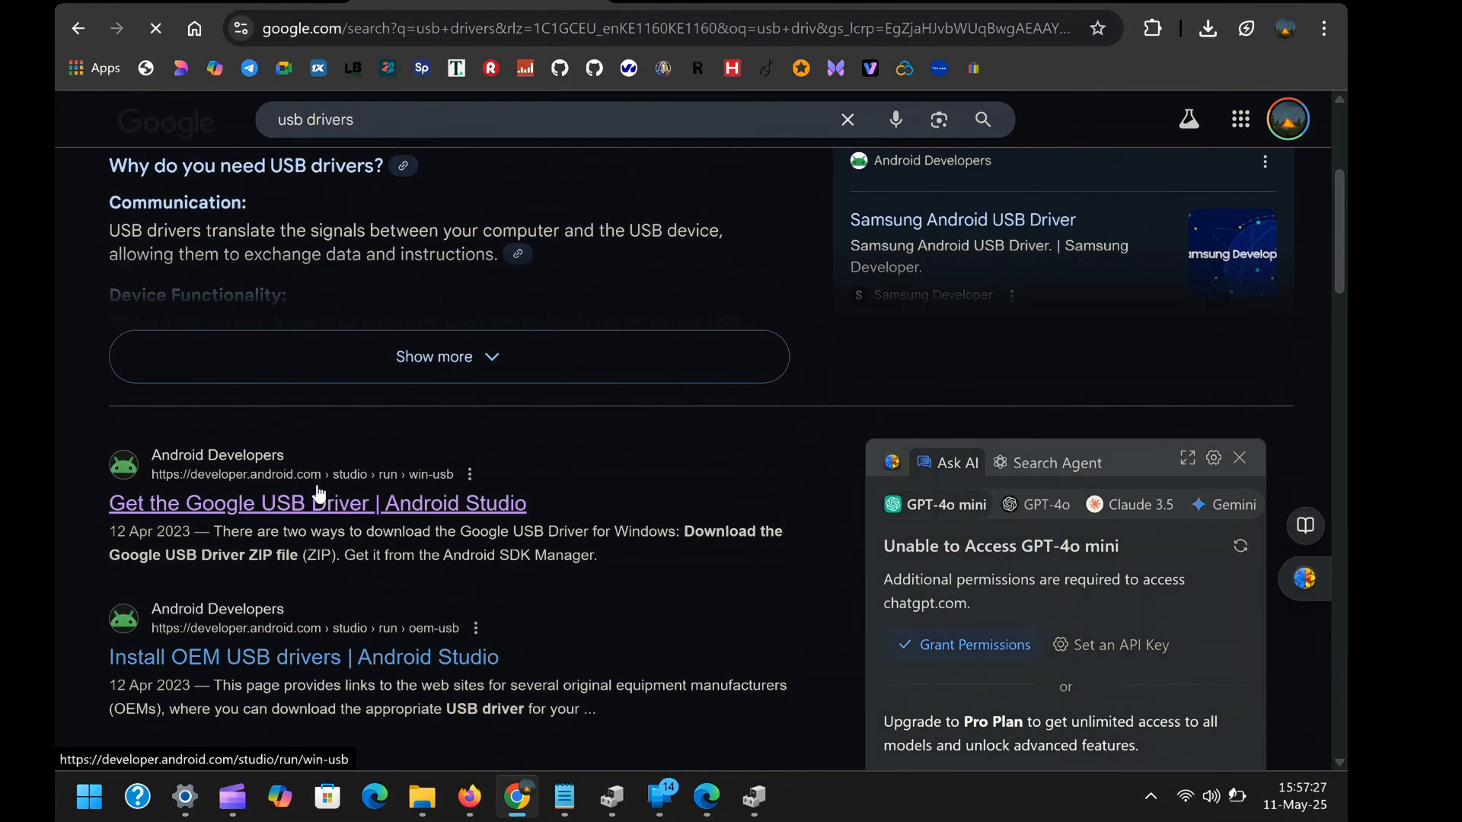
Open the 'Install OEM USB drivers' Android guide and scroll to its Get OEM drivers table.
{"action": "left_click", "coordinate": [316, 503]}
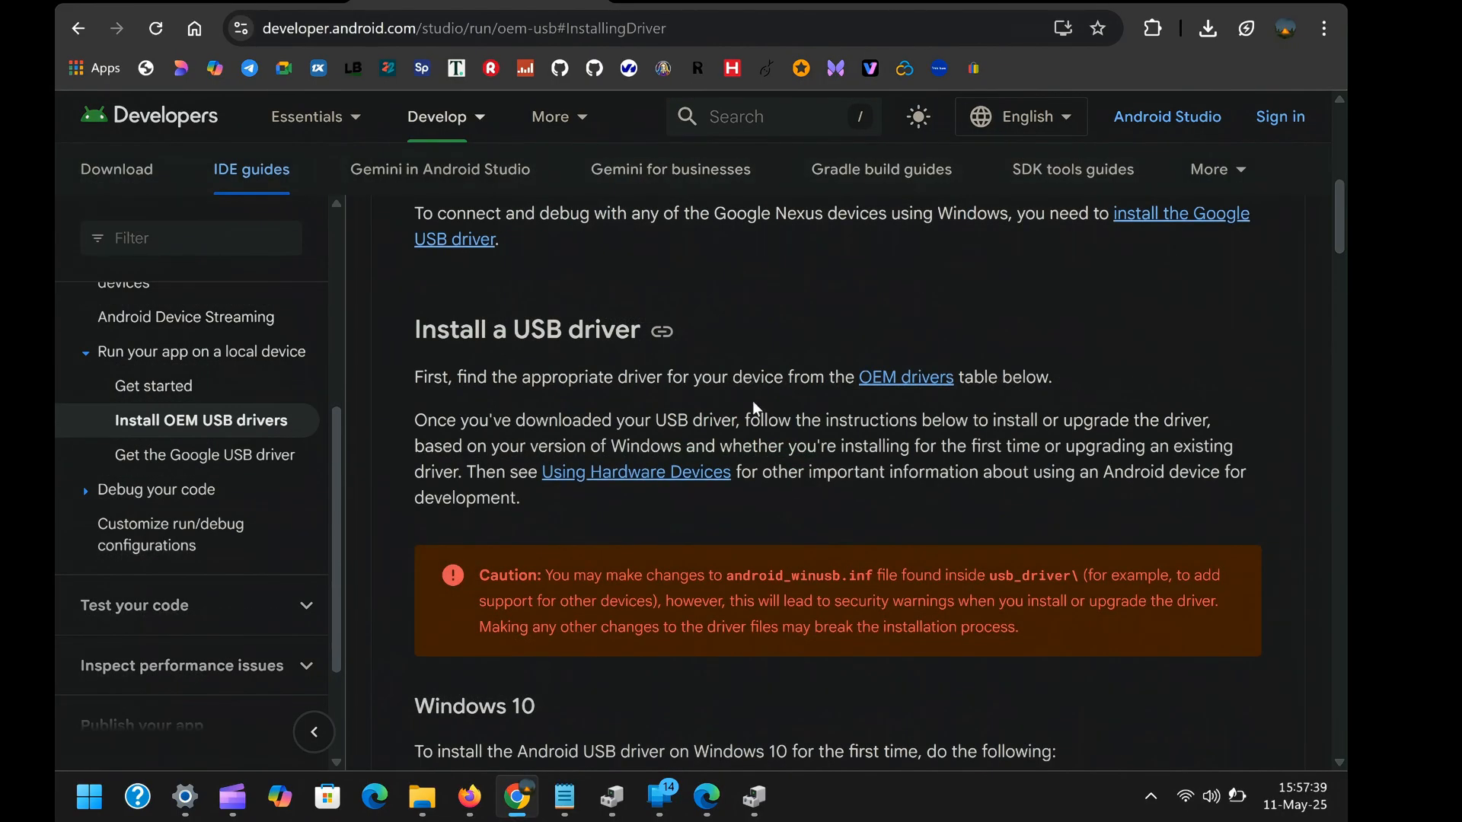
{"action": "scroll", "scroll_direction": "down", "scroll_amount": 3}
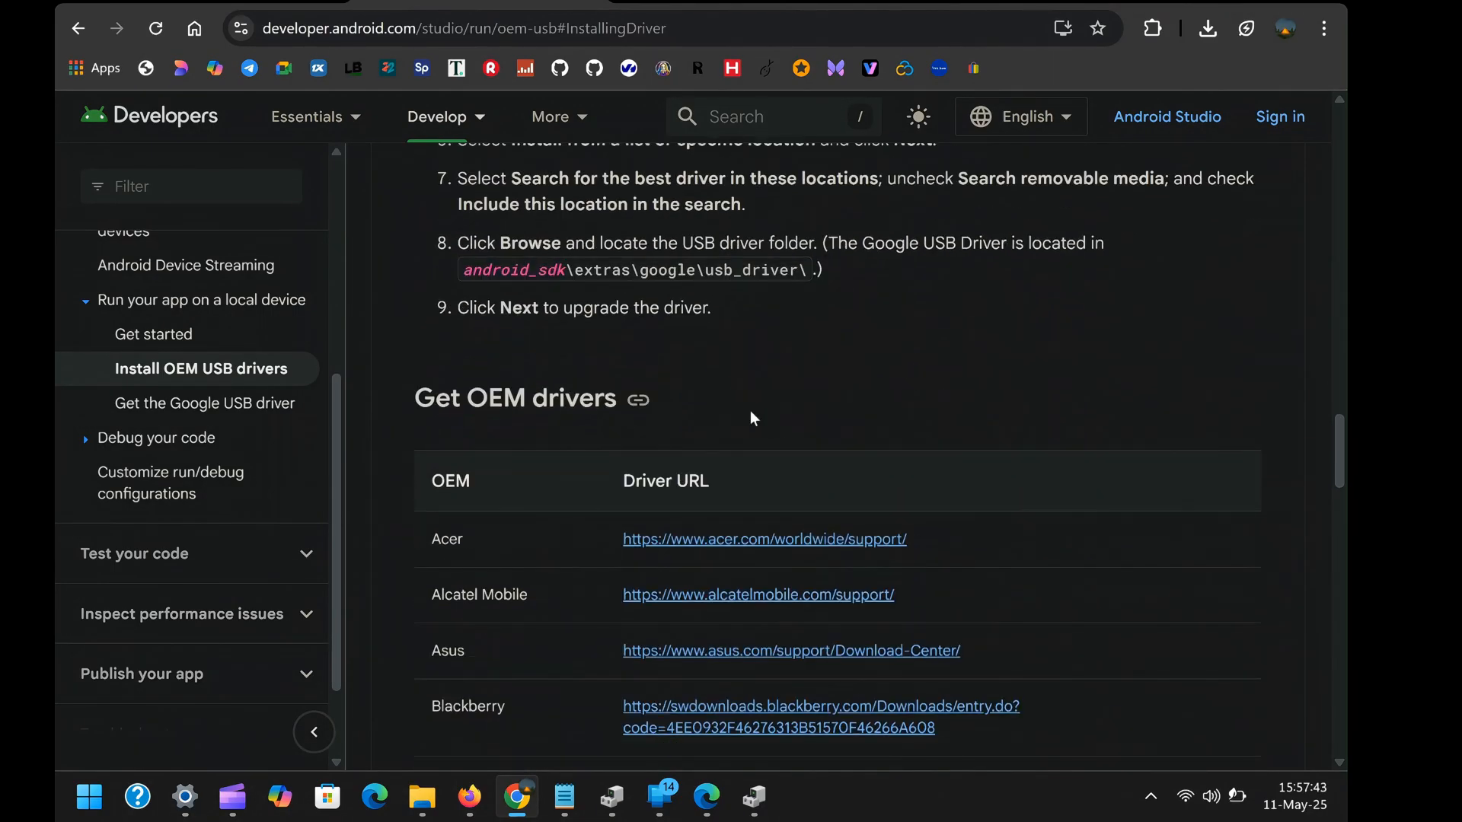
{"action": "scroll", "scroll_direction": "down", "scroll_amount": 3}
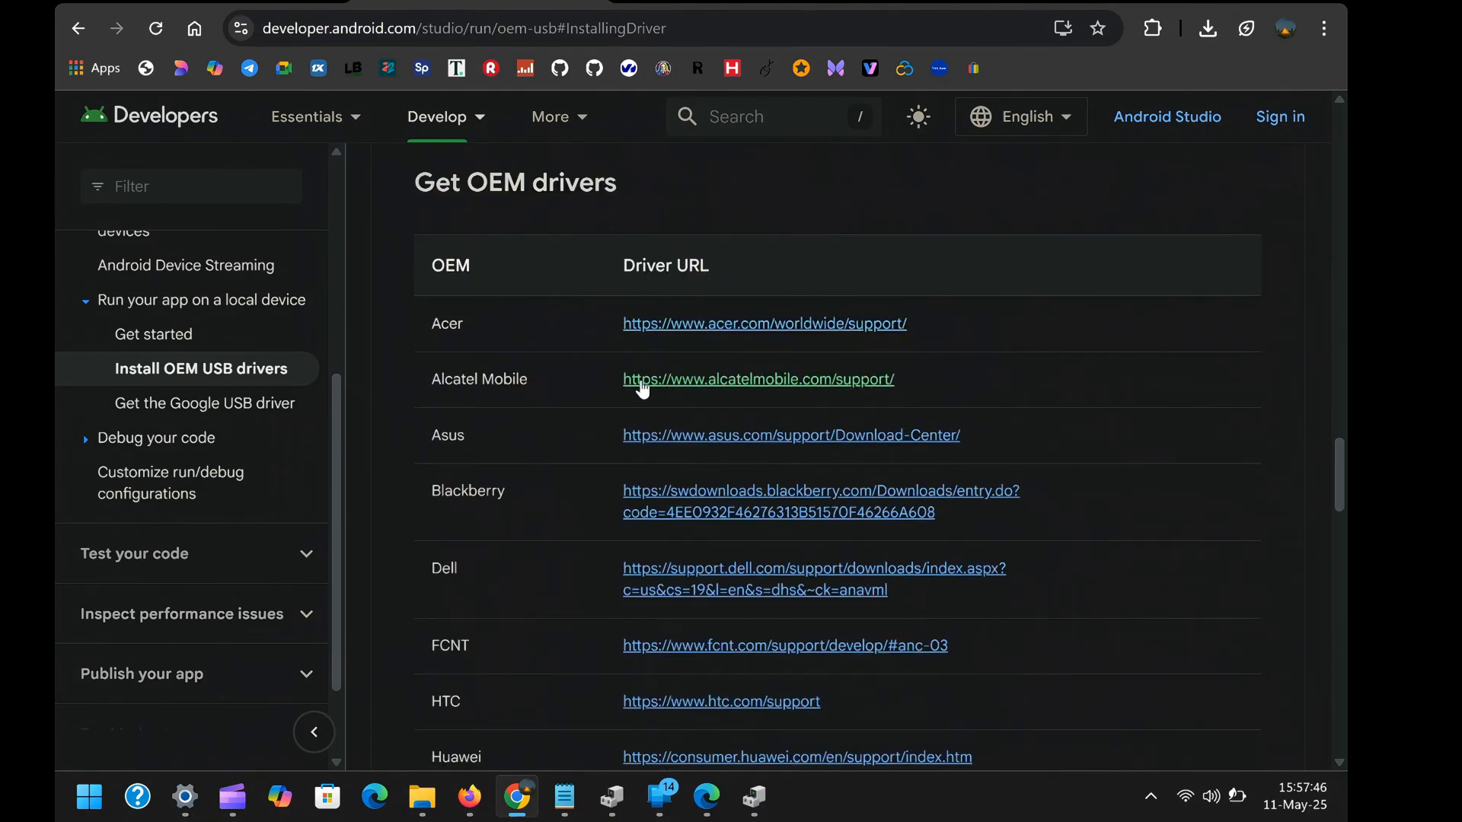
{"action": "scroll", "scroll_direction": "down", "scroll_amount": 3}
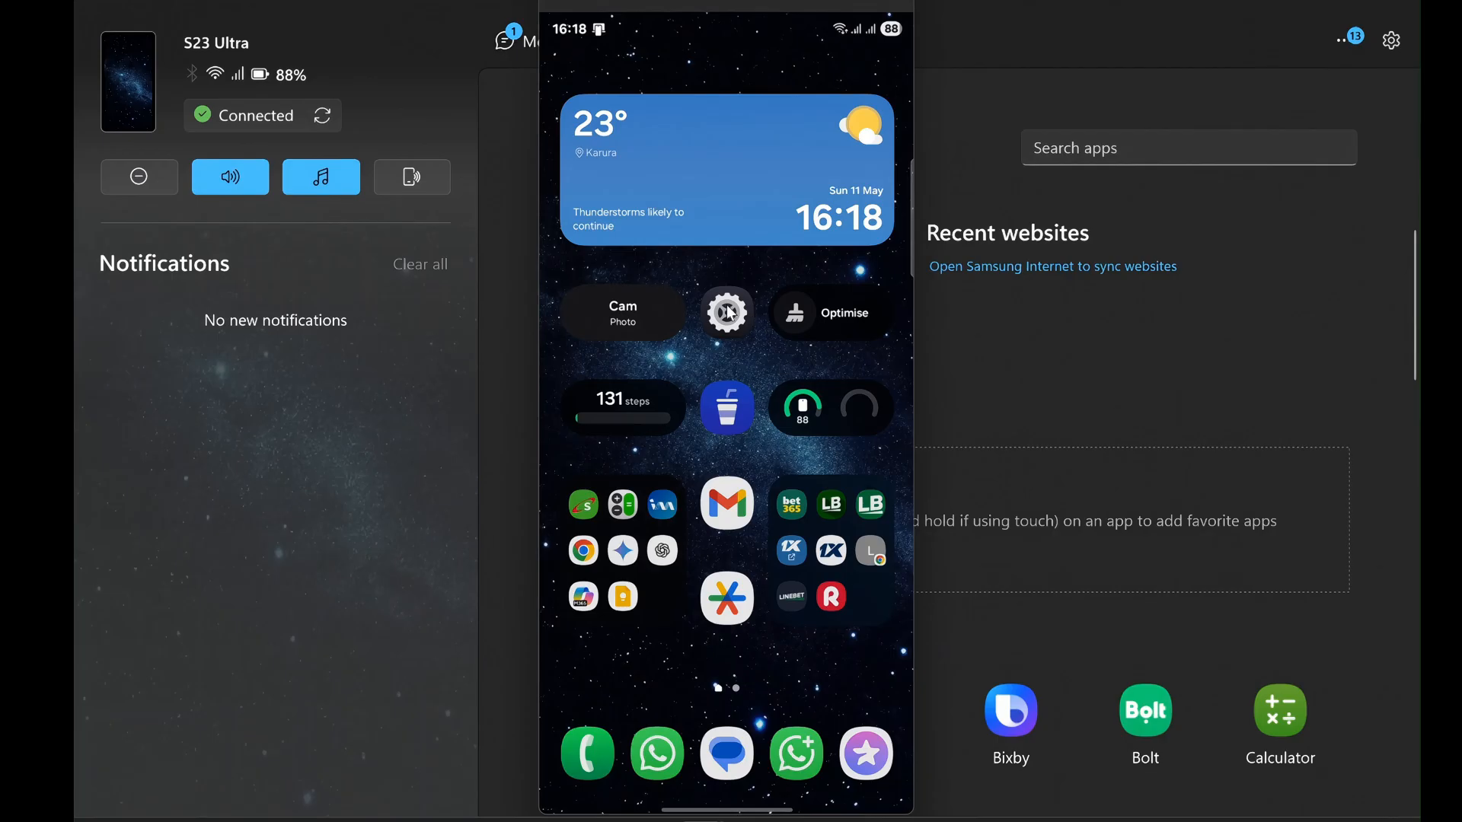
In the phone's Settings search 'build', tap Build number under Software information, then search 'usb'.
{"action": "left_click", "coordinate": [727, 312]}
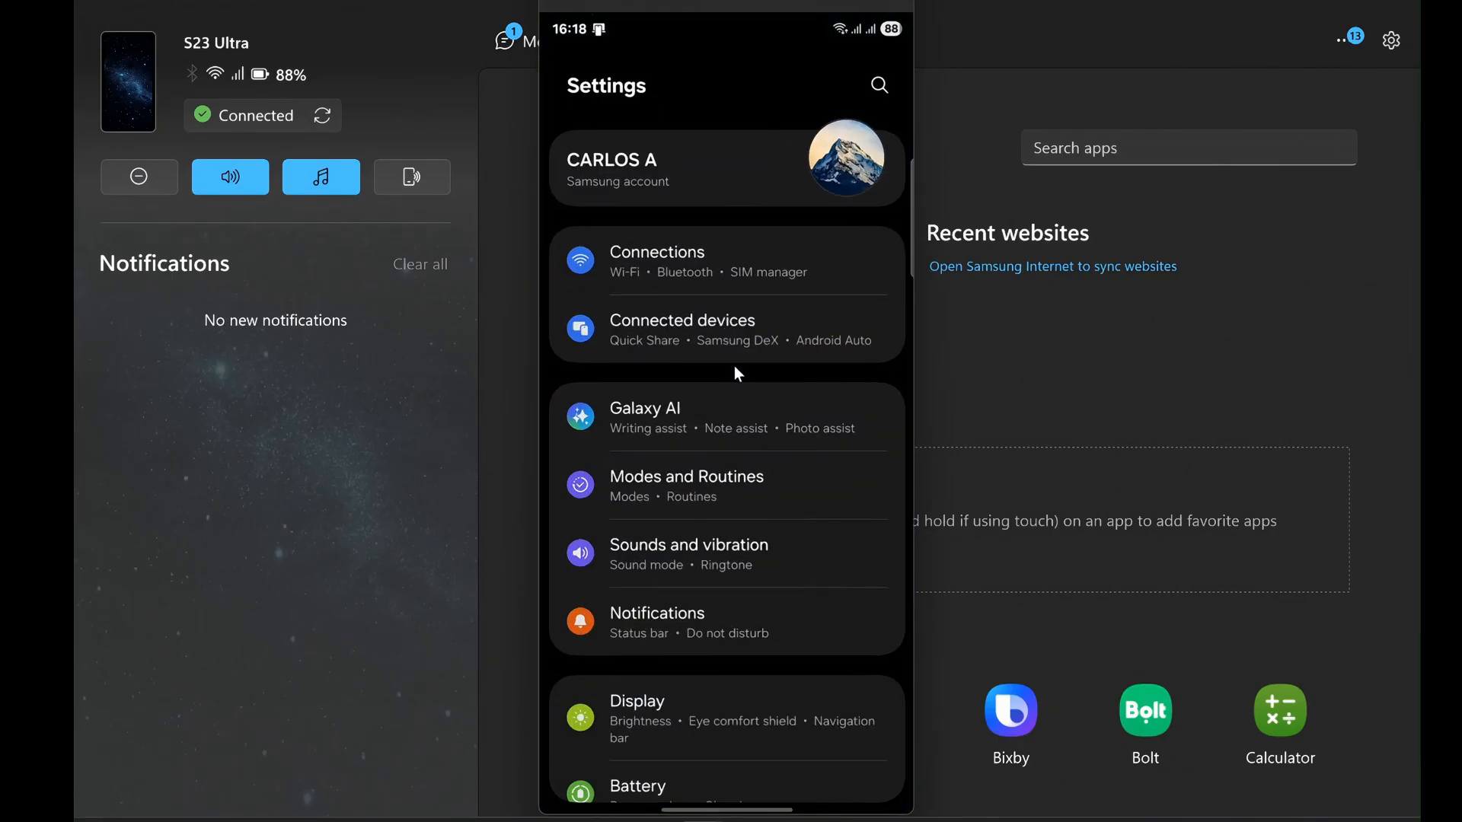
{"action": "type", "text": "buil"}
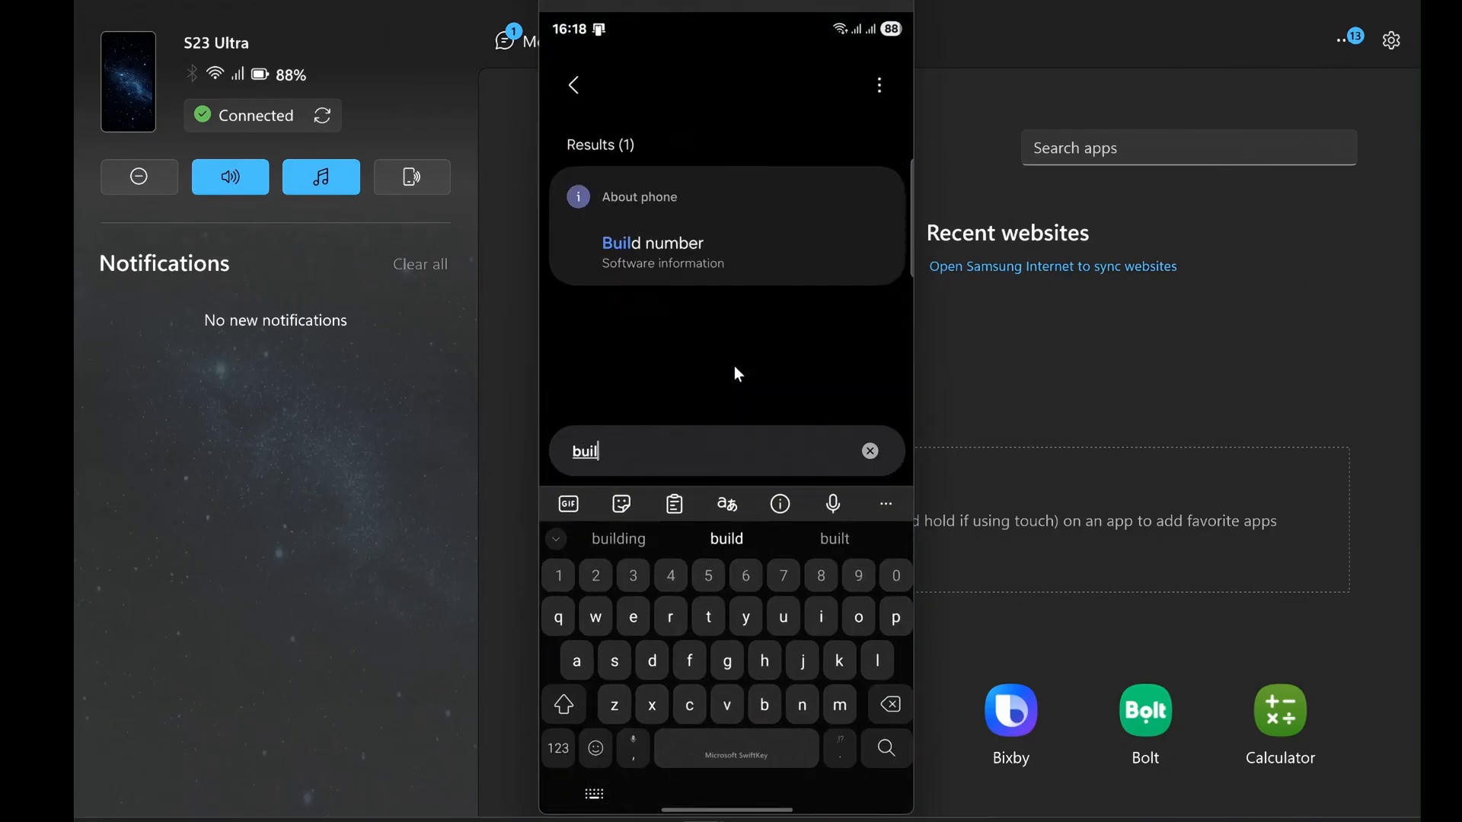
{"action": "left_click", "coordinate": [662, 263]}
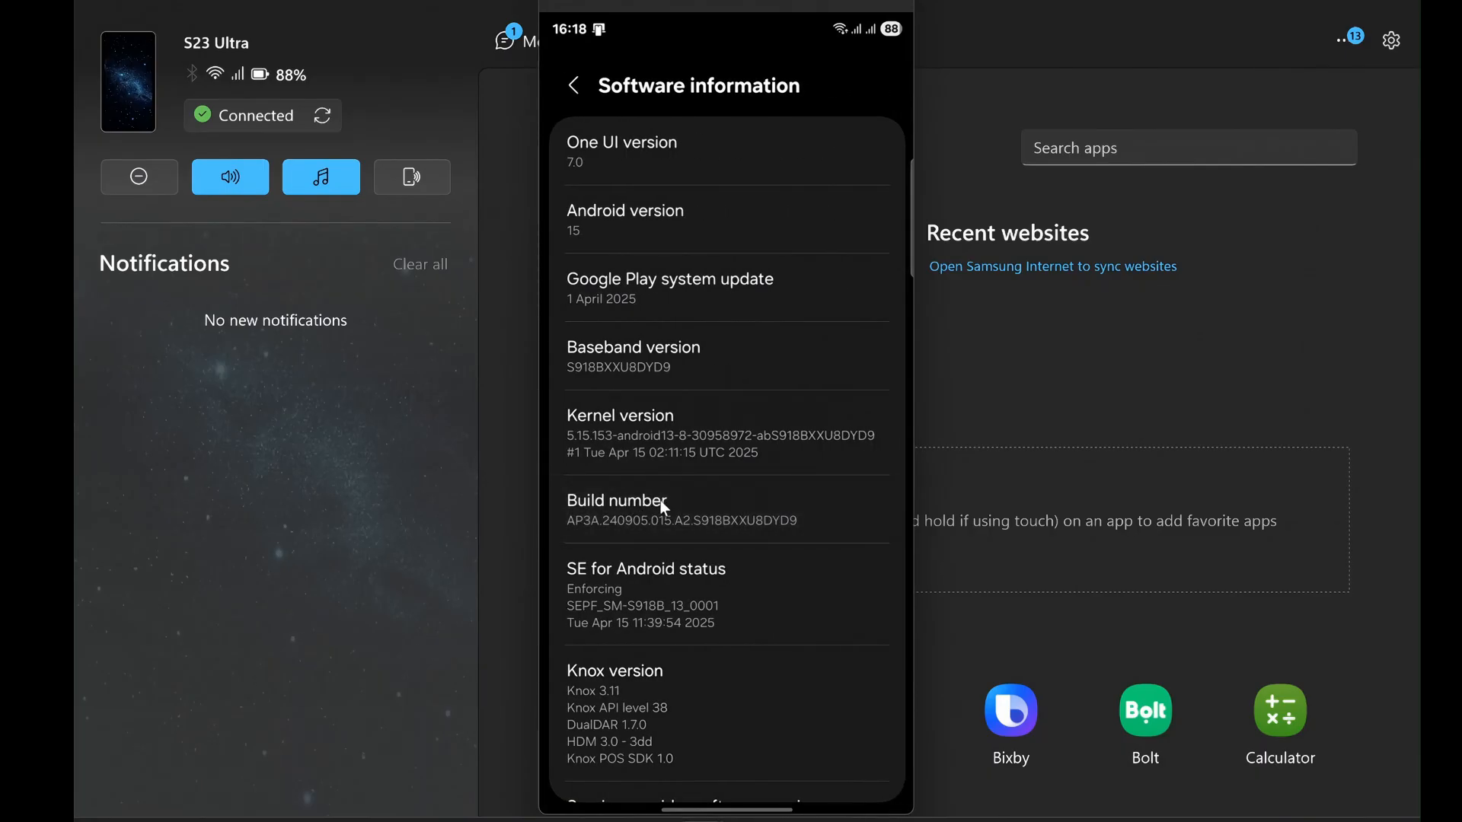
{"action": "left_click", "coordinate": [615, 501]}
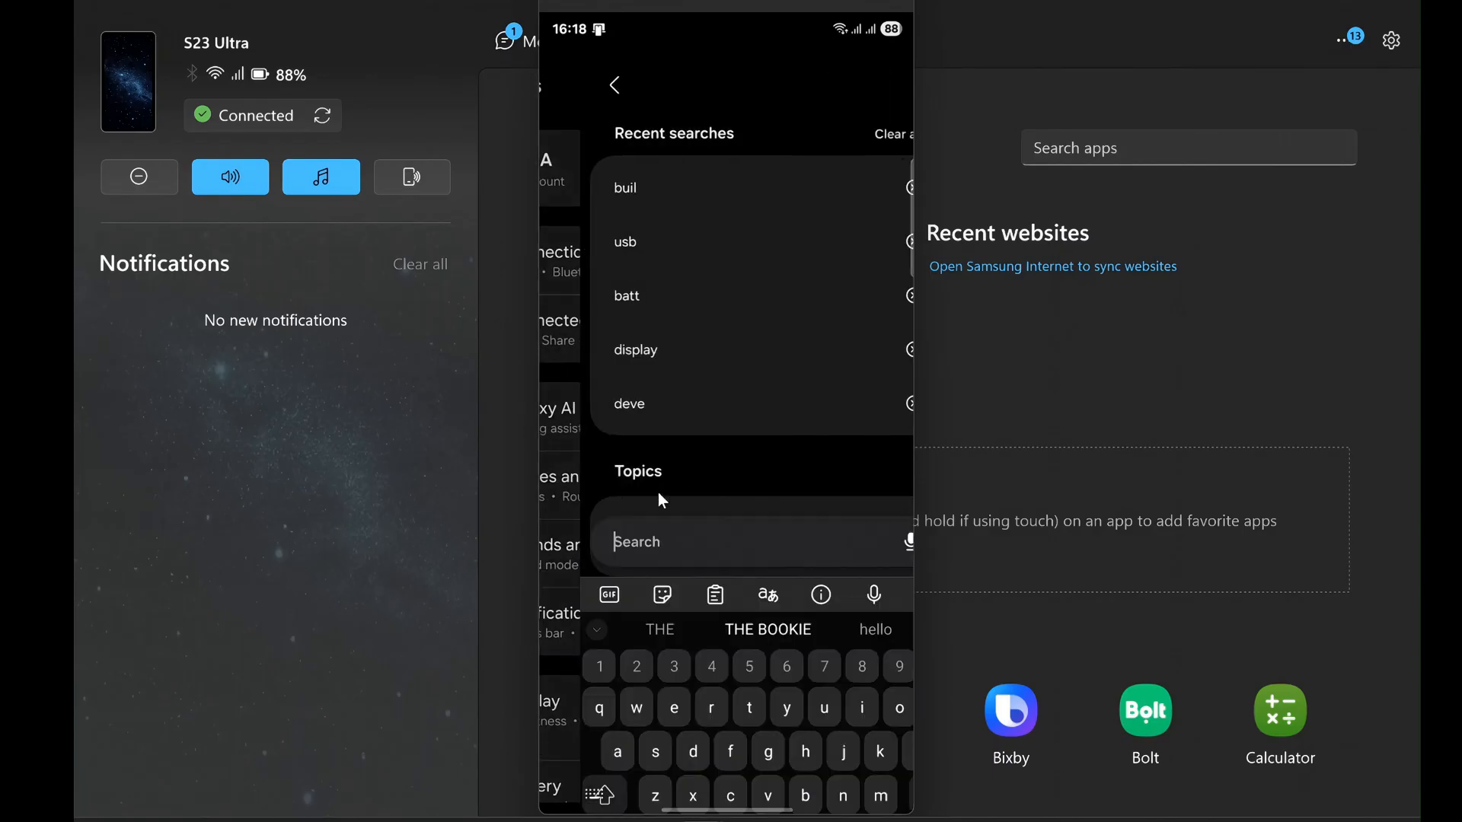
{"action": "type", "text": "us"}
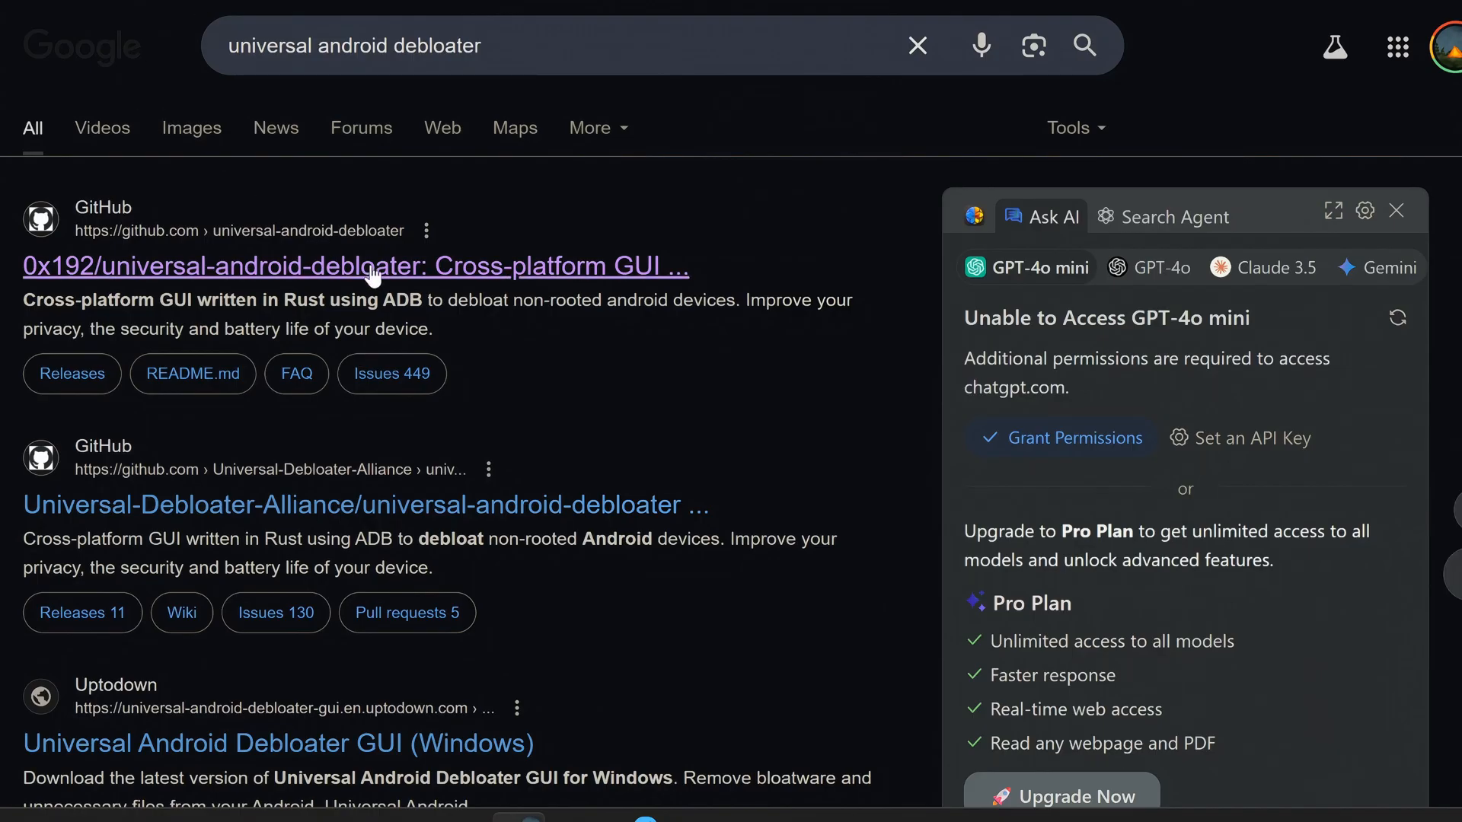
Go from the universal-android-debloater repository to its latest release, 0.5.1.
{"action": "left_click", "coordinate": [357, 266]}
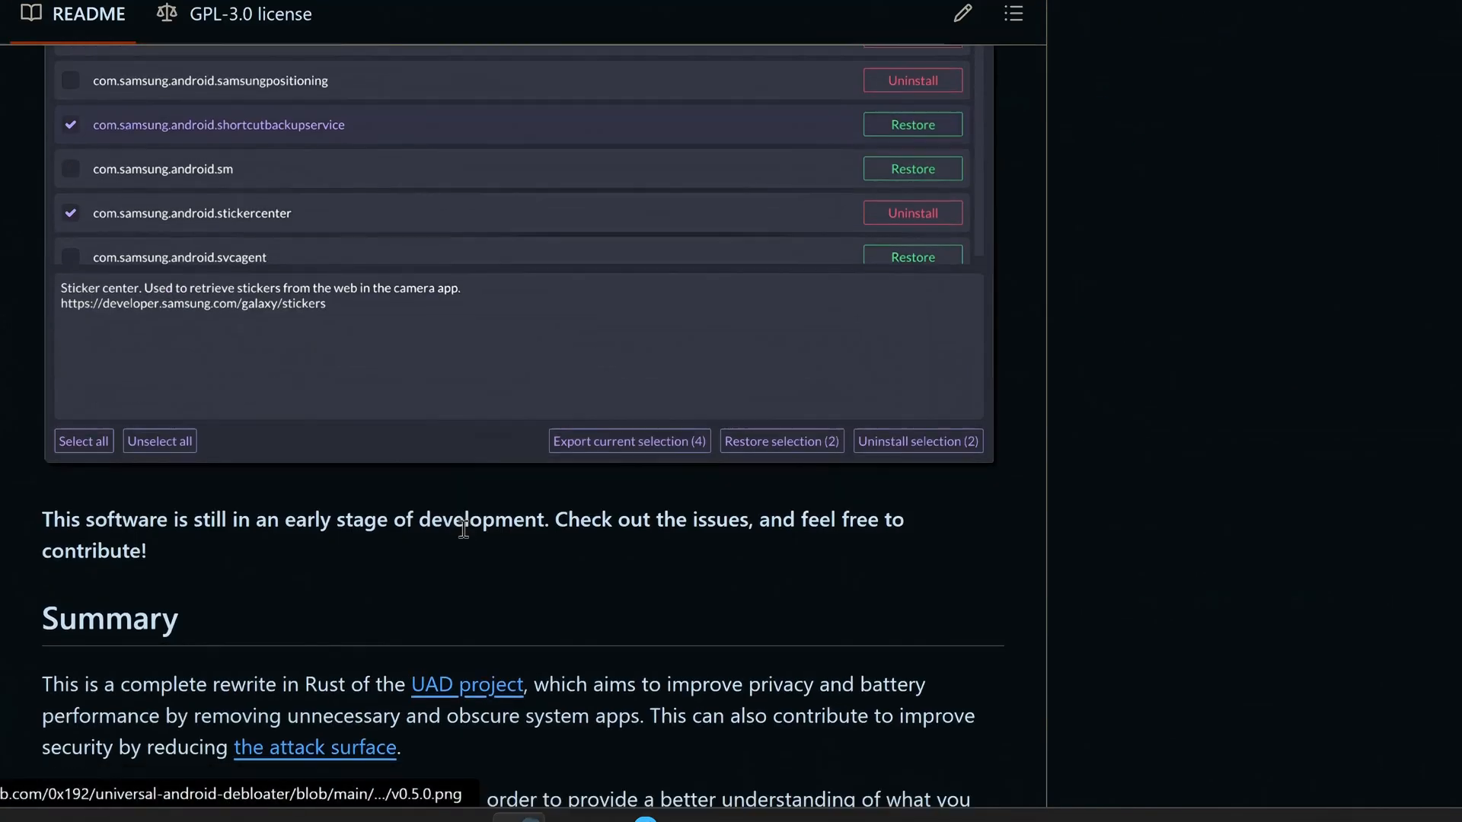
{"action": "scroll", "scroll_direction": "down", "scroll_amount": 3}
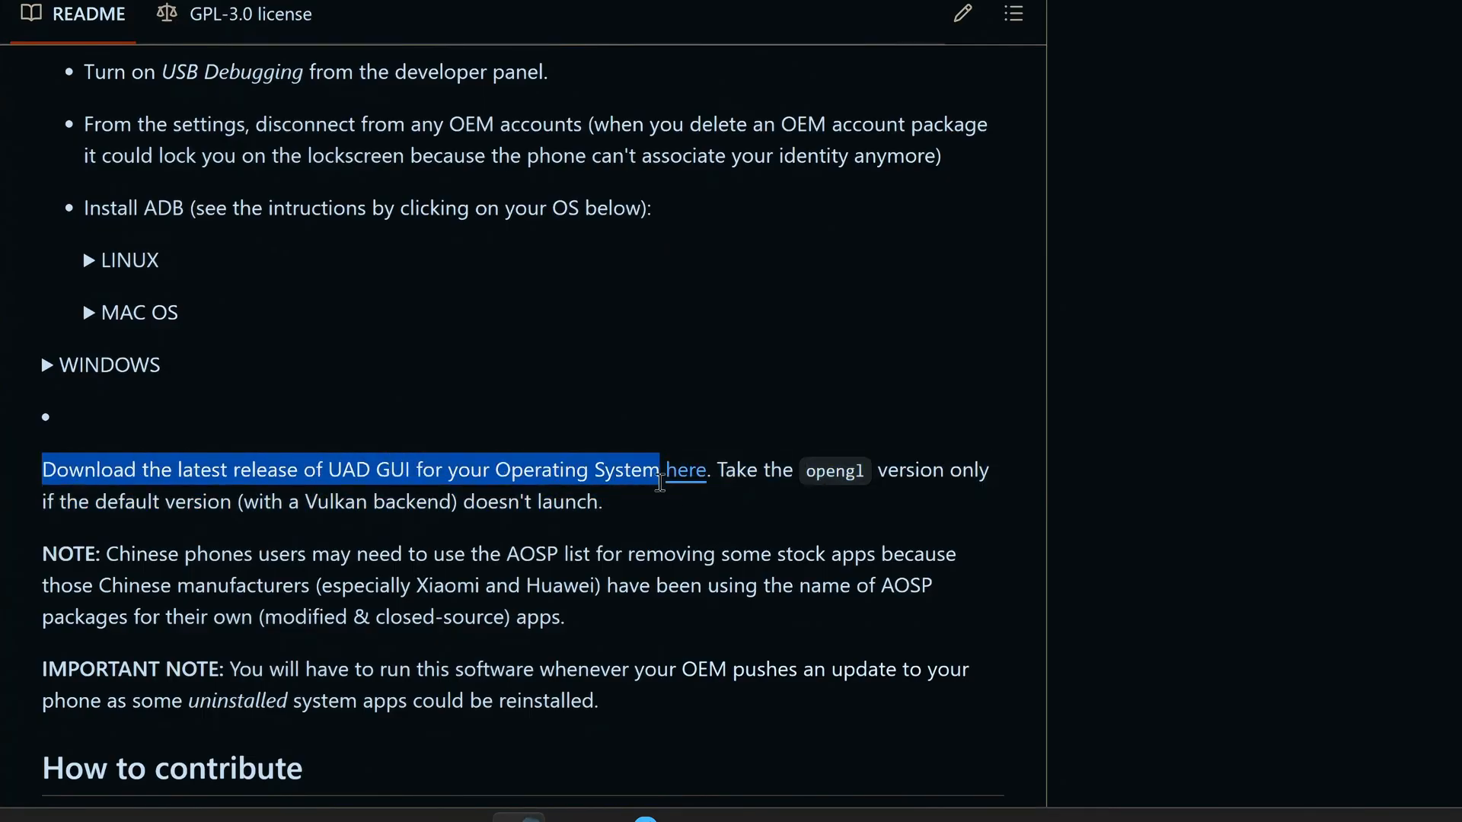
{"action": "left_click", "coordinate": [684, 471]}
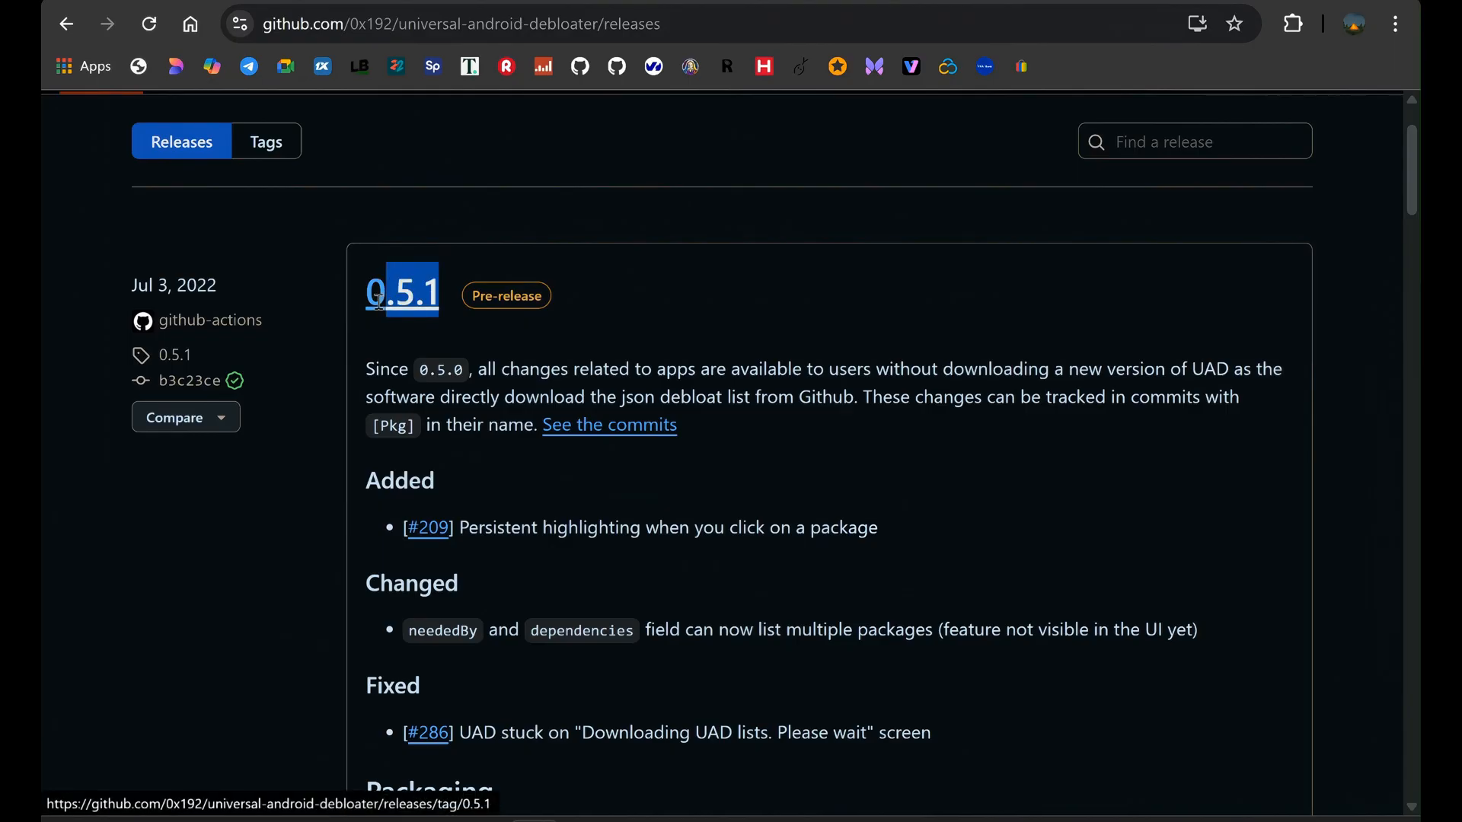
{"action": "left_click_drag", "start_coordinate": [392, 289], "coordinate": [366, 289]}
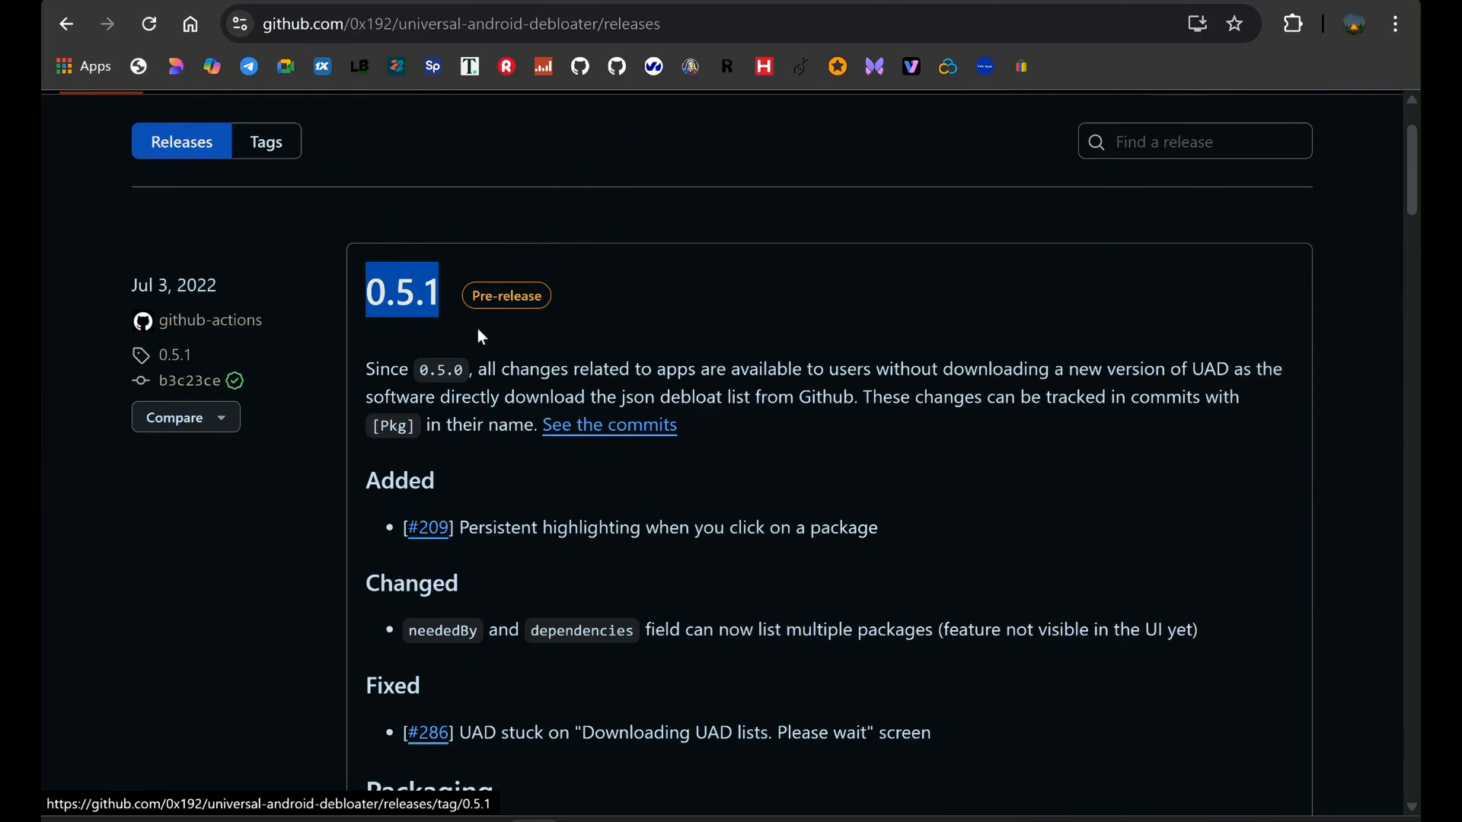
{"action": "scroll", "scroll_direction": "down", "scroll_amount": 3}
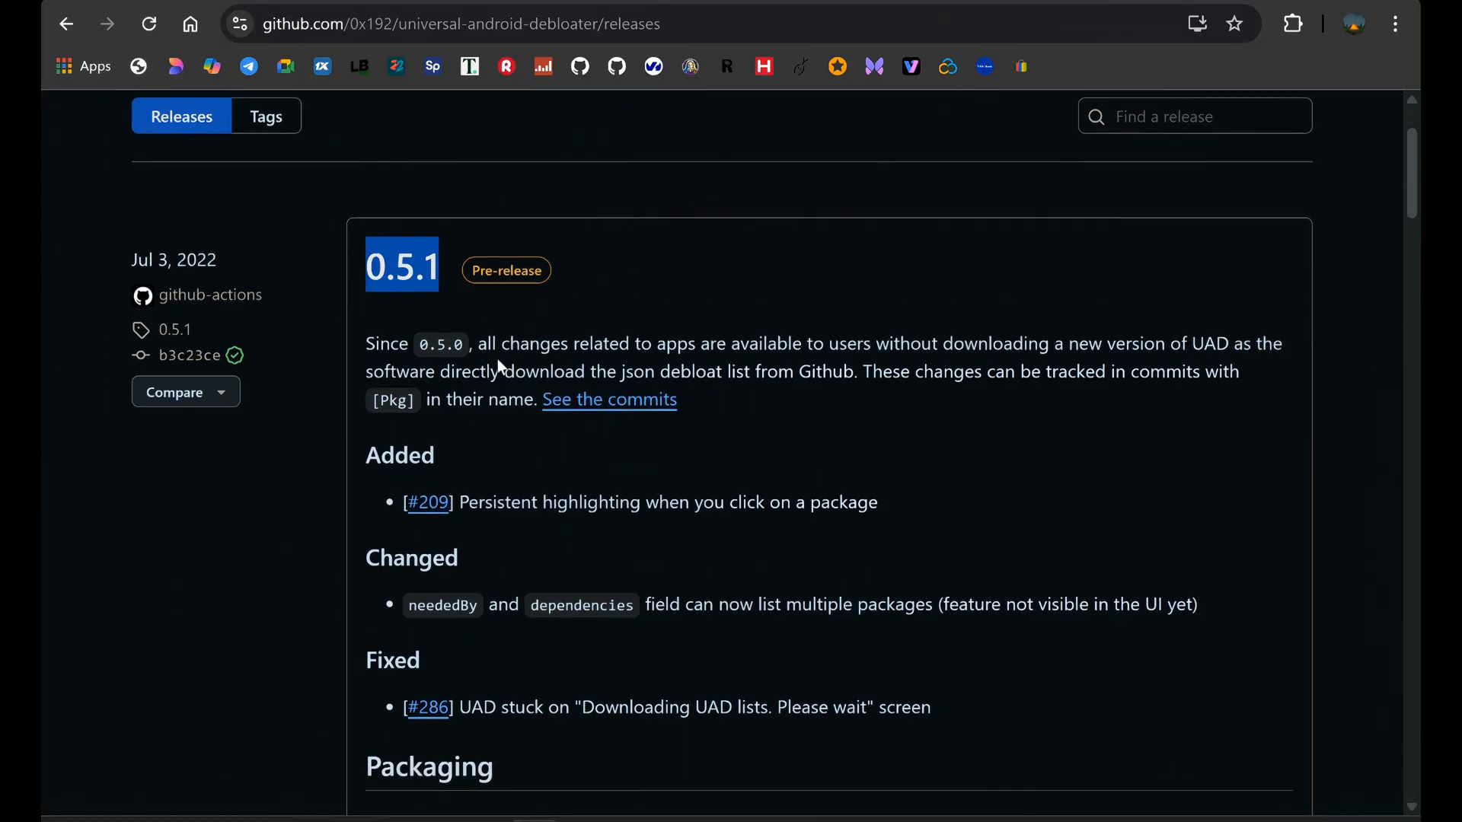
{"action": "scroll", "scroll_direction": "down", "scroll_amount": 3}
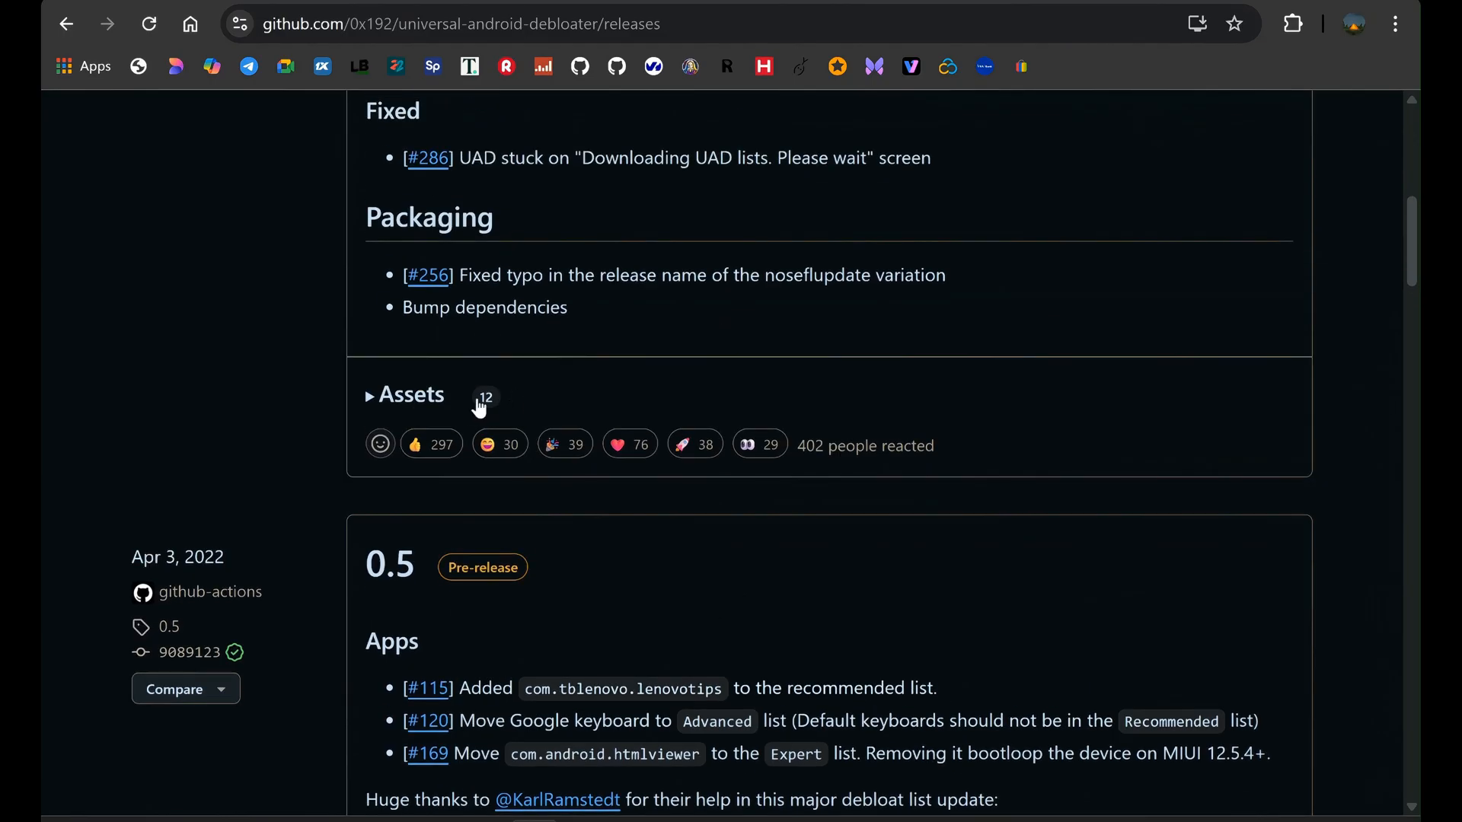
Download uad_gui-windows-opengl.exe and uad_gui-windows.exe from the release Assets and check the downloads.
{"action": "left_click", "coordinate": [407, 394]}
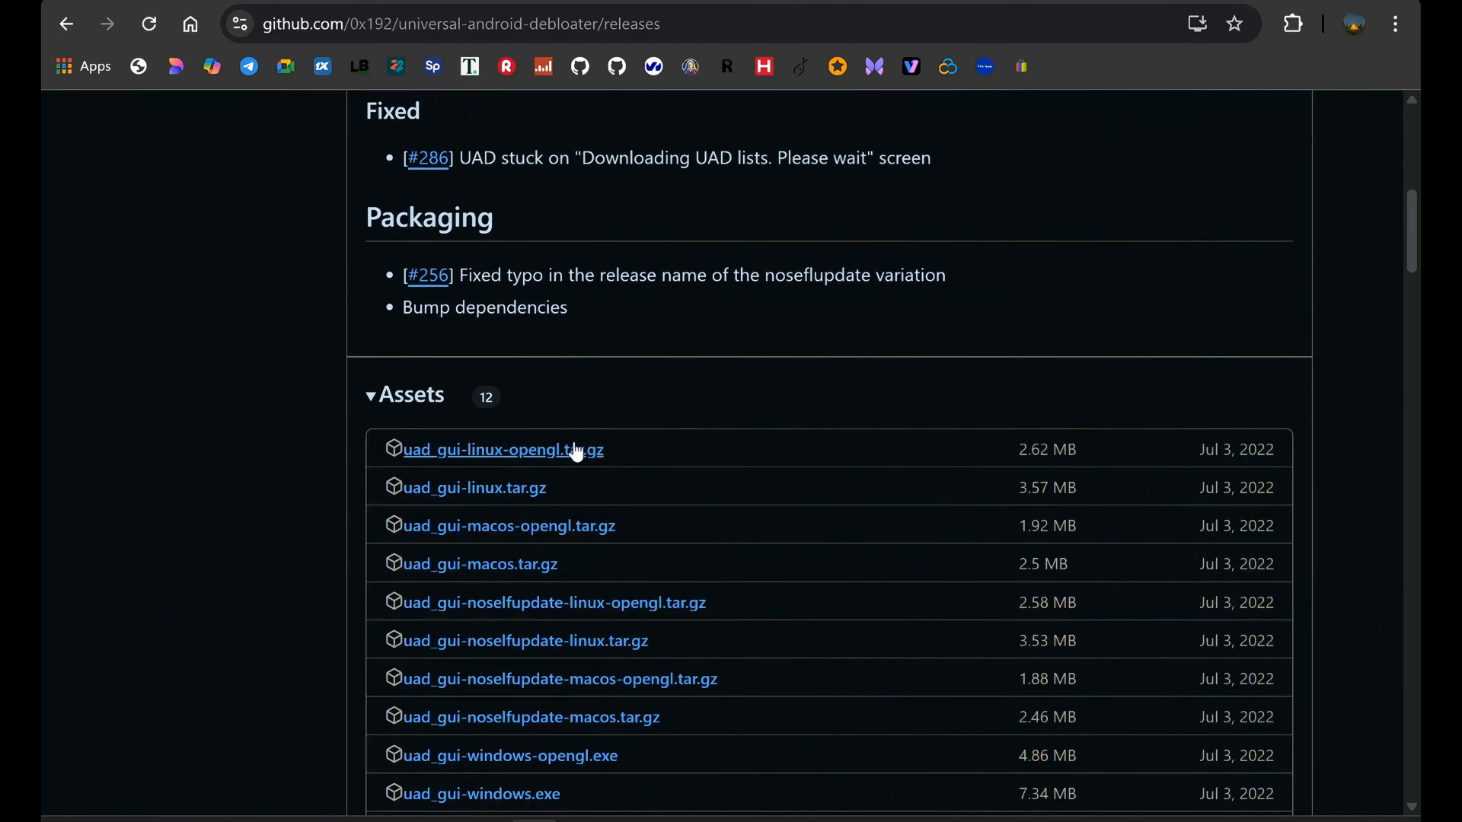
{"action": "scroll", "scroll_direction": "down", "scroll_amount": 3}
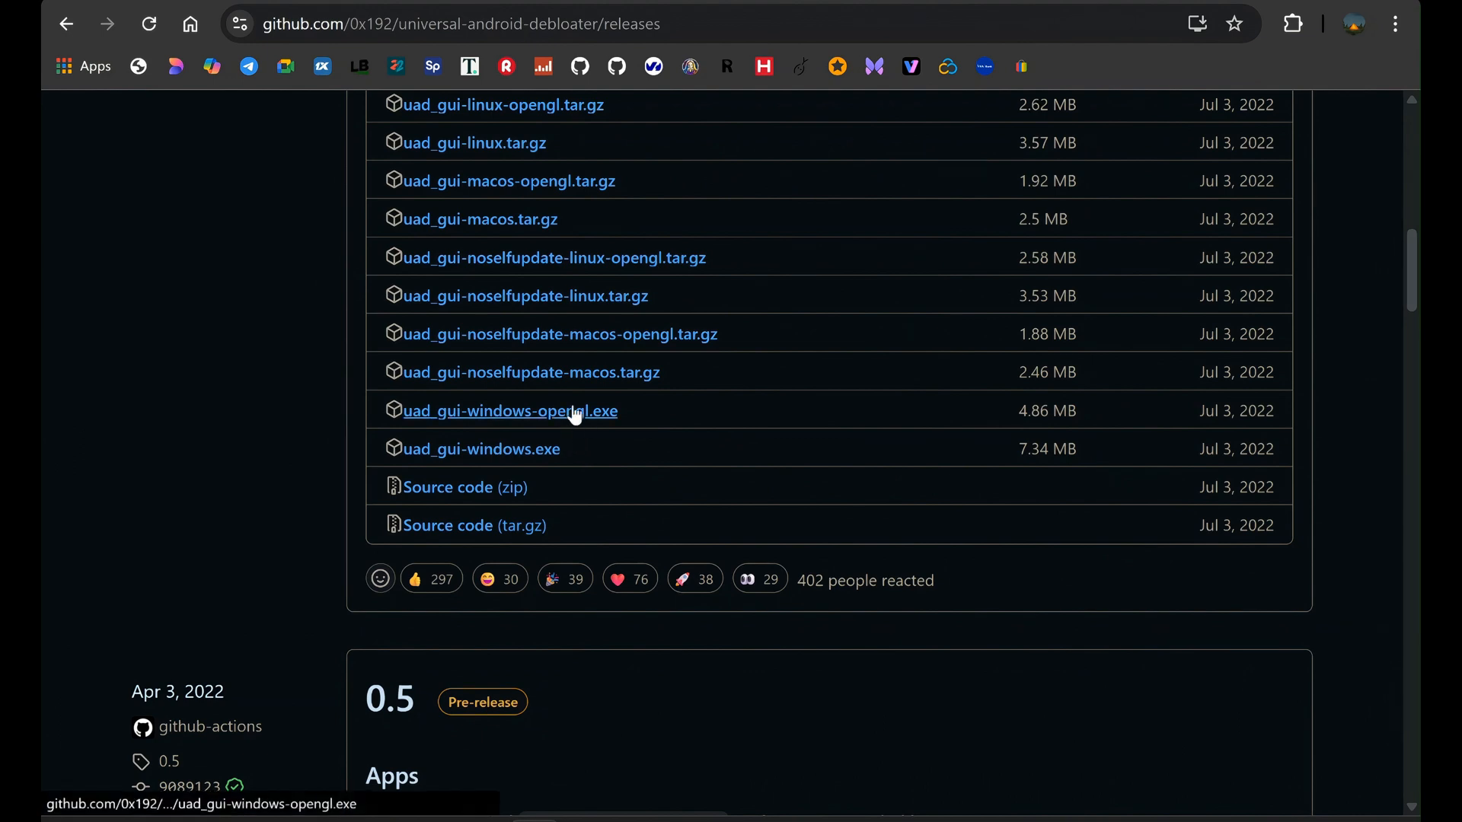
{"action": "left_click", "coordinate": [508, 411]}
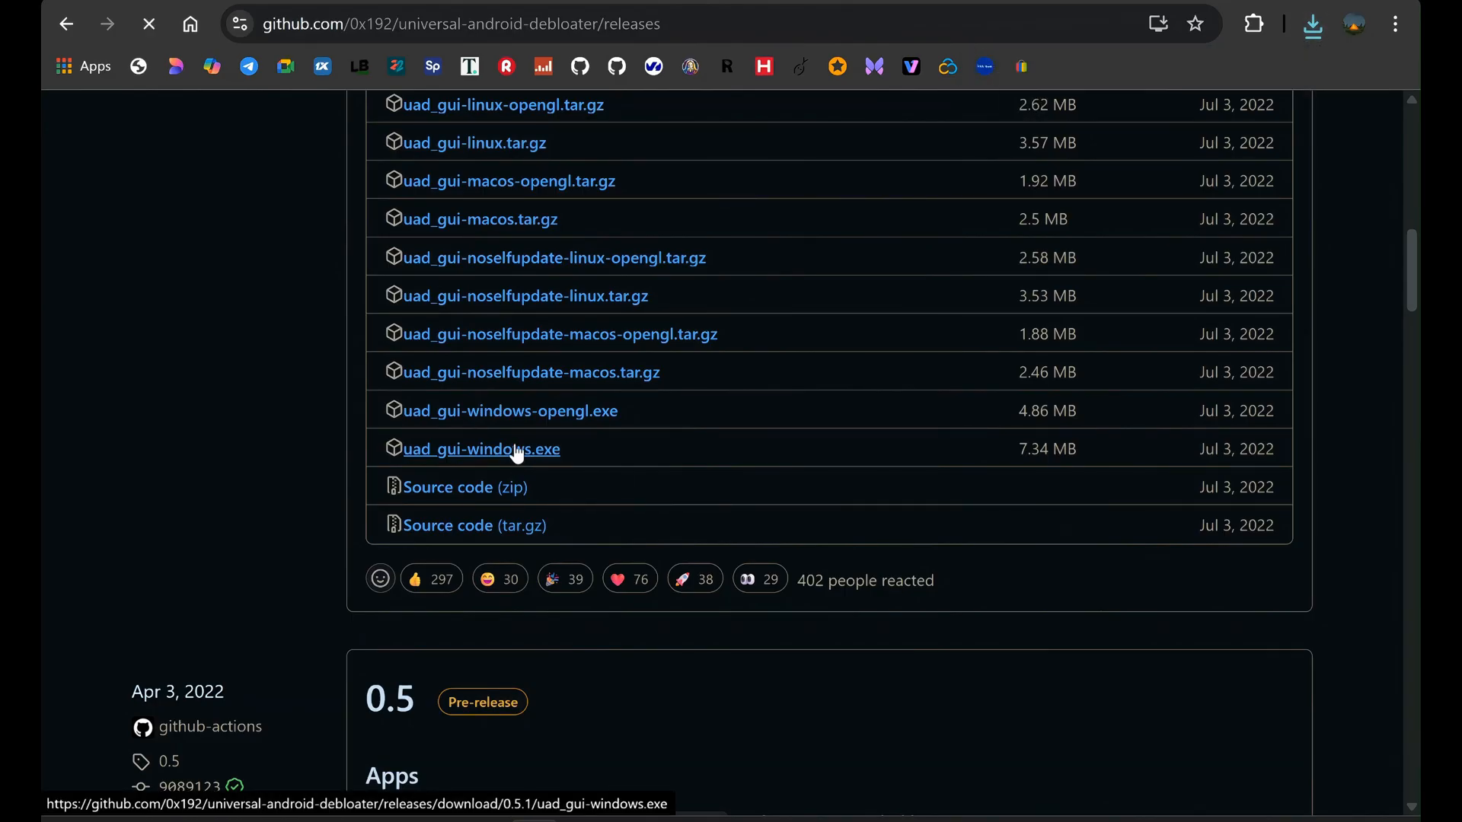
{"action": "left_click", "coordinate": [481, 447]}
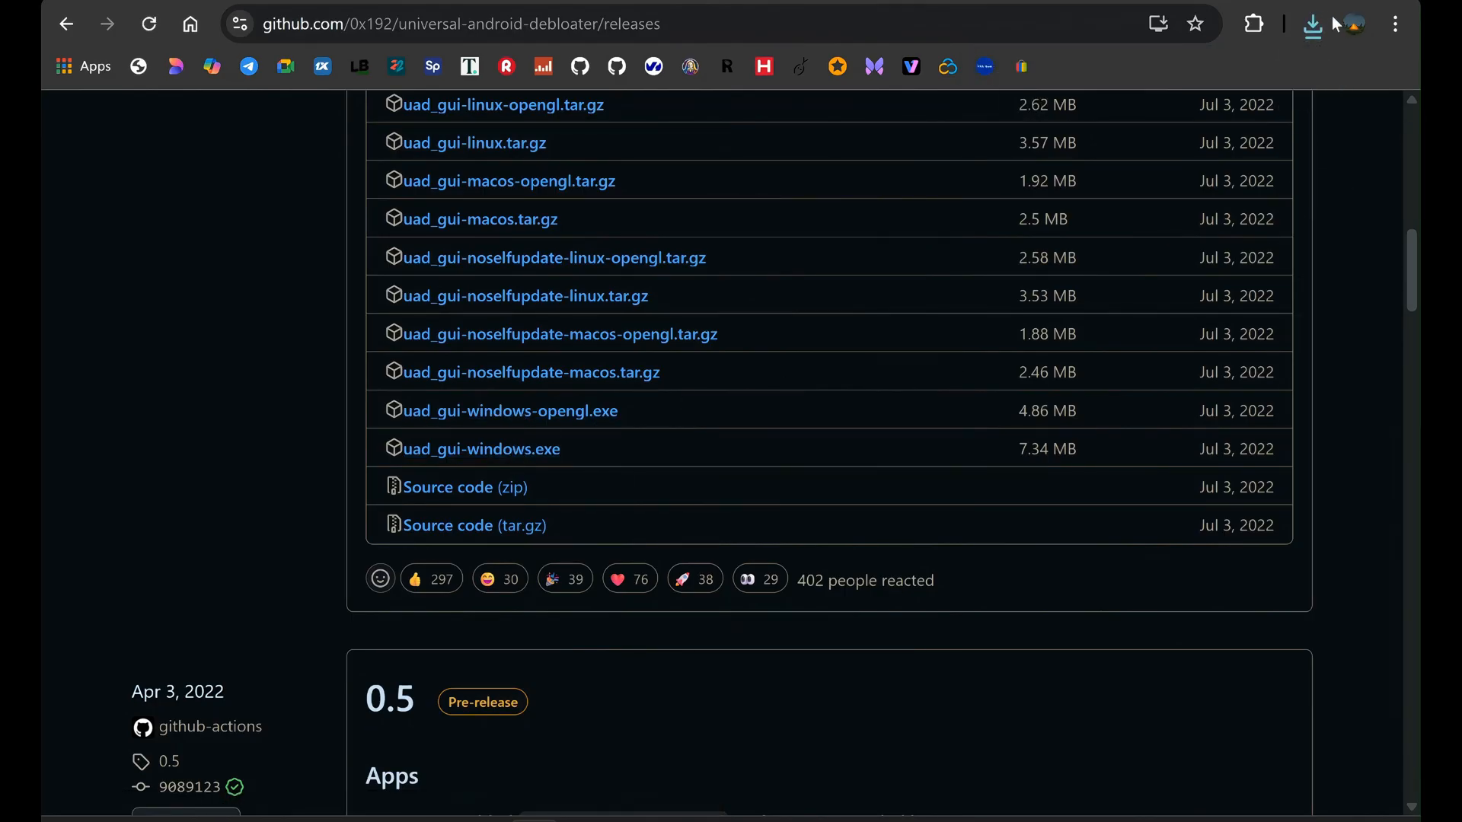
{"action": "mouse_move", "coordinate": [1312, 24]}
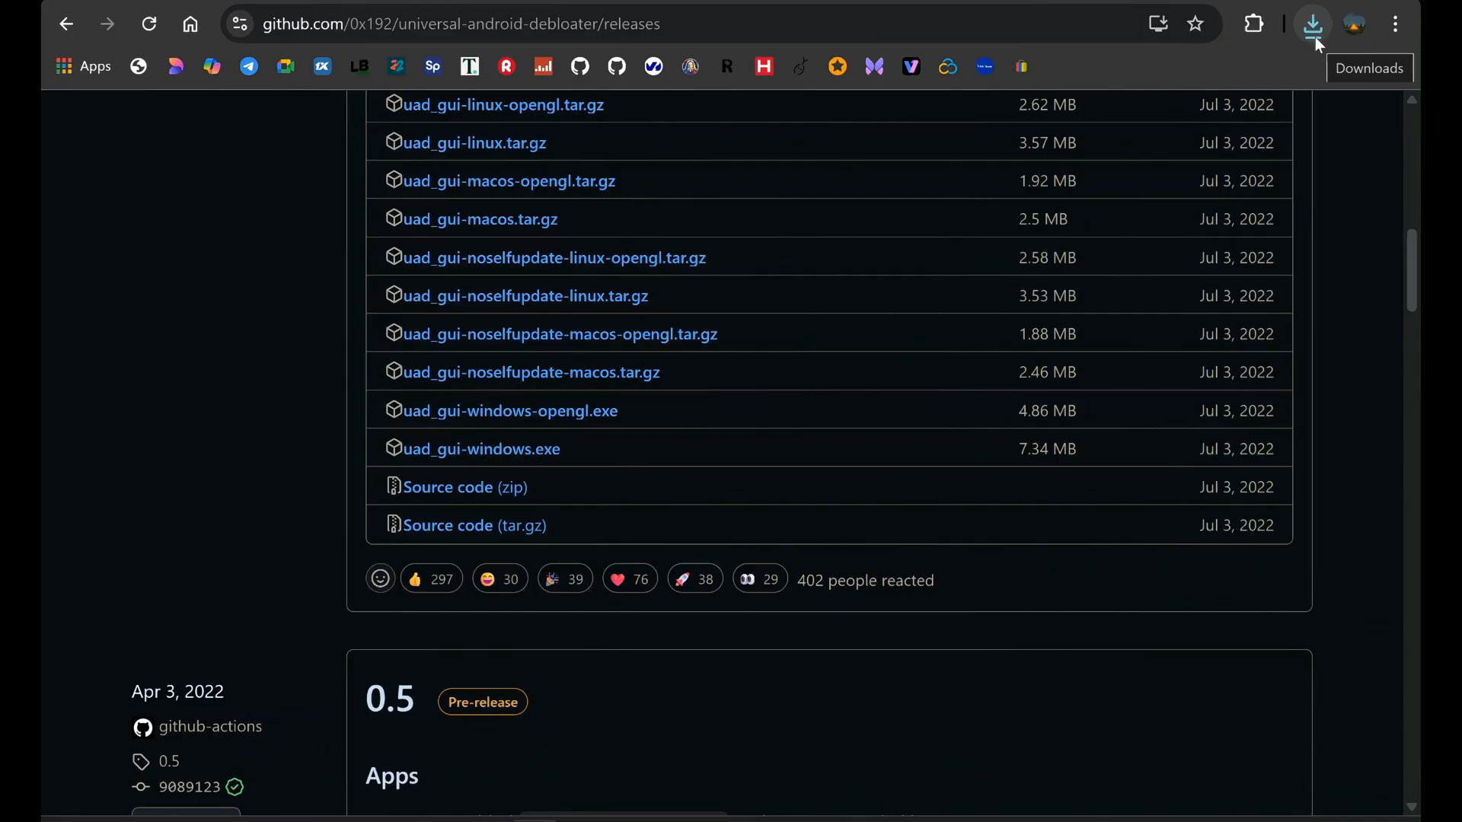
{"action": "left_click", "coordinate": [1410, 47]}
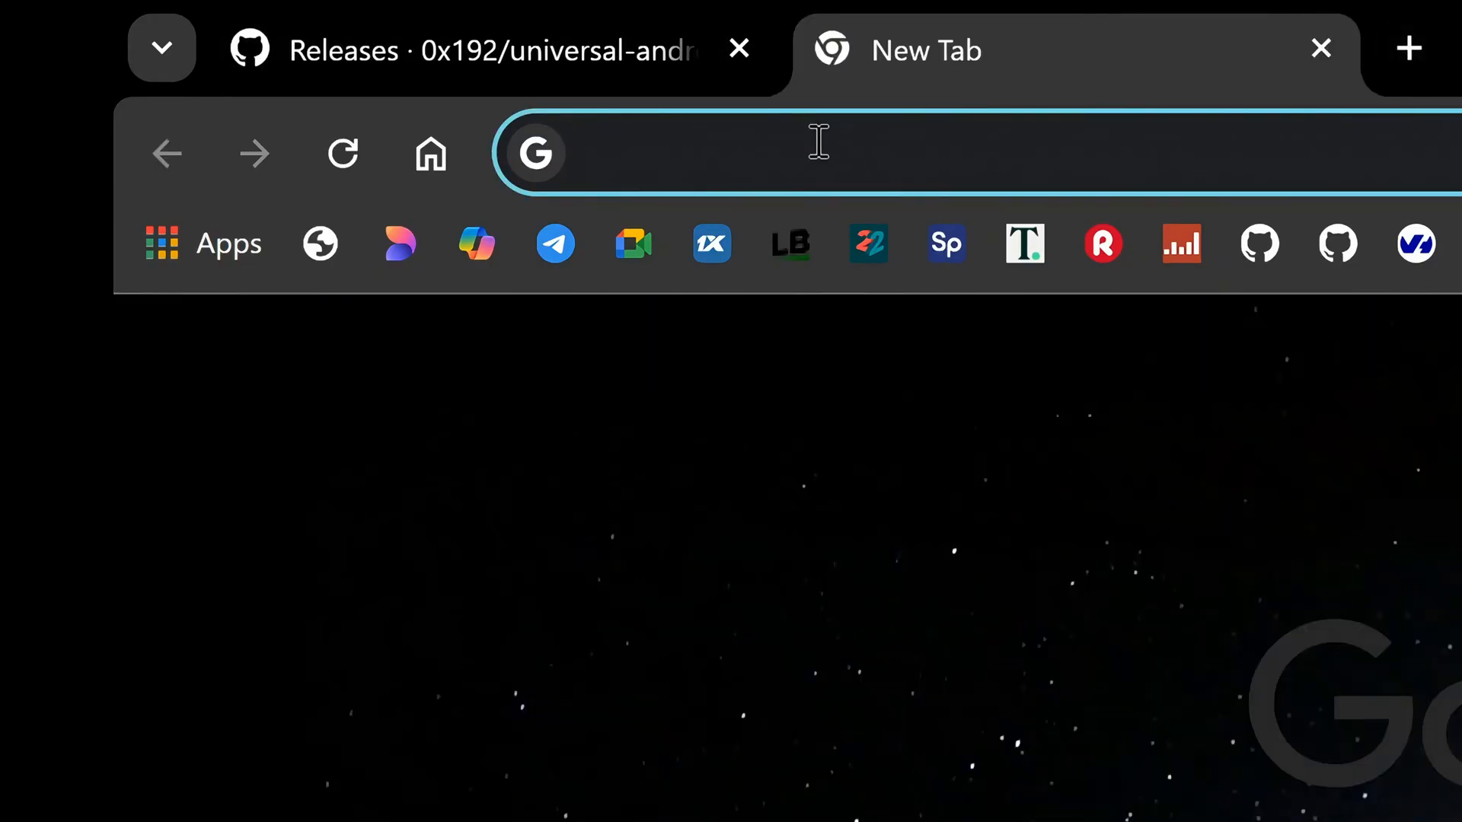
Search 'android platform tools' and download the Android SDK Platform-Tools package for Windows.
{"action": "type", "text": "android platform tools"}
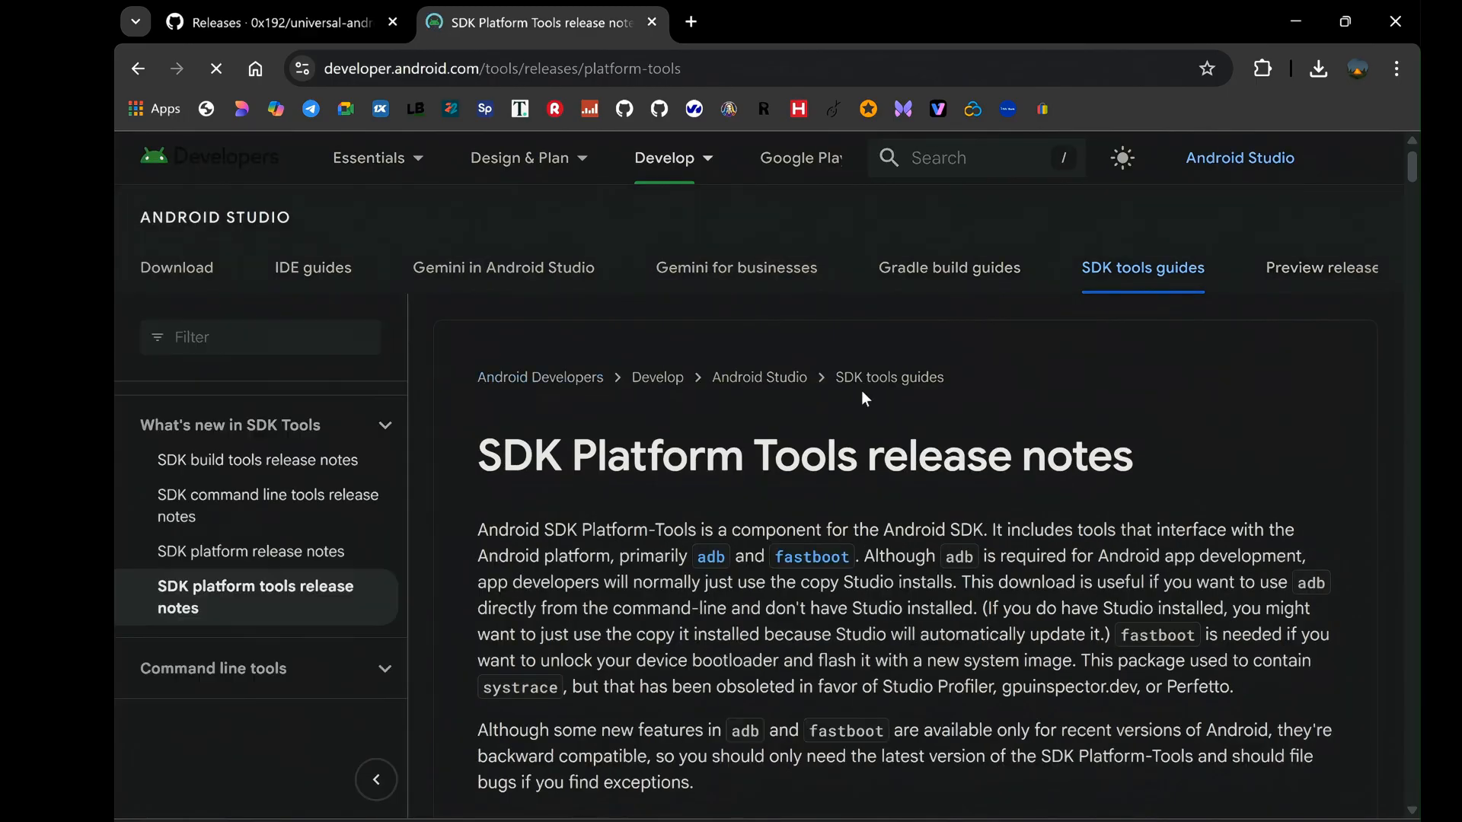
{"action": "scroll", "scroll_direction": "down", "scroll_amount": 3}
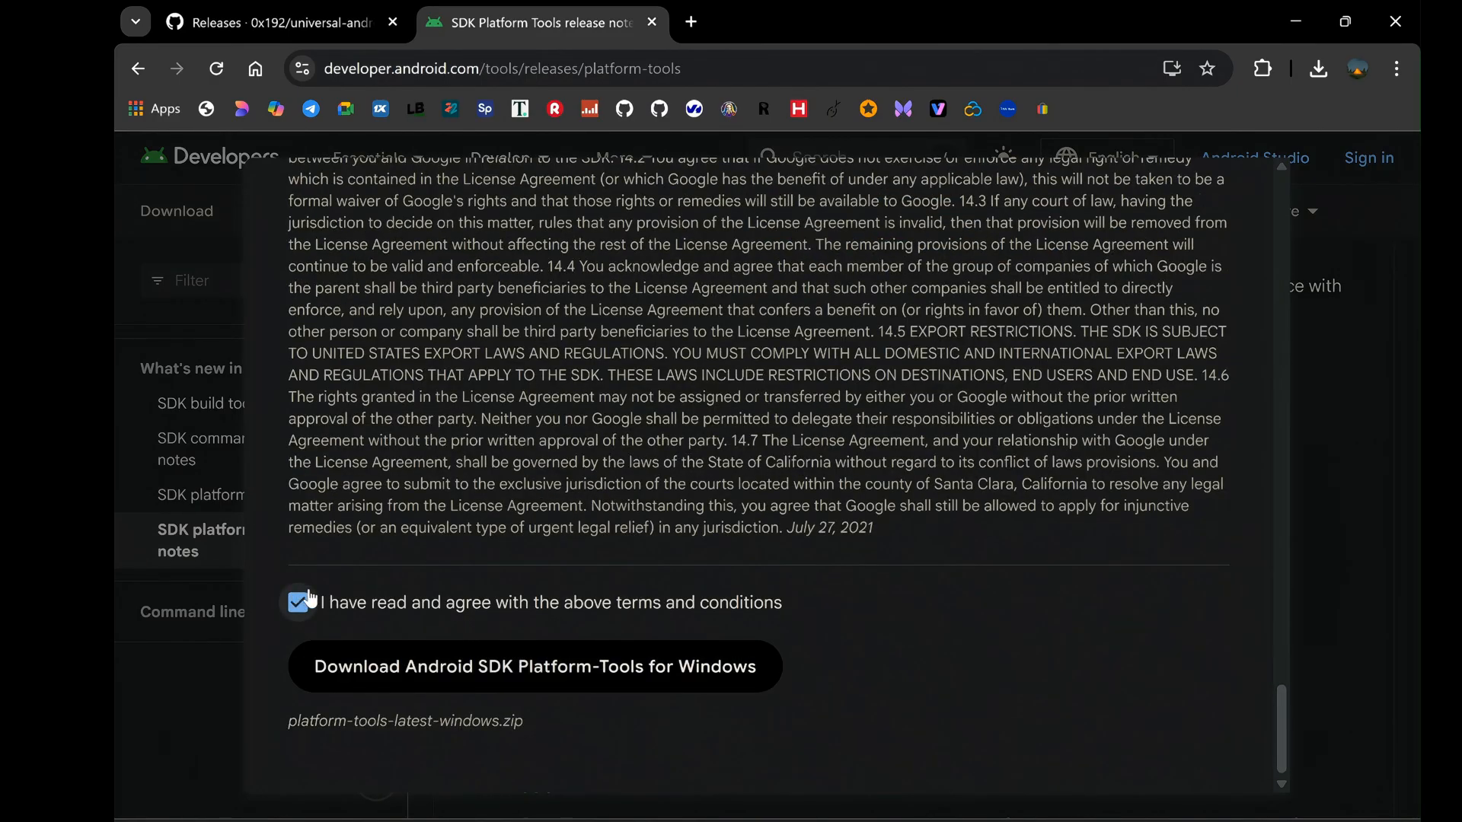
{"action": "left_click", "coordinate": [533, 666]}
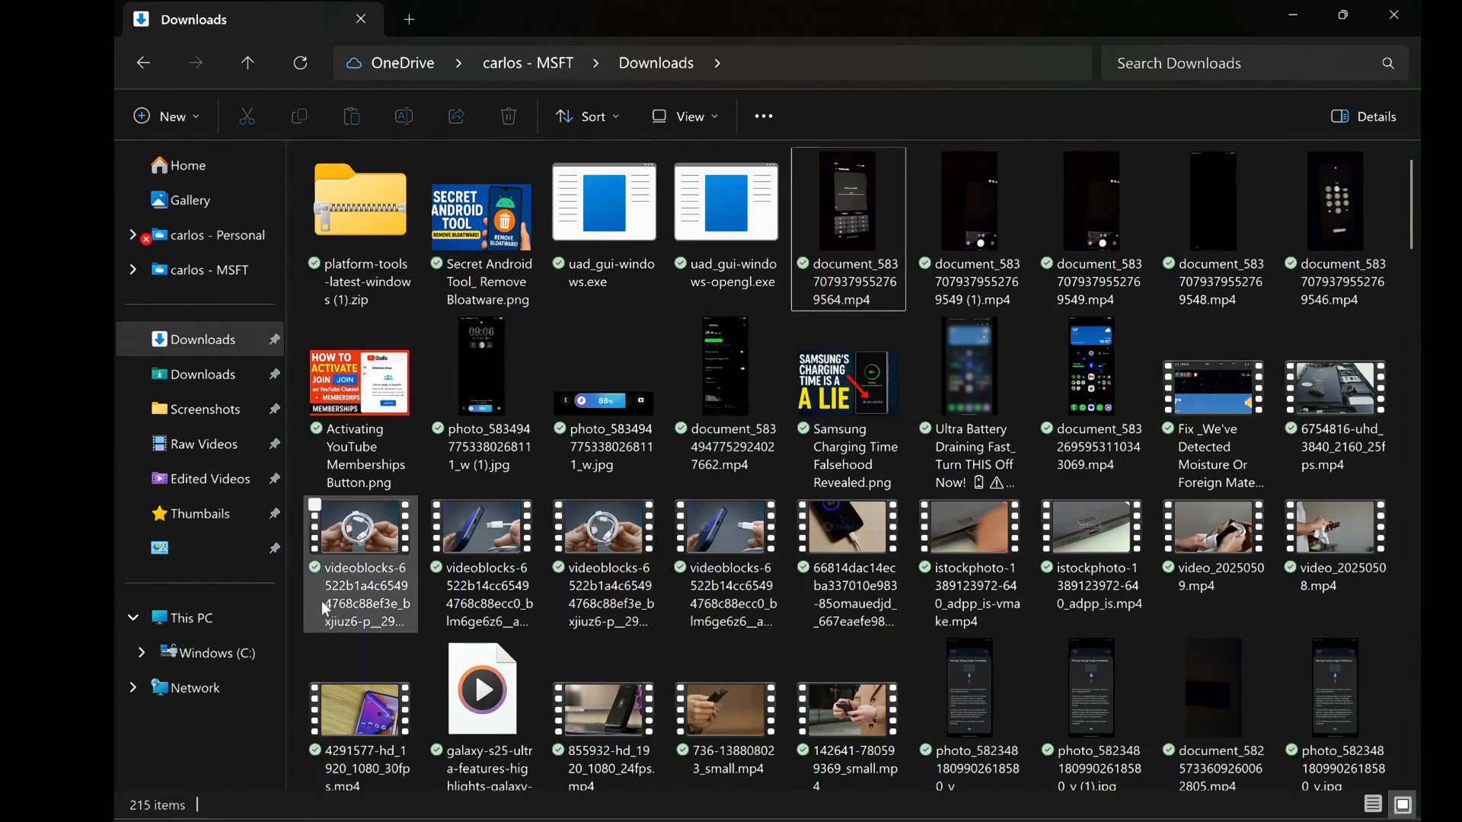
{"action": "mouse_move", "coordinate": [360, 201]}
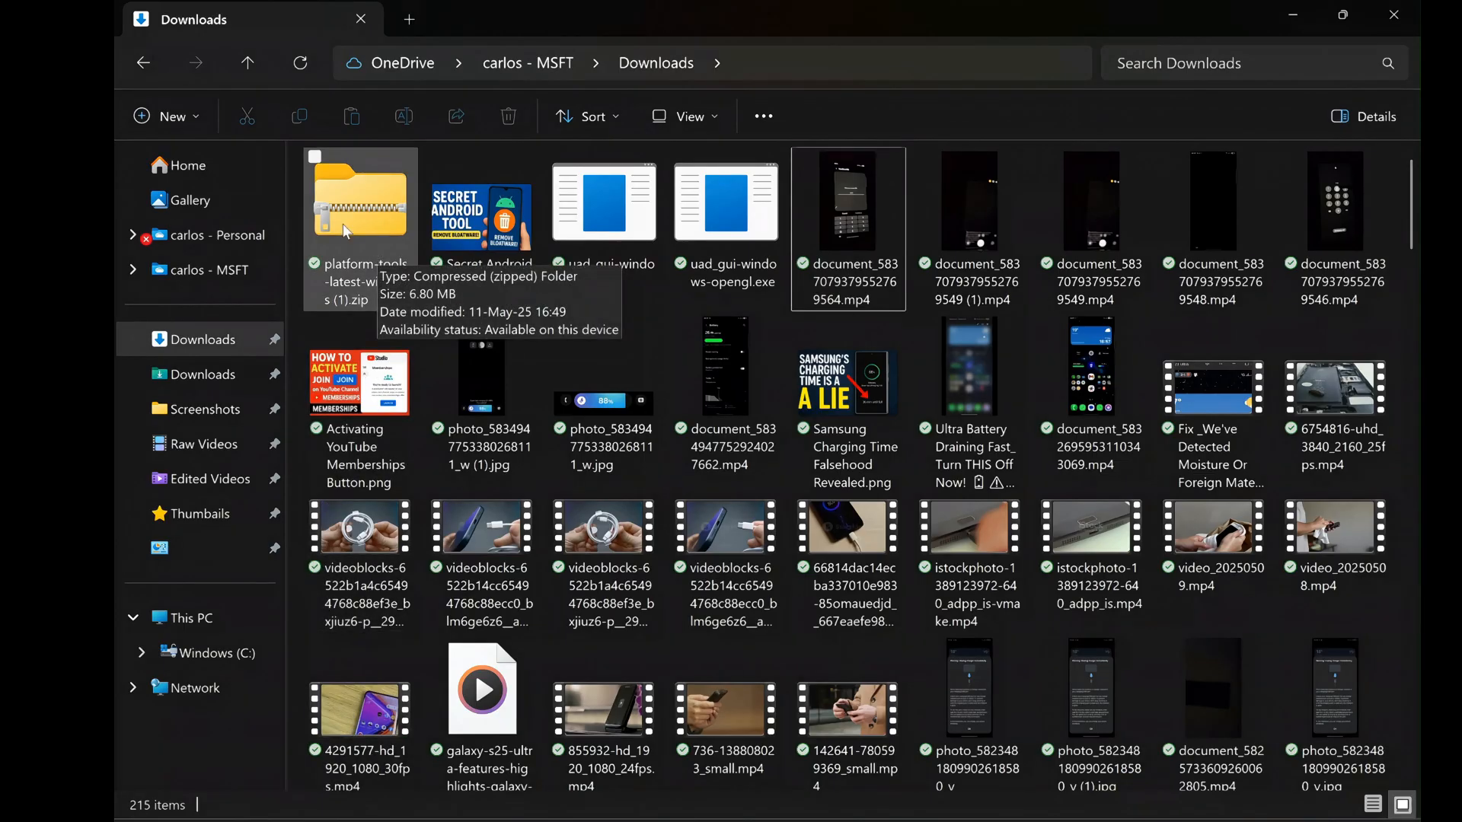
Take platform-tools out of the downloaded zip and place it at the root of the Windows (C:) drive.
{"action": "right_click", "coordinate": [360, 201]}
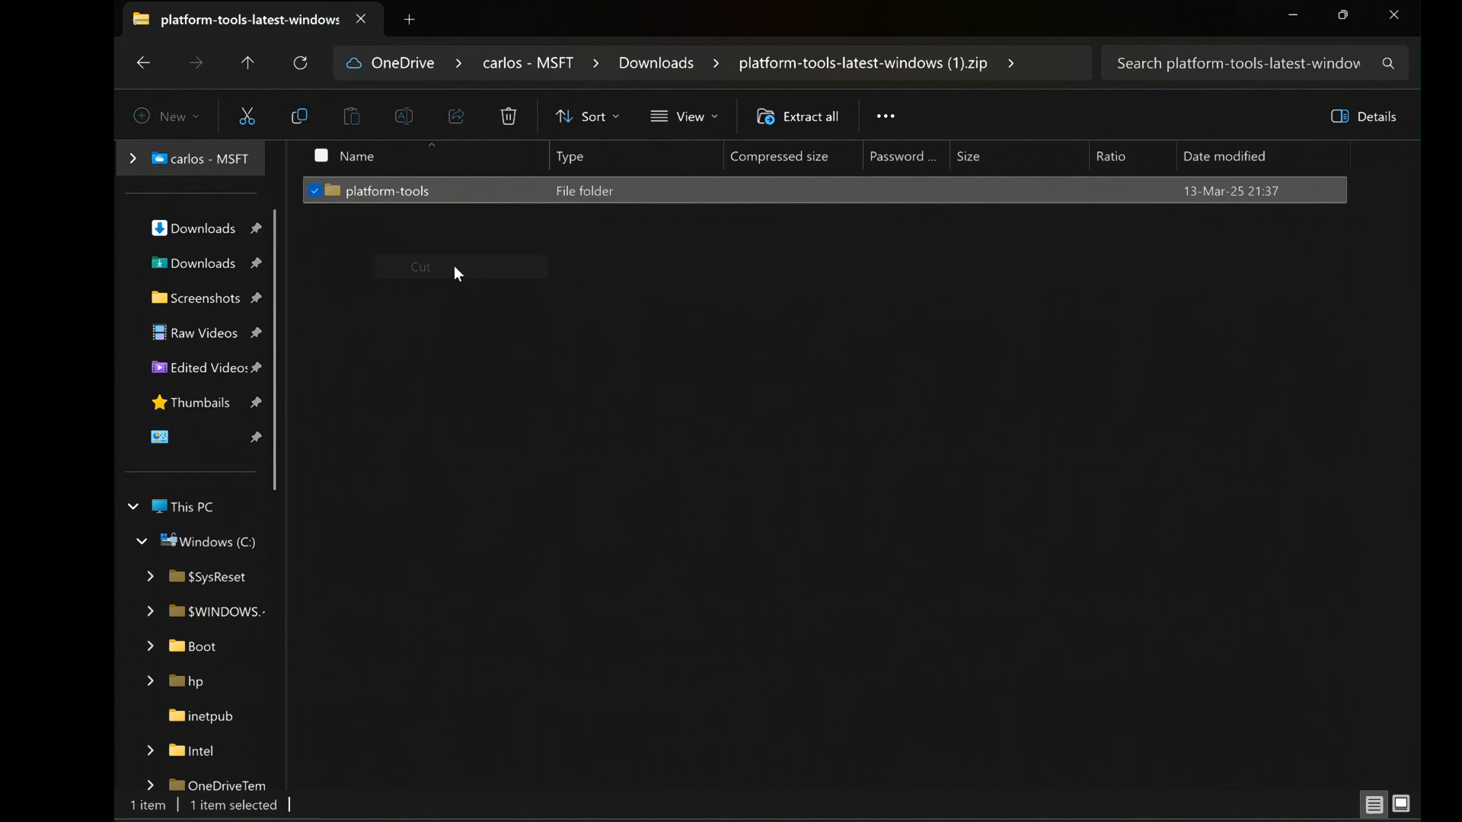
{"action": "mouse_move", "coordinate": [189, 506]}
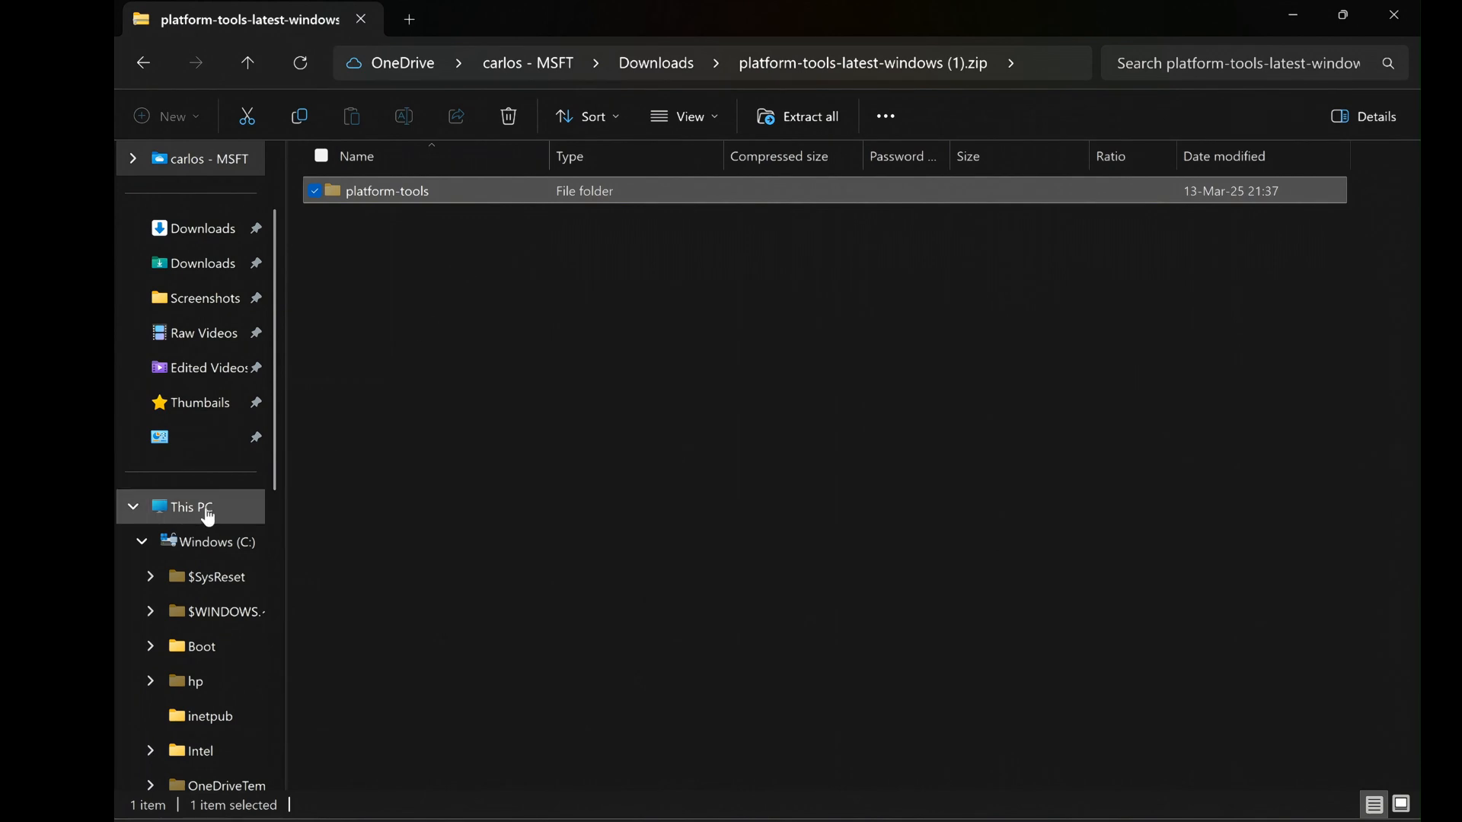
{"action": "left_click", "coordinate": [188, 506]}
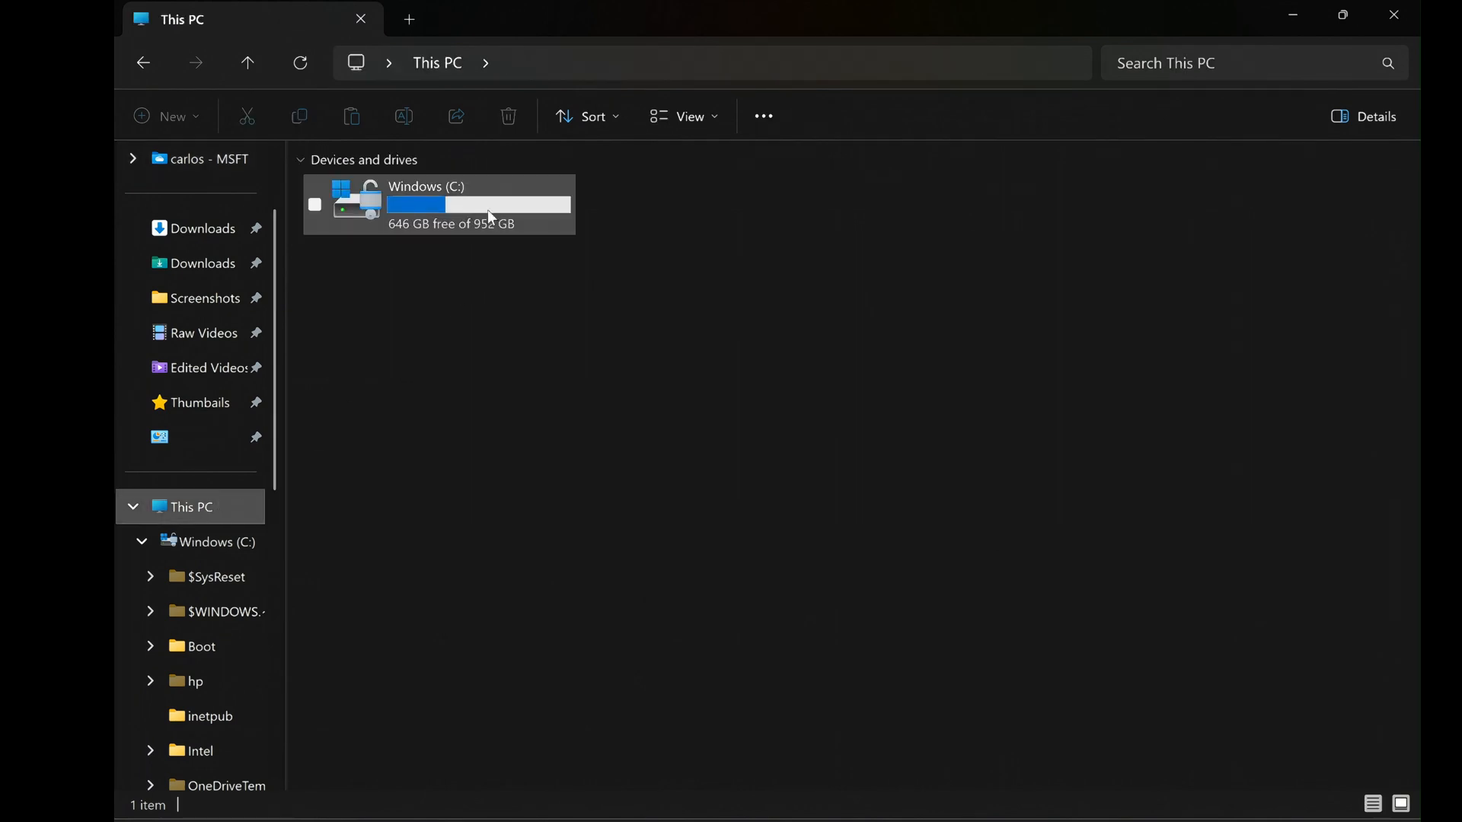
{"action": "double_click", "coordinate": [425, 204]}
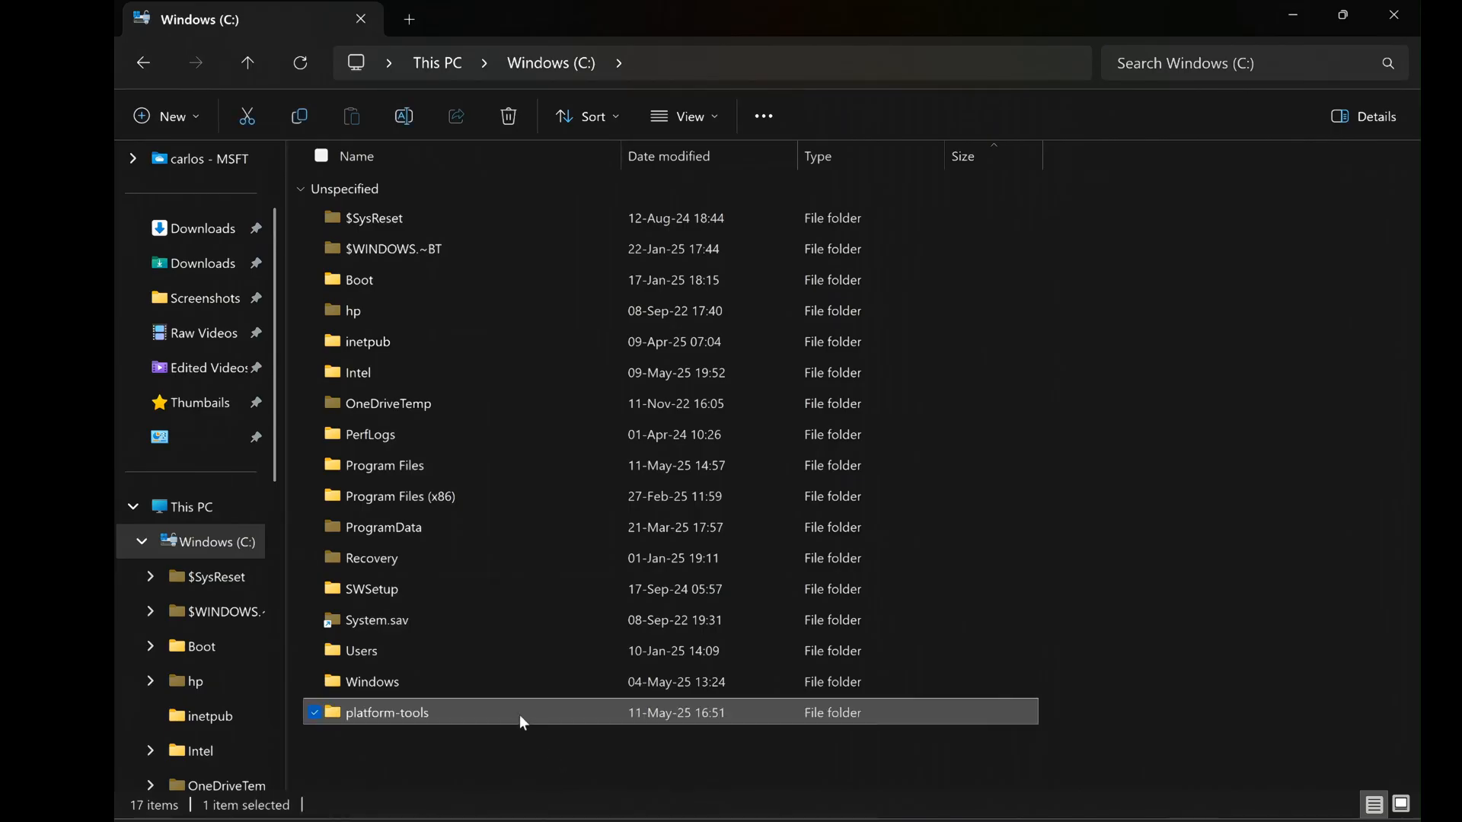
{"action": "mouse_move", "coordinate": [504, 716]}
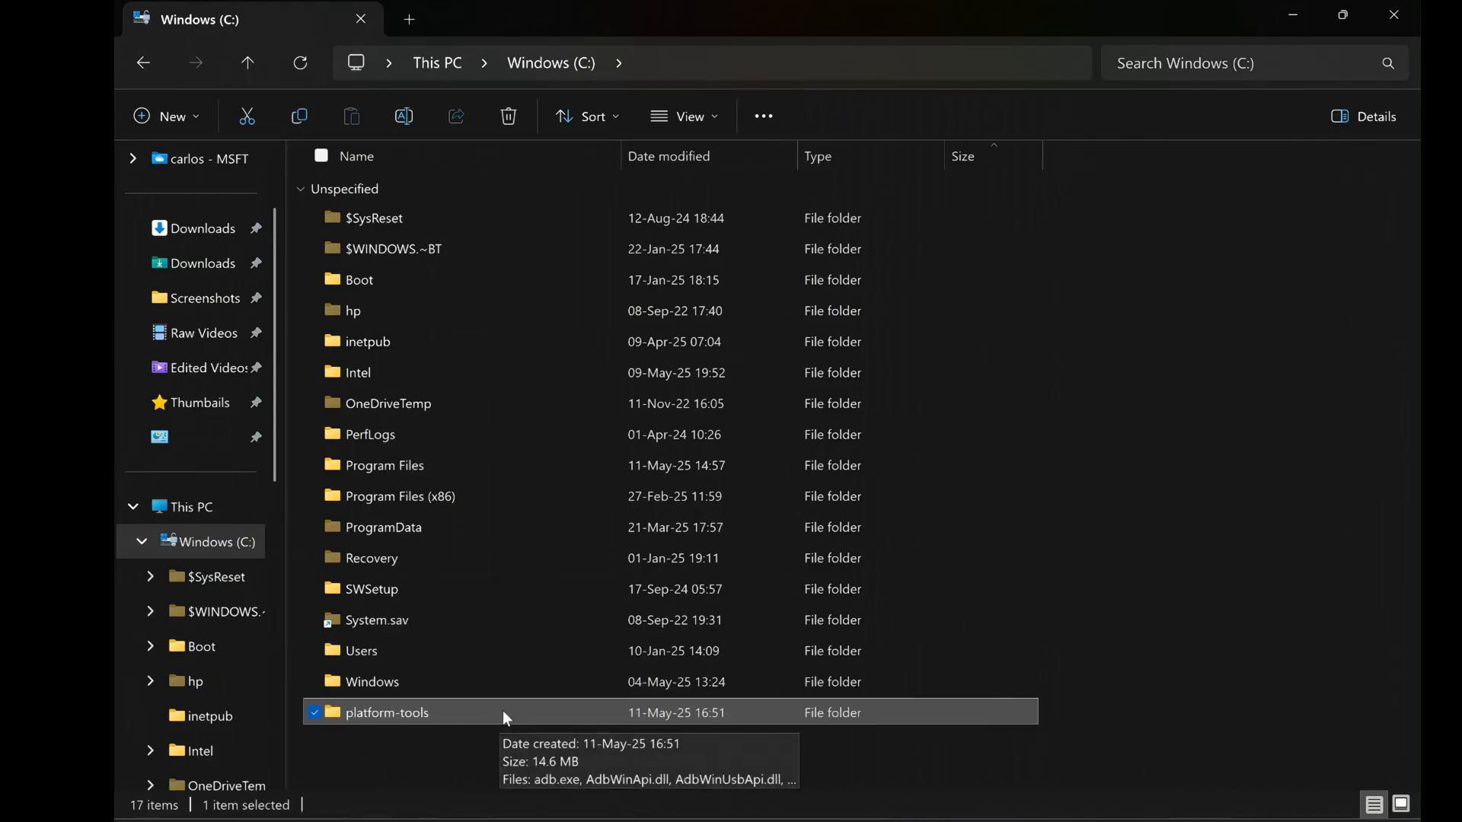
Cut uad_gui-windows.exe and its OpenGL build from Downloads and move them into C:\platform-tools.
{"action": "left_click", "coordinate": [203, 339]}
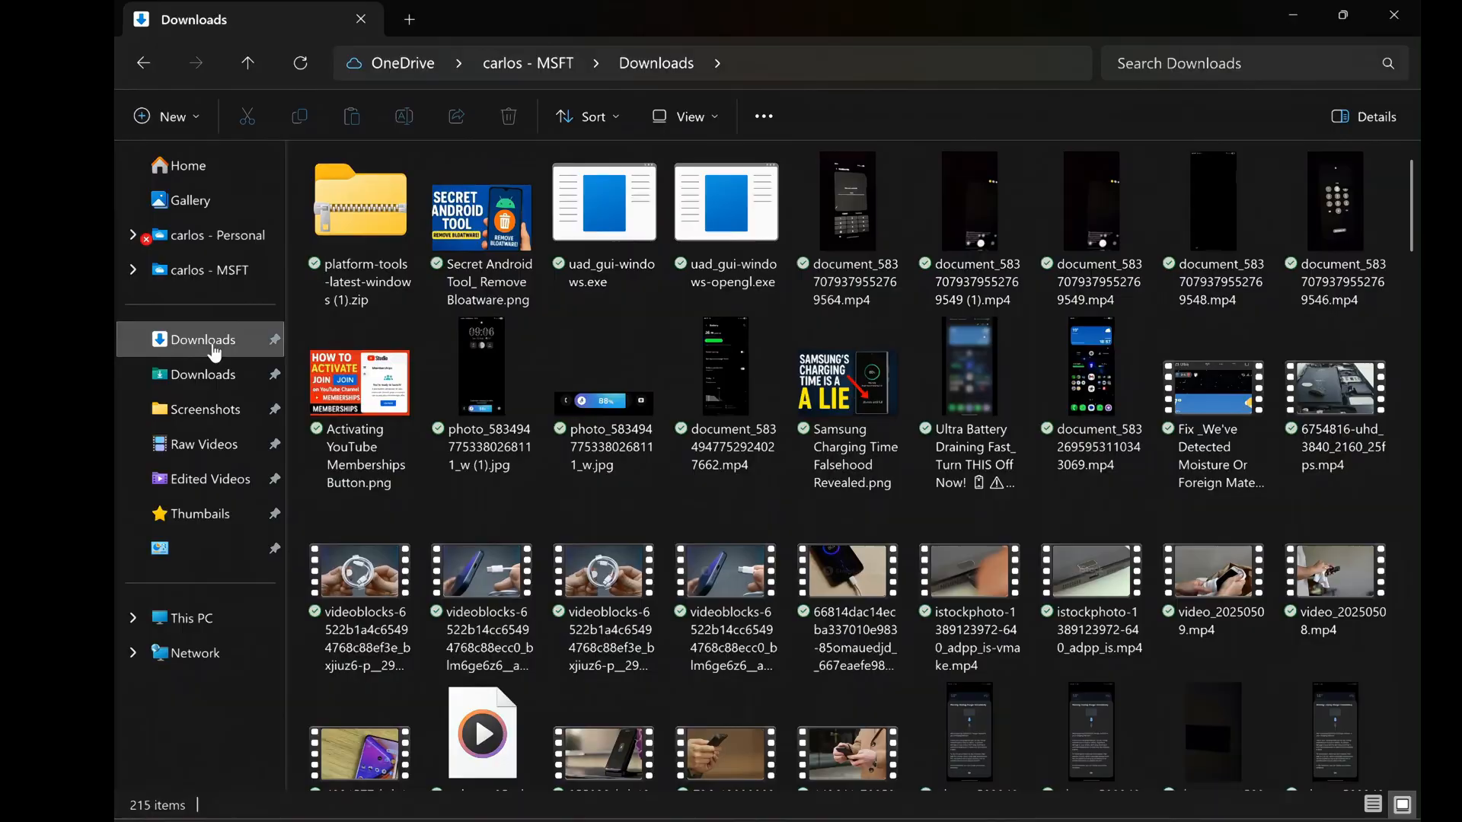
{"action": "left_click", "coordinate": [605, 201]}
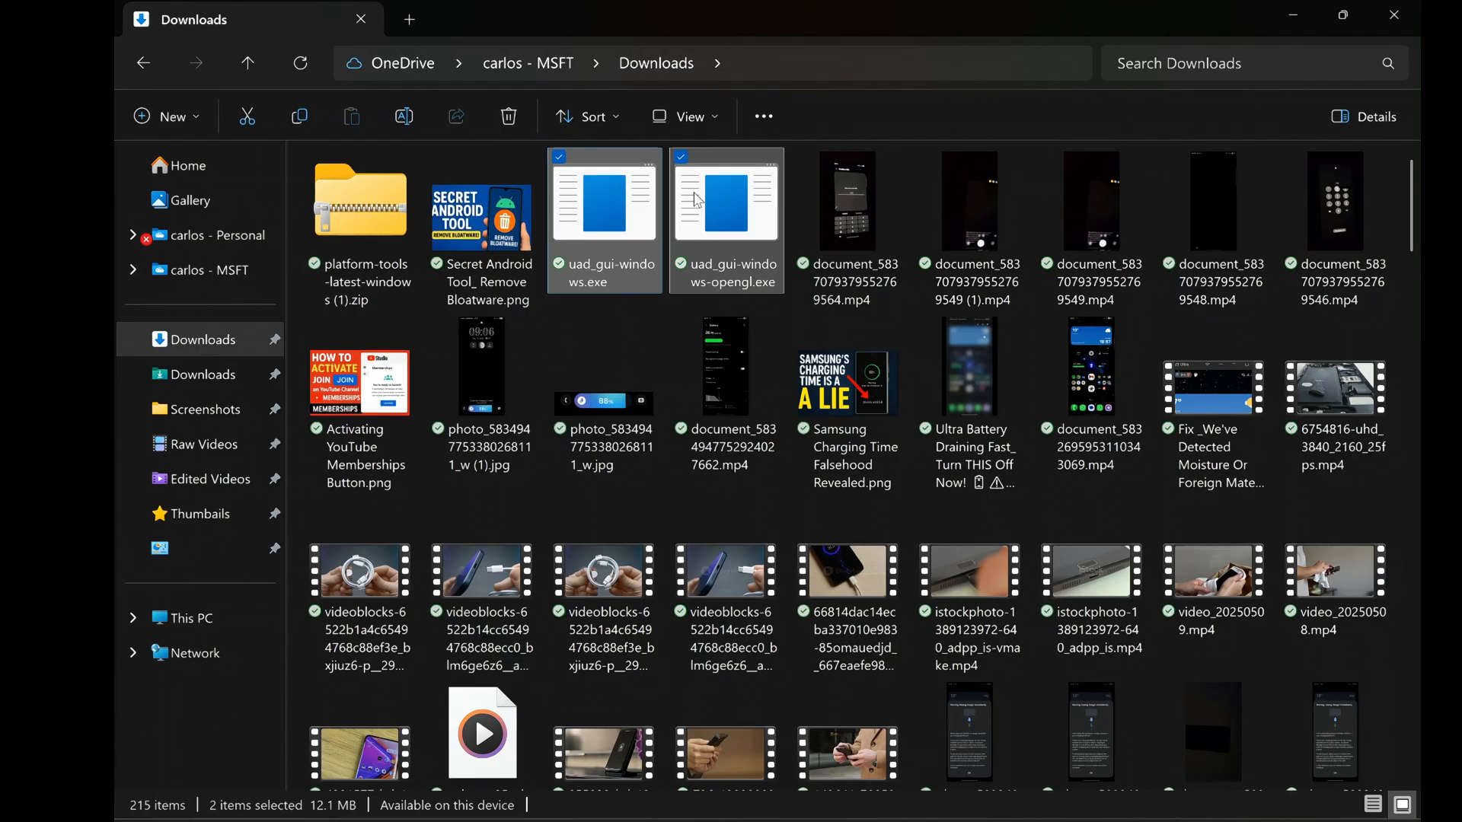
{"action": "right_click", "coordinate": [725, 196]}
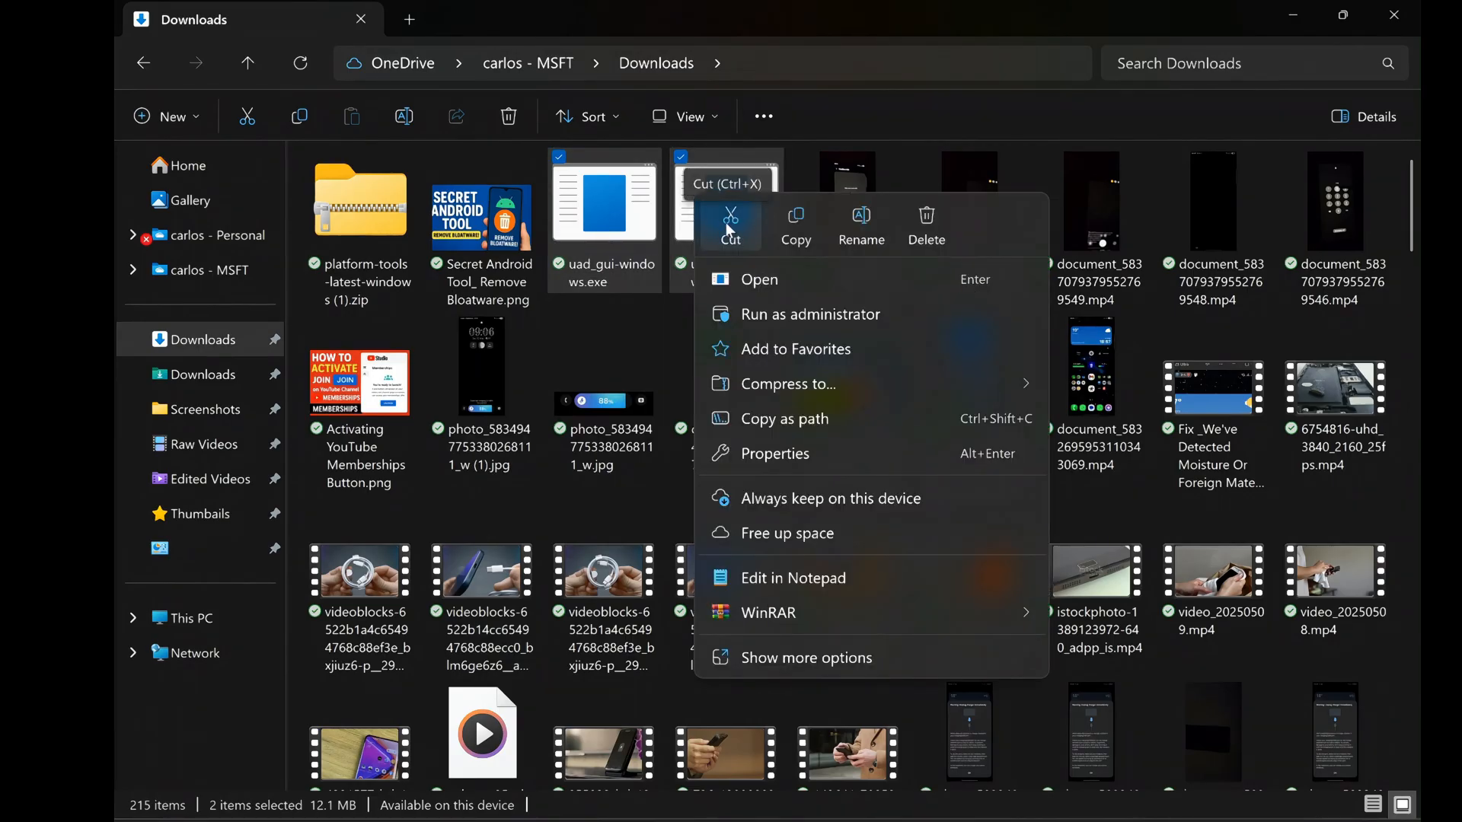
{"action": "left_click", "coordinate": [730, 223]}
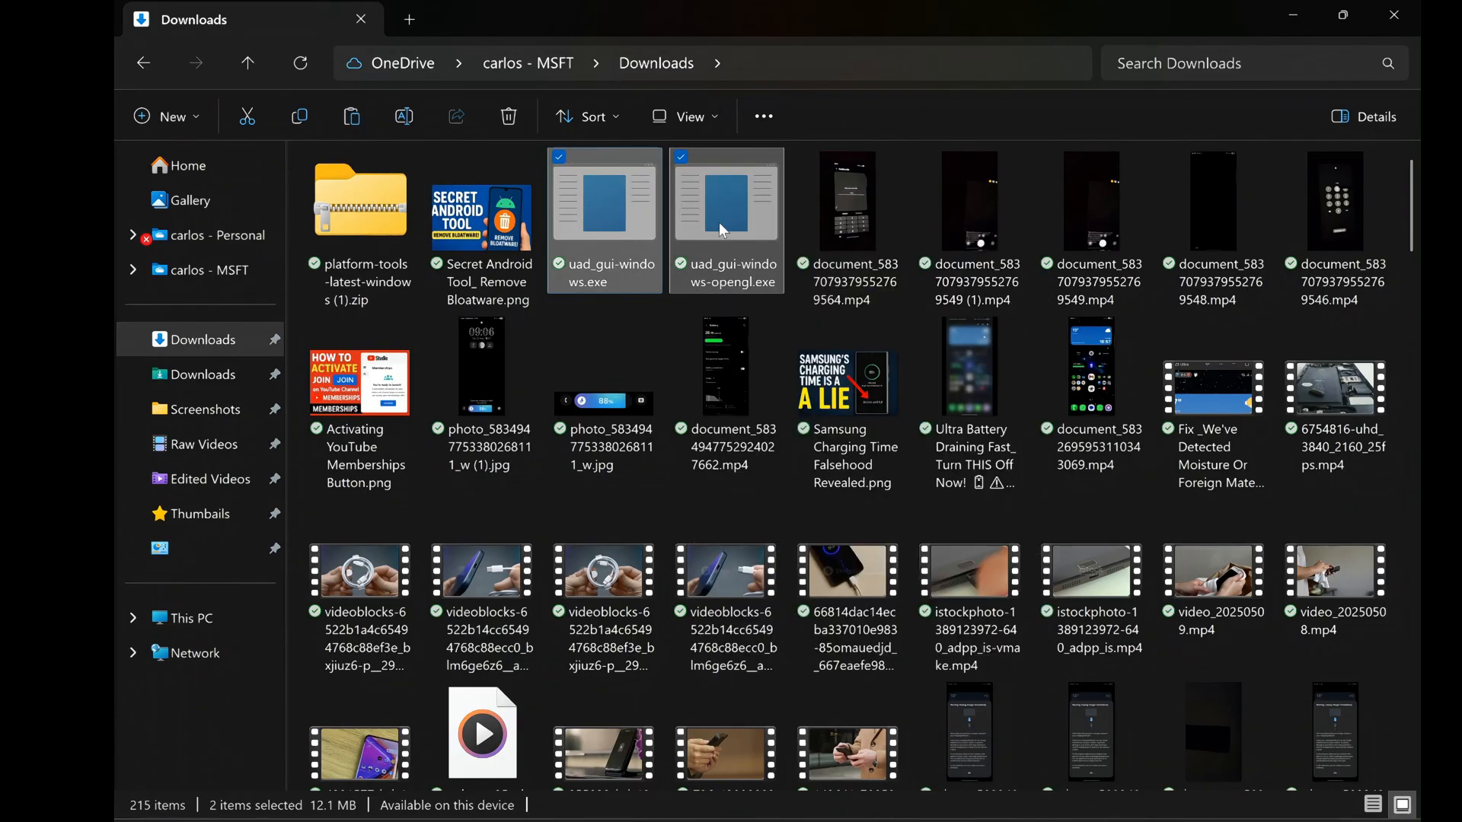
{"action": "left_click", "coordinate": [192, 619]}
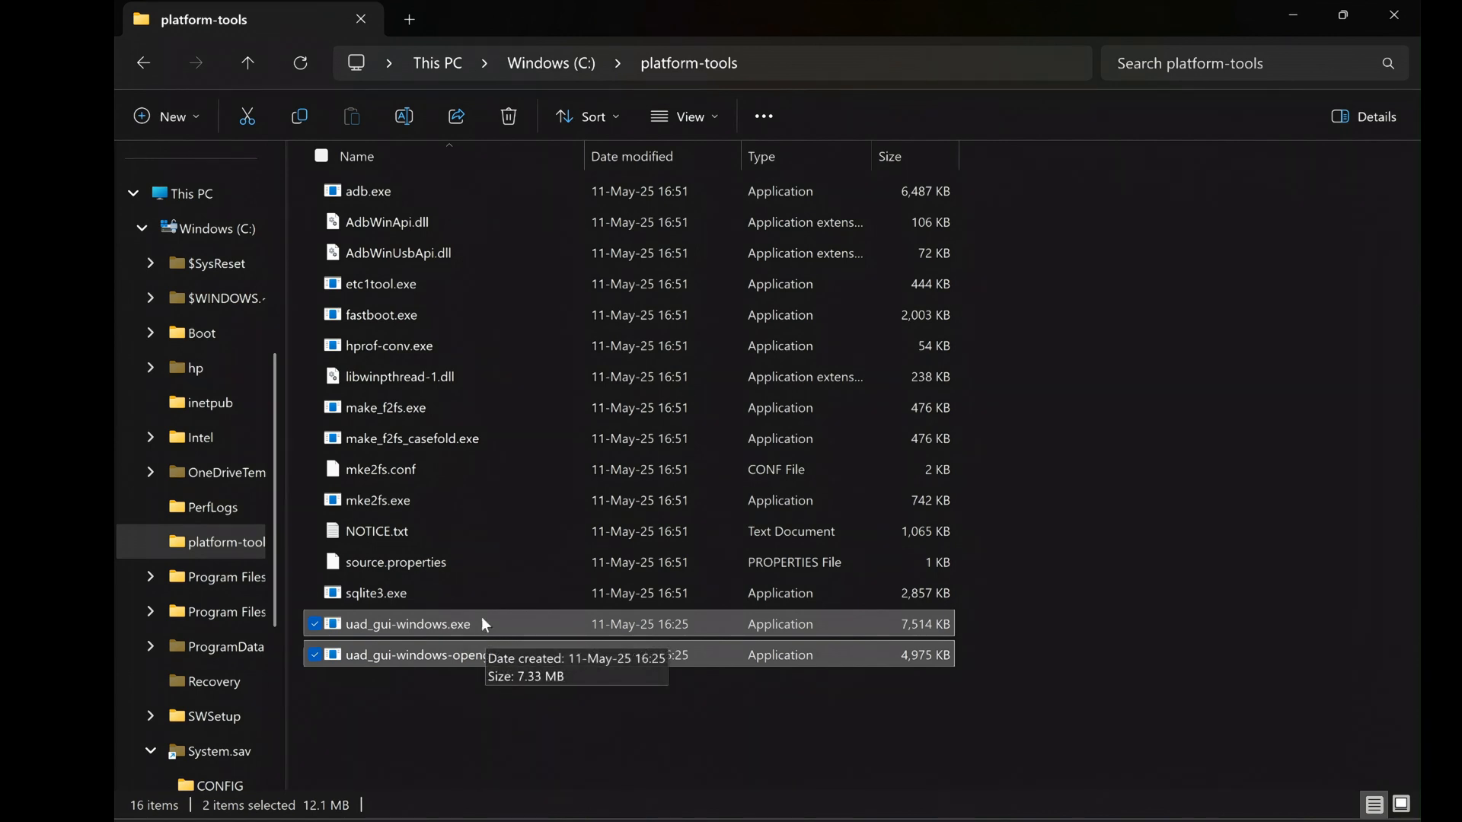
{"action": "mouse_move", "coordinate": [932, 714]}
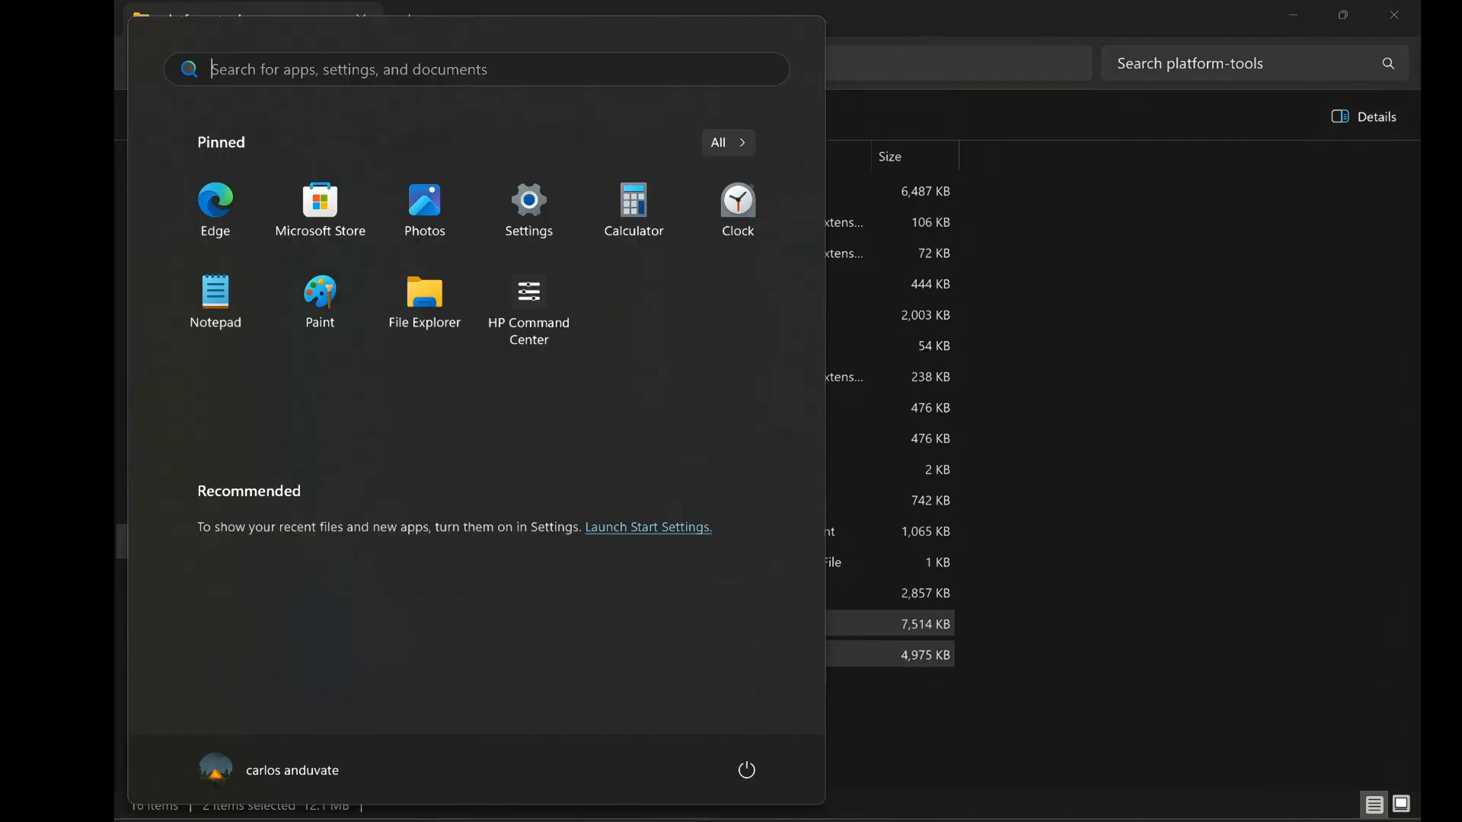
Run 'adb devices' in Command Prompt and allow USB debugging on the phone's prompt.
{"action": "type", "text": "Command Prompt"}
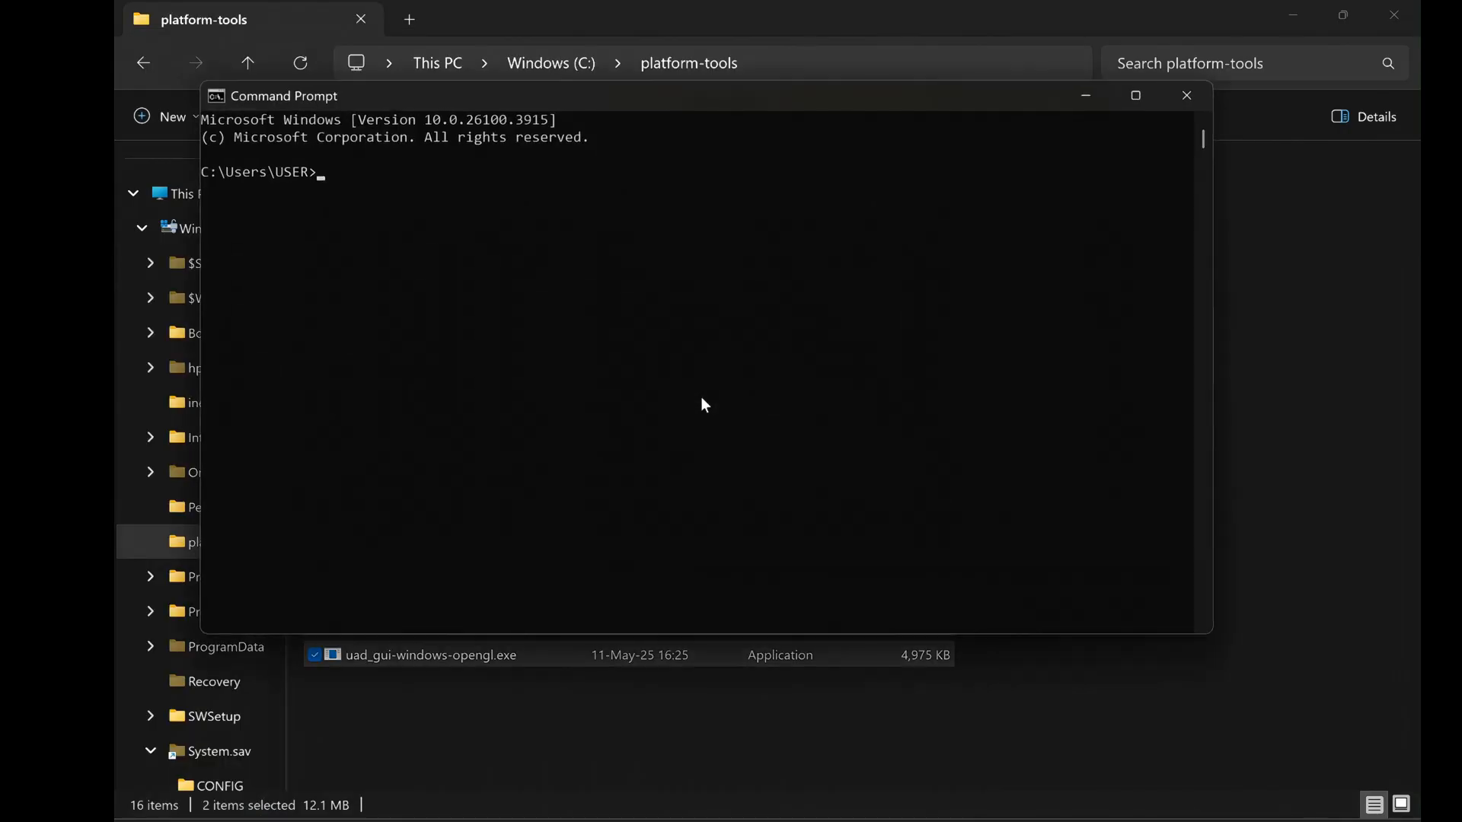
{"action": "type", "text": "a"}
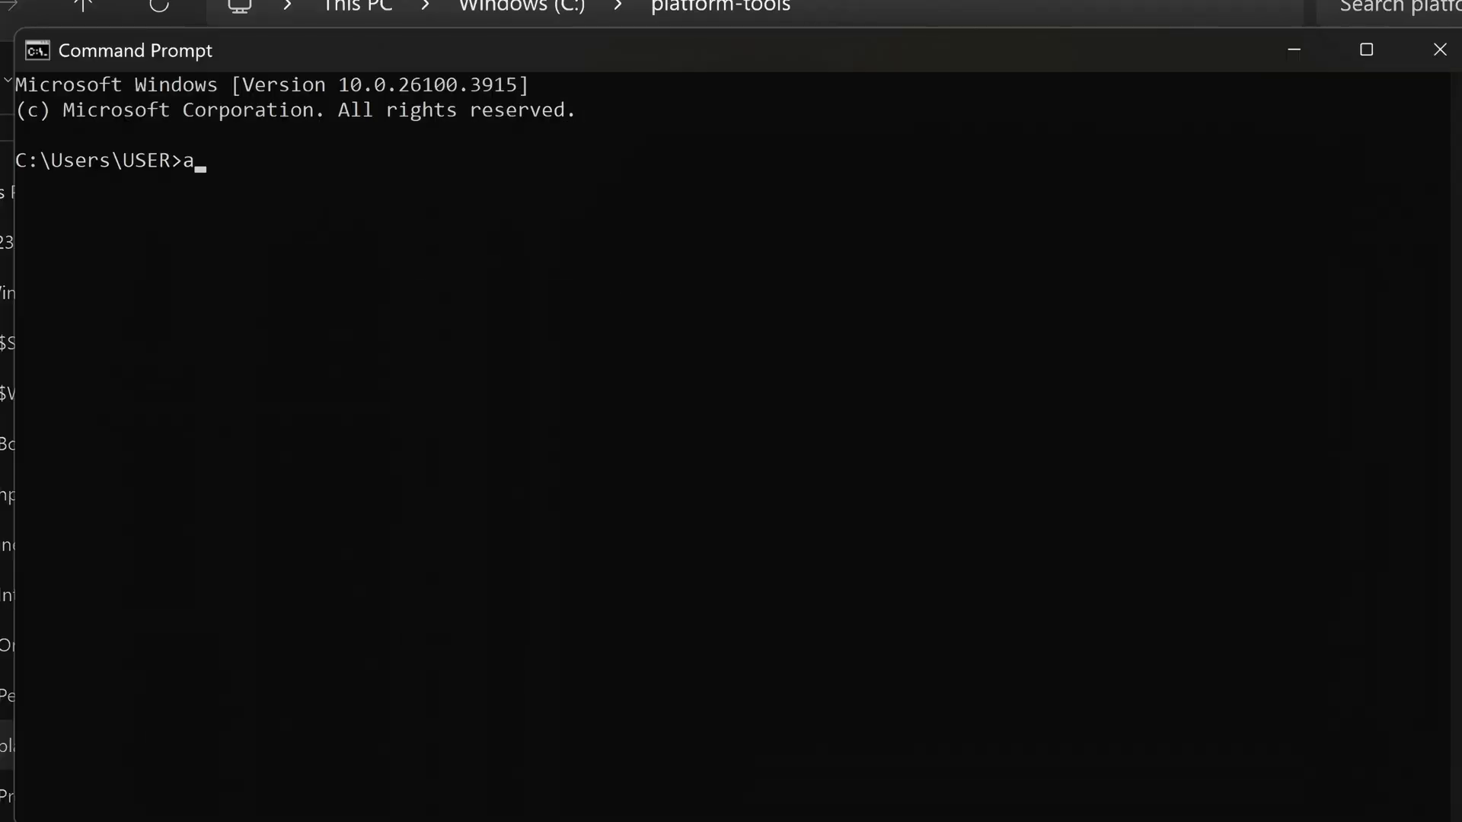
{"action": "type", "text": "db"}
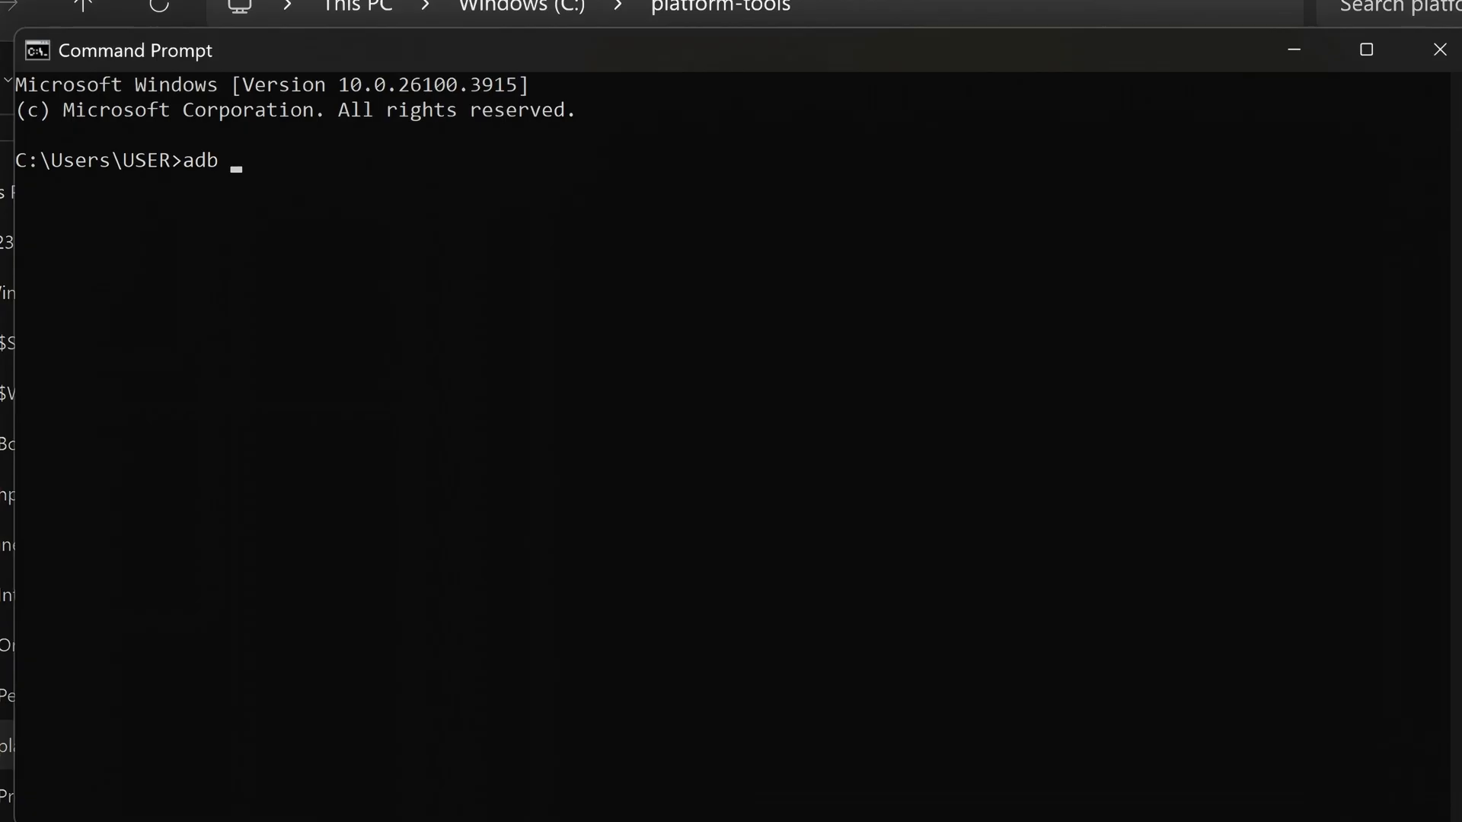
{"action": "type", "text": "devices"}
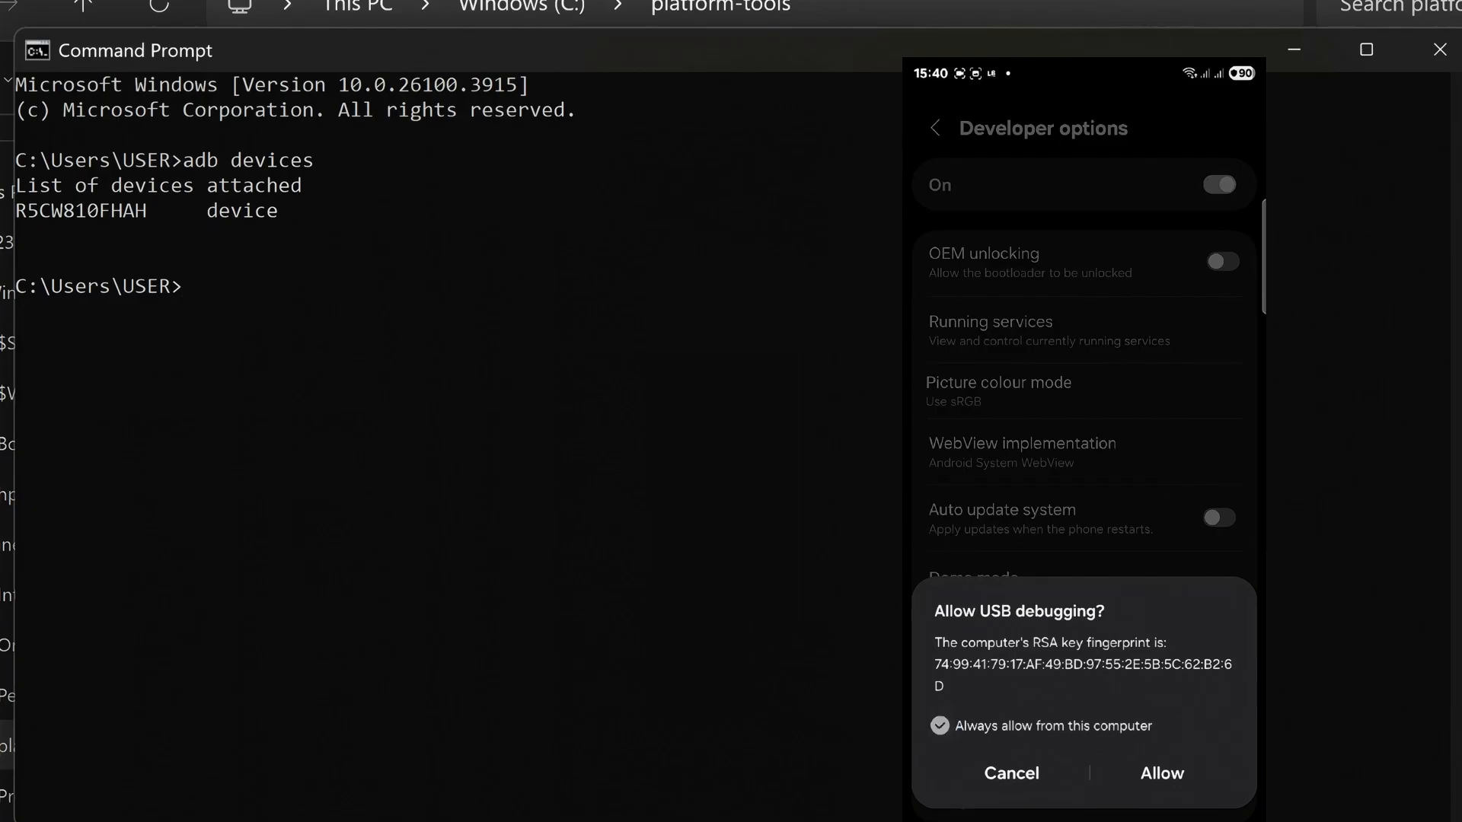
{"action": "left_click", "coordinate": [1160, 773]}
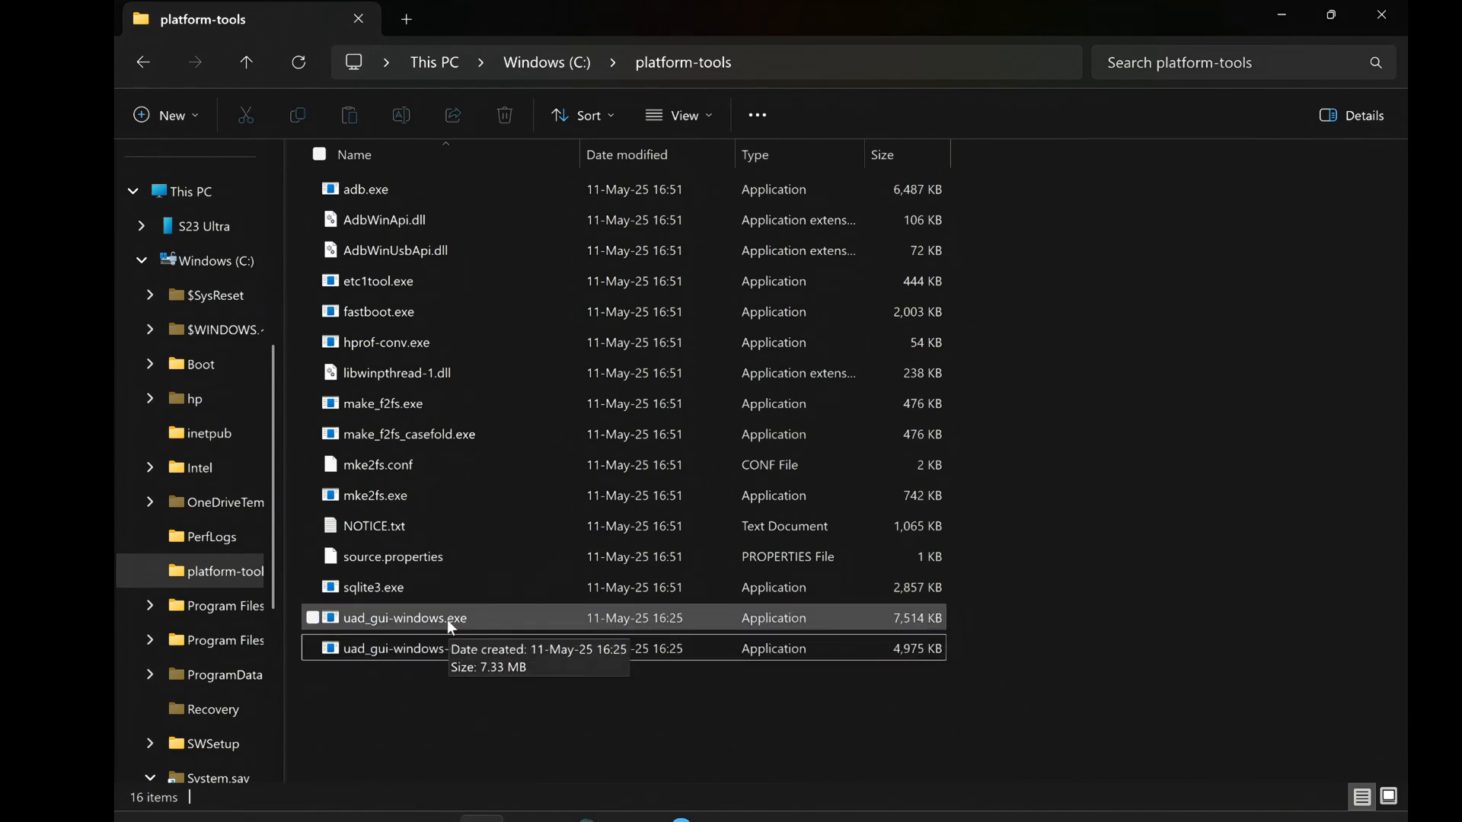
Launch uad_gui-windows.exe from C:\platform-tools to start the debloater.
{"action": "left_click", "coordinate": [403, 617]}
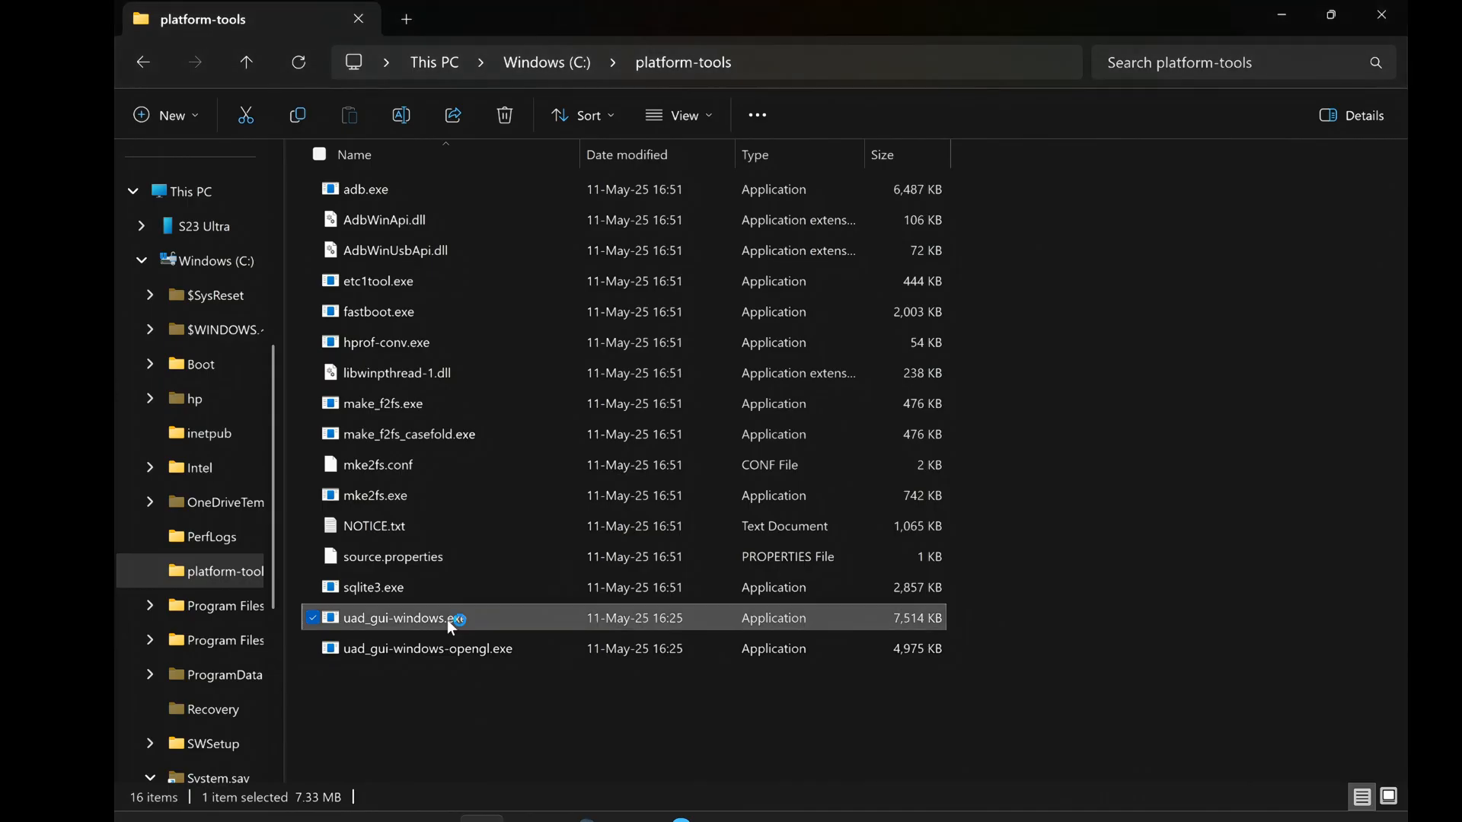
{"action": "double_click", "coordinate": [392, 617]}
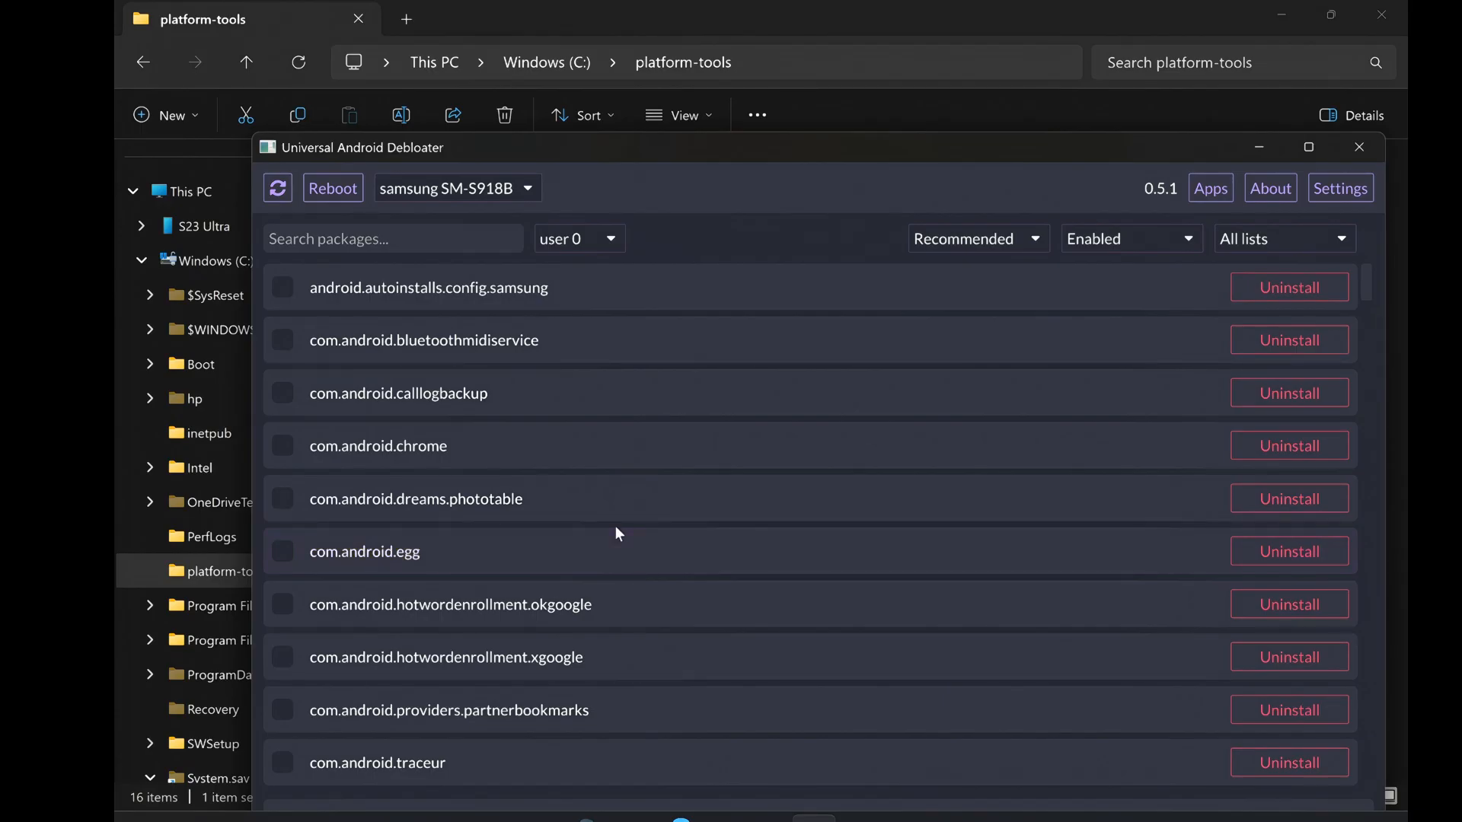
{"action": "mouse_move", "coordinate": [533, 385]}
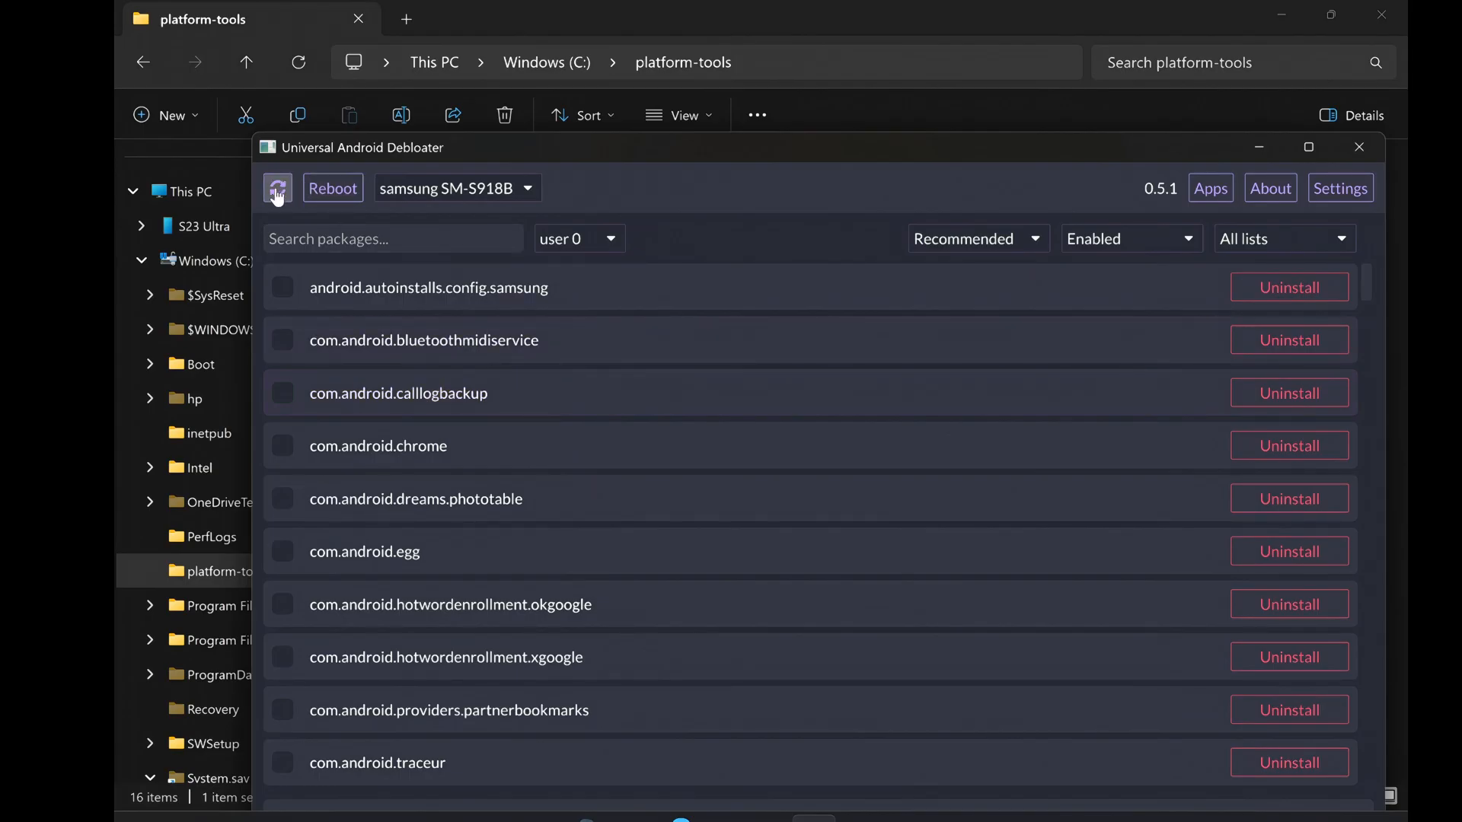
Refresh the SM-S918B's package list and scroll down through it to the Samsung packages.
{"action": "left_click", "coordinate": [277, 187]}
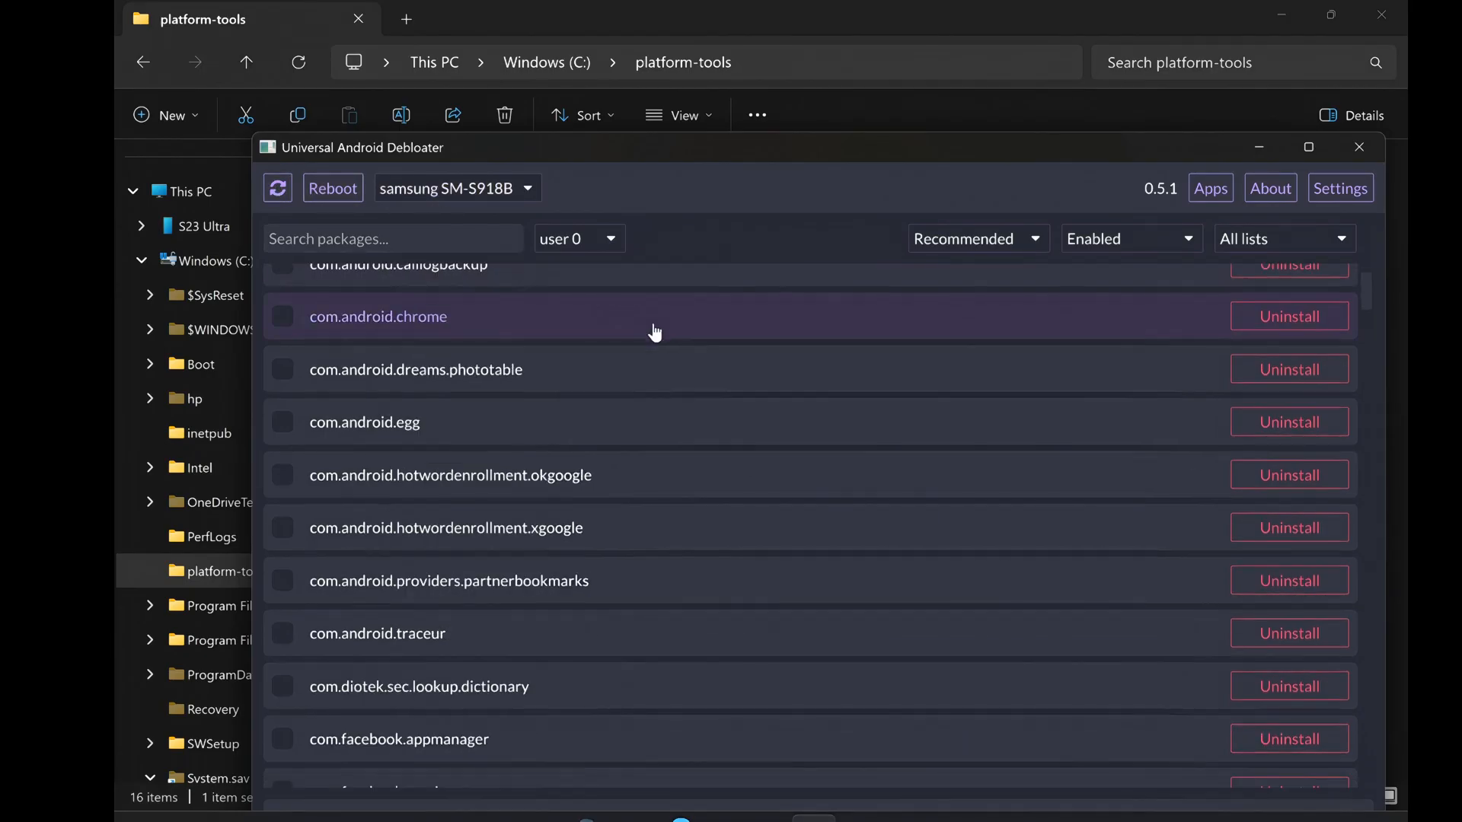
{"action": "scroll", "scroll_direction": "down", "scroll_amount": 3}
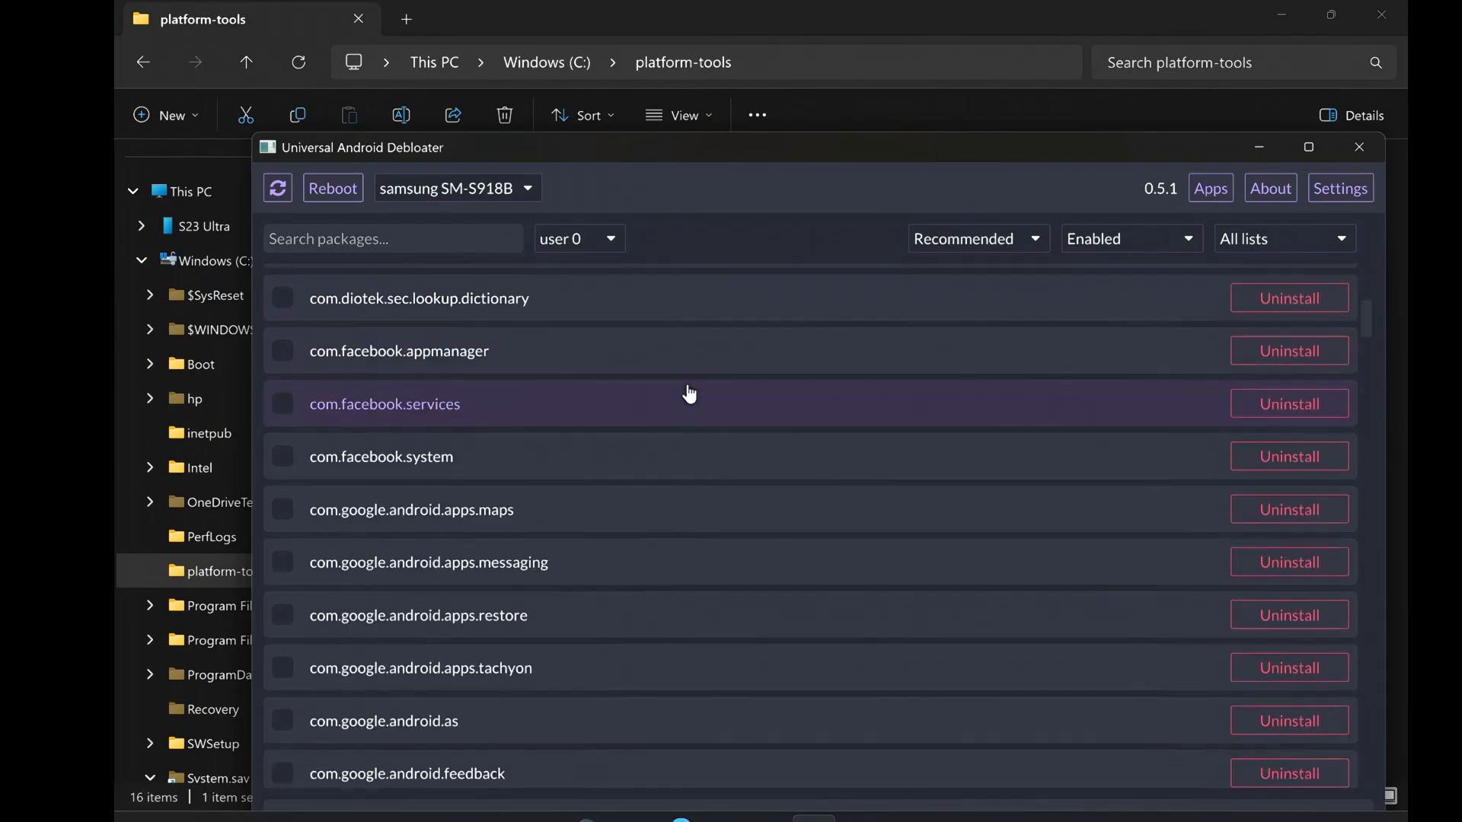
{"action": "scroll", "scroll_direction": "down", "scroll_amount": 3}
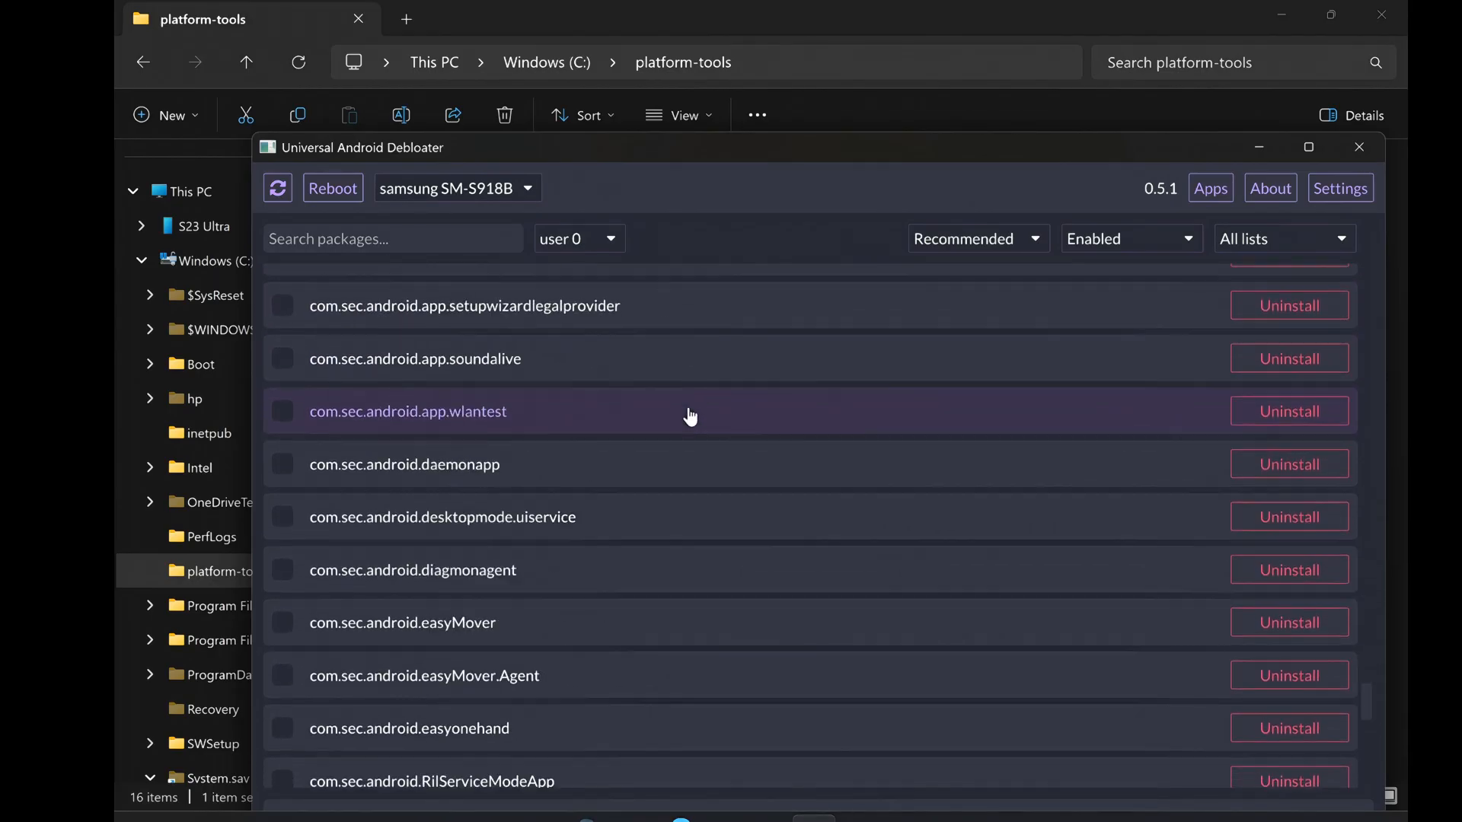
{"action": "scroll", "scroll_direction": "down", "scroll_amount": 3}
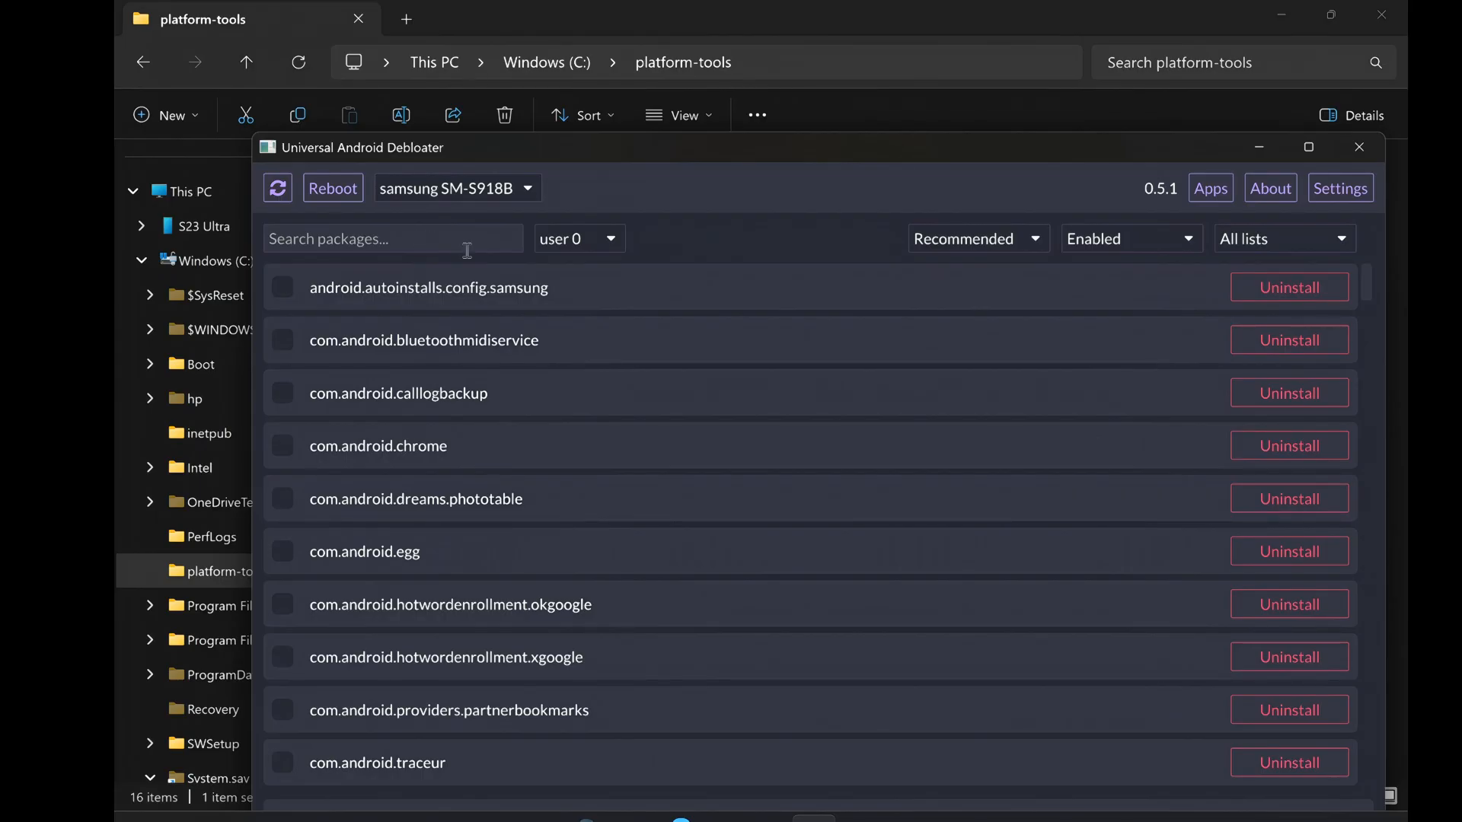
Scroll through the recommended Samsung package list to its end in the maximised window.
{"action": "scroll", "scroll_direction": "down", "scroll_amount": 3}
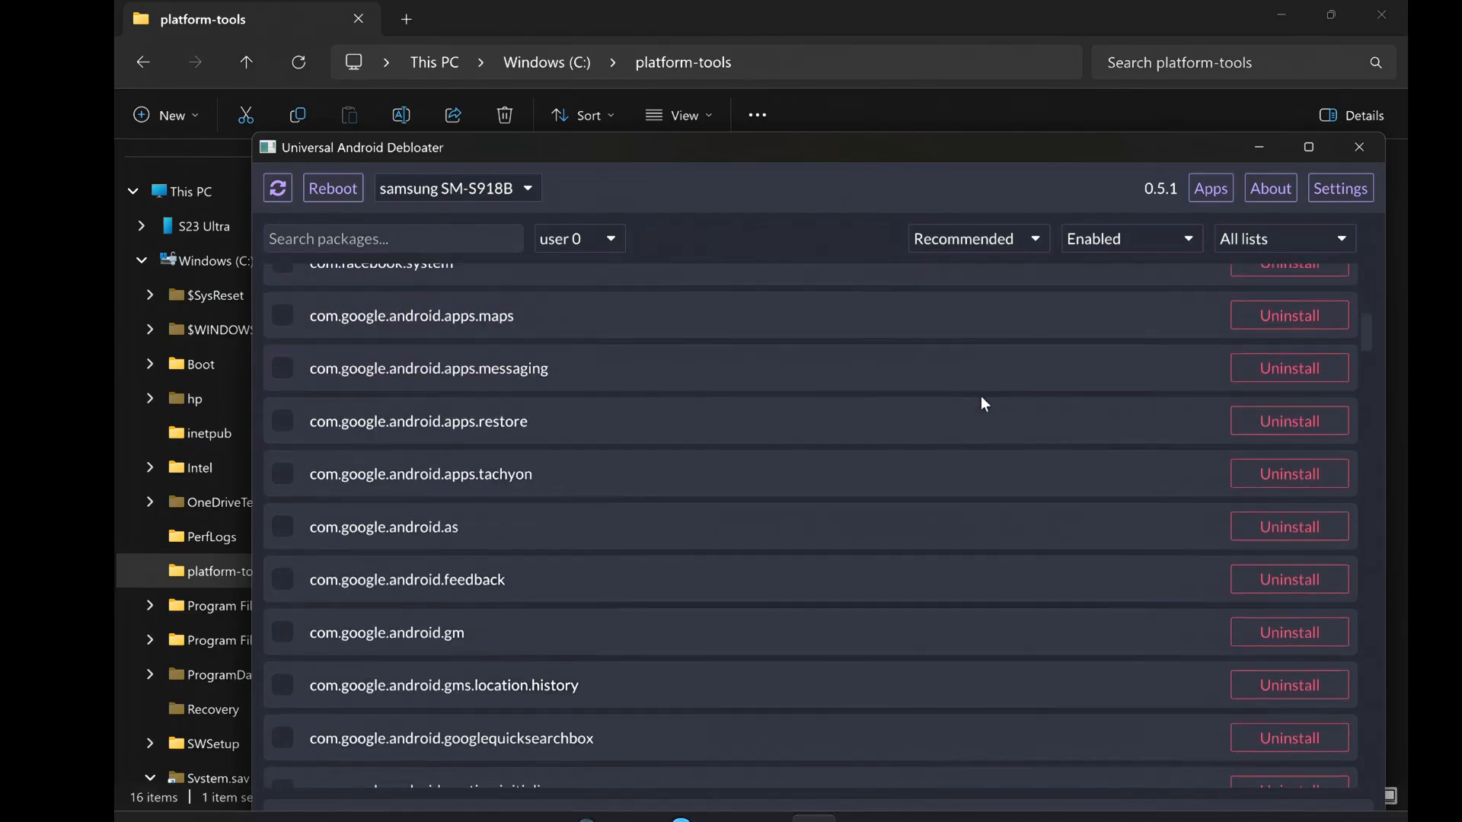
{"action": "scroll", "scroll_direction": "down", "scroll_amount": 3}
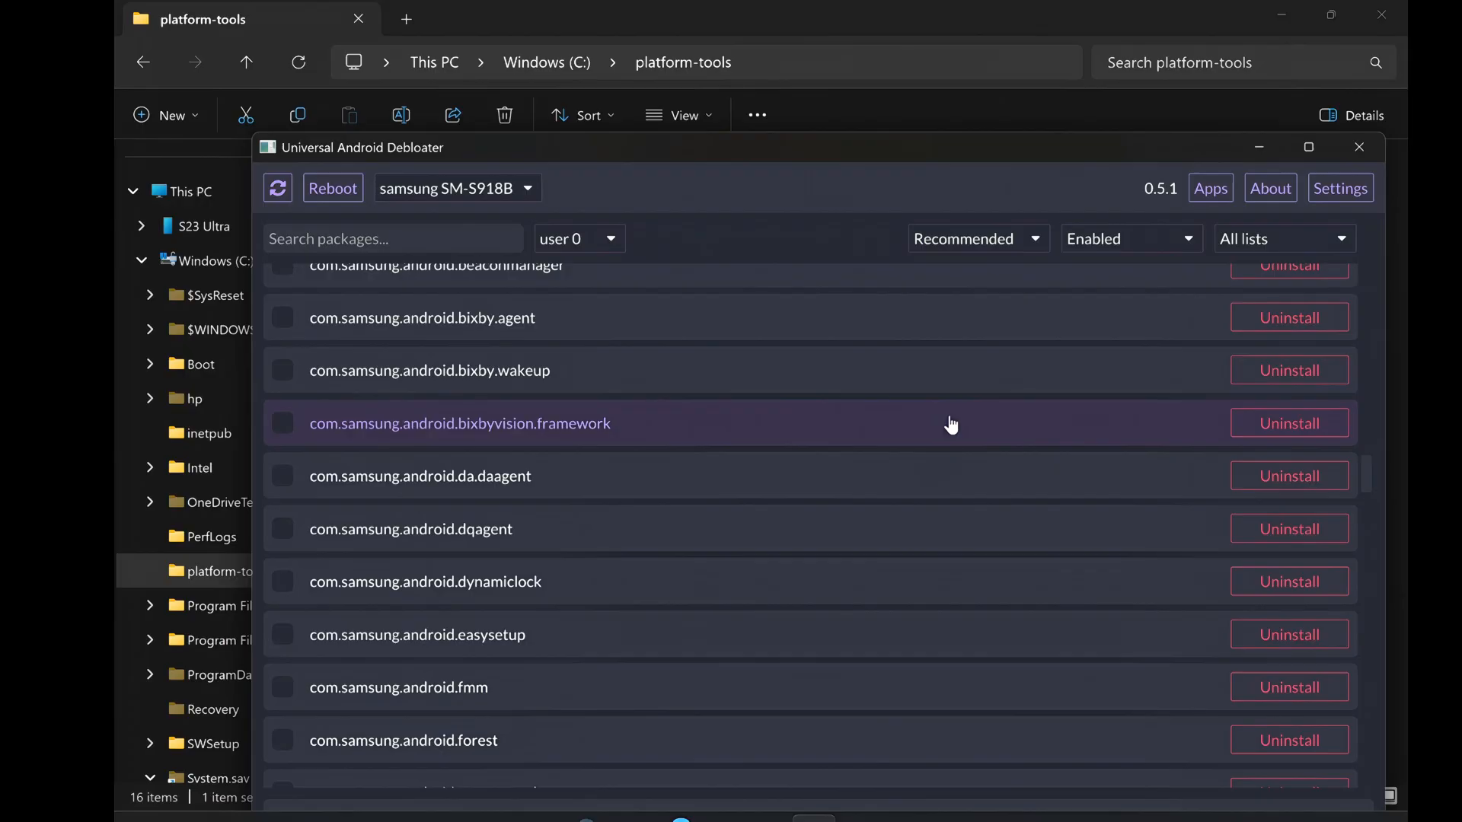
{"action": "scroll", "scroll_direction": "down", "scroll_amount": 3}
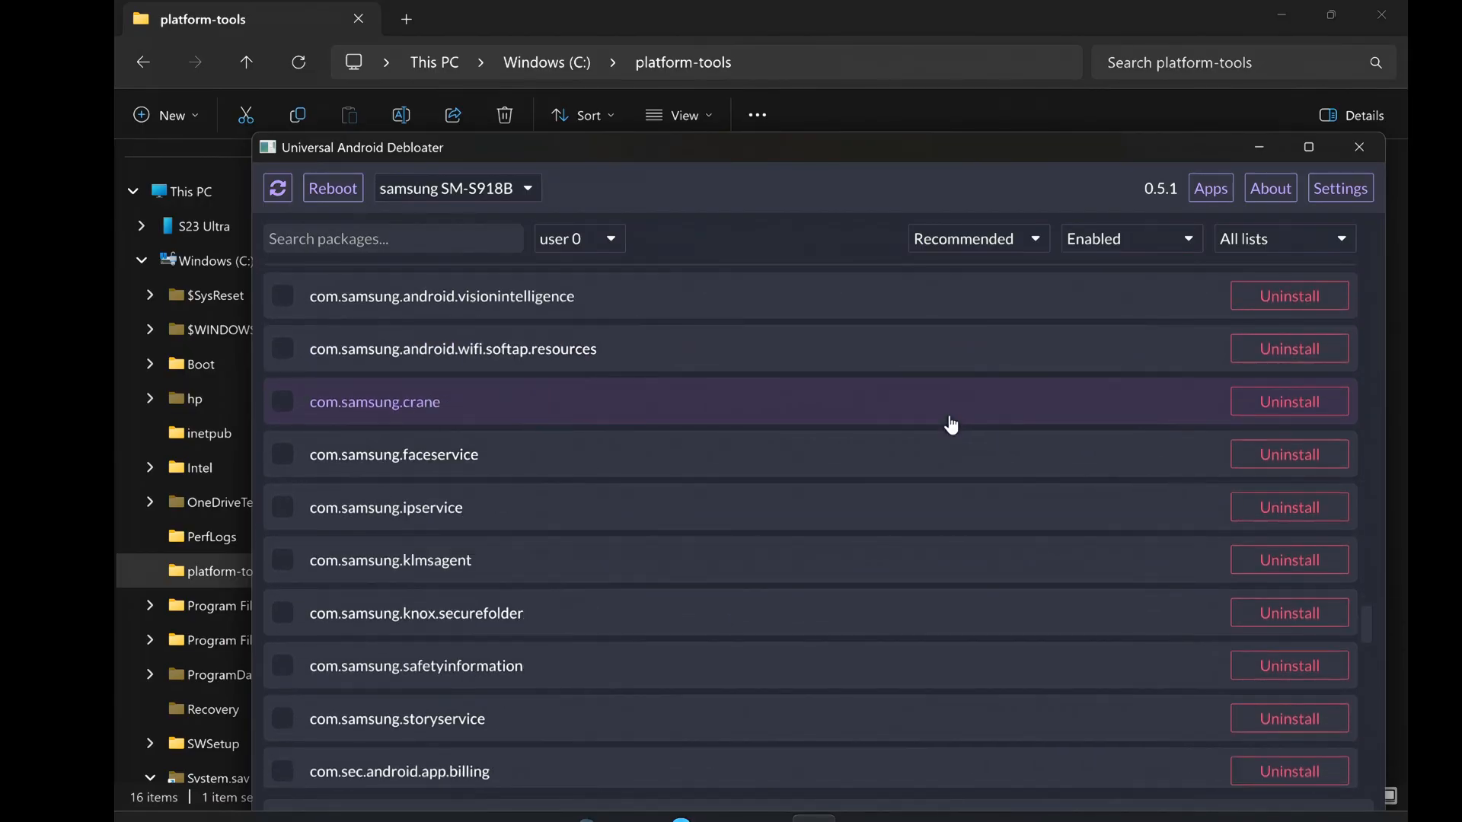
{"action": "scroll", "scroll_direction": "down", "scroll_amount": 3}
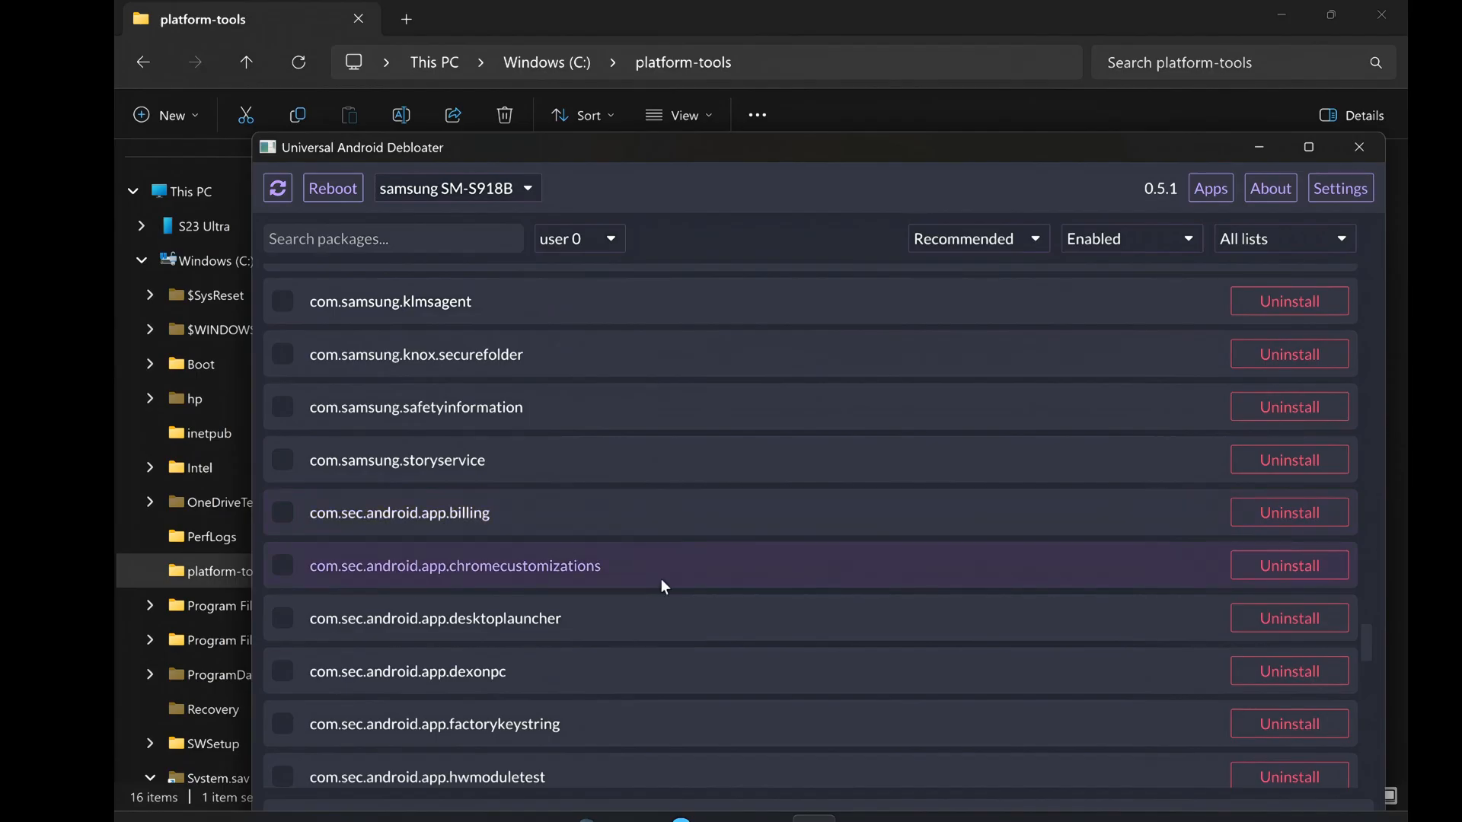
{"action": "scroll", "scroll_direction": "down", "scroll_amount": 3}
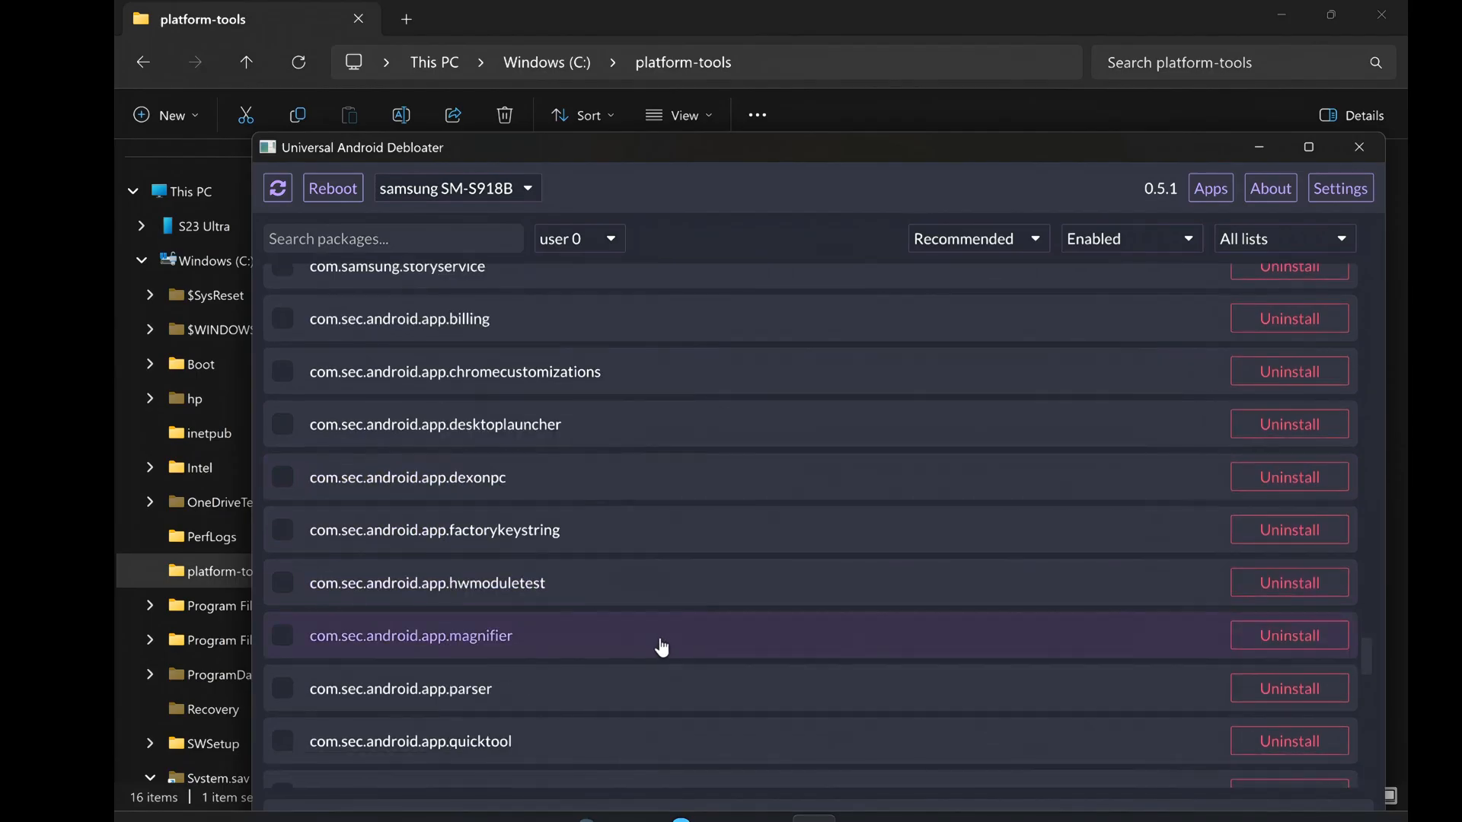
{"action": "scroll", "scroll_direction": "down", "scroll_amount": 3}
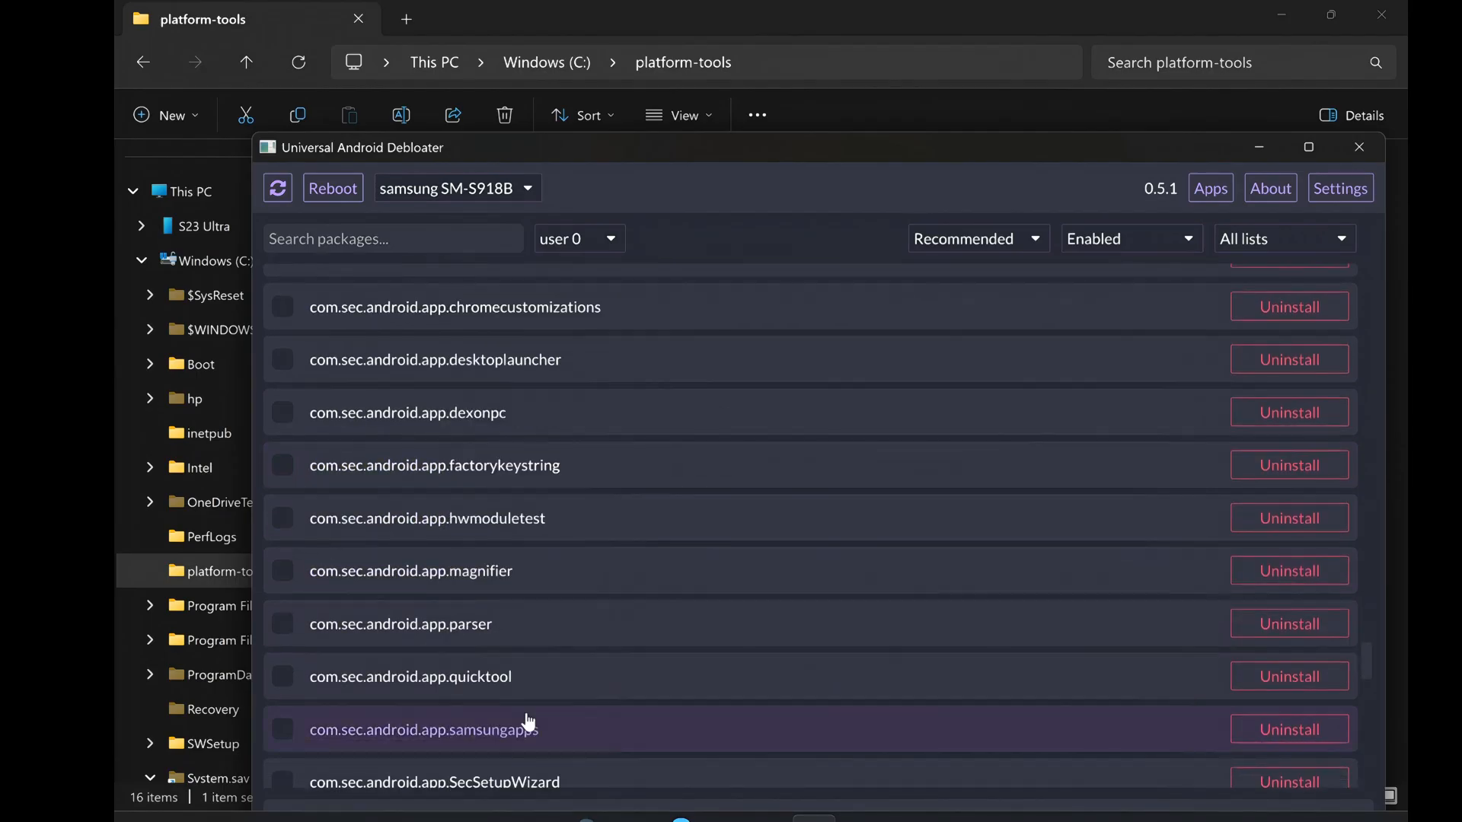
{"action": "scroll", "scroll_direction": "down", "scroll_amount": 3}
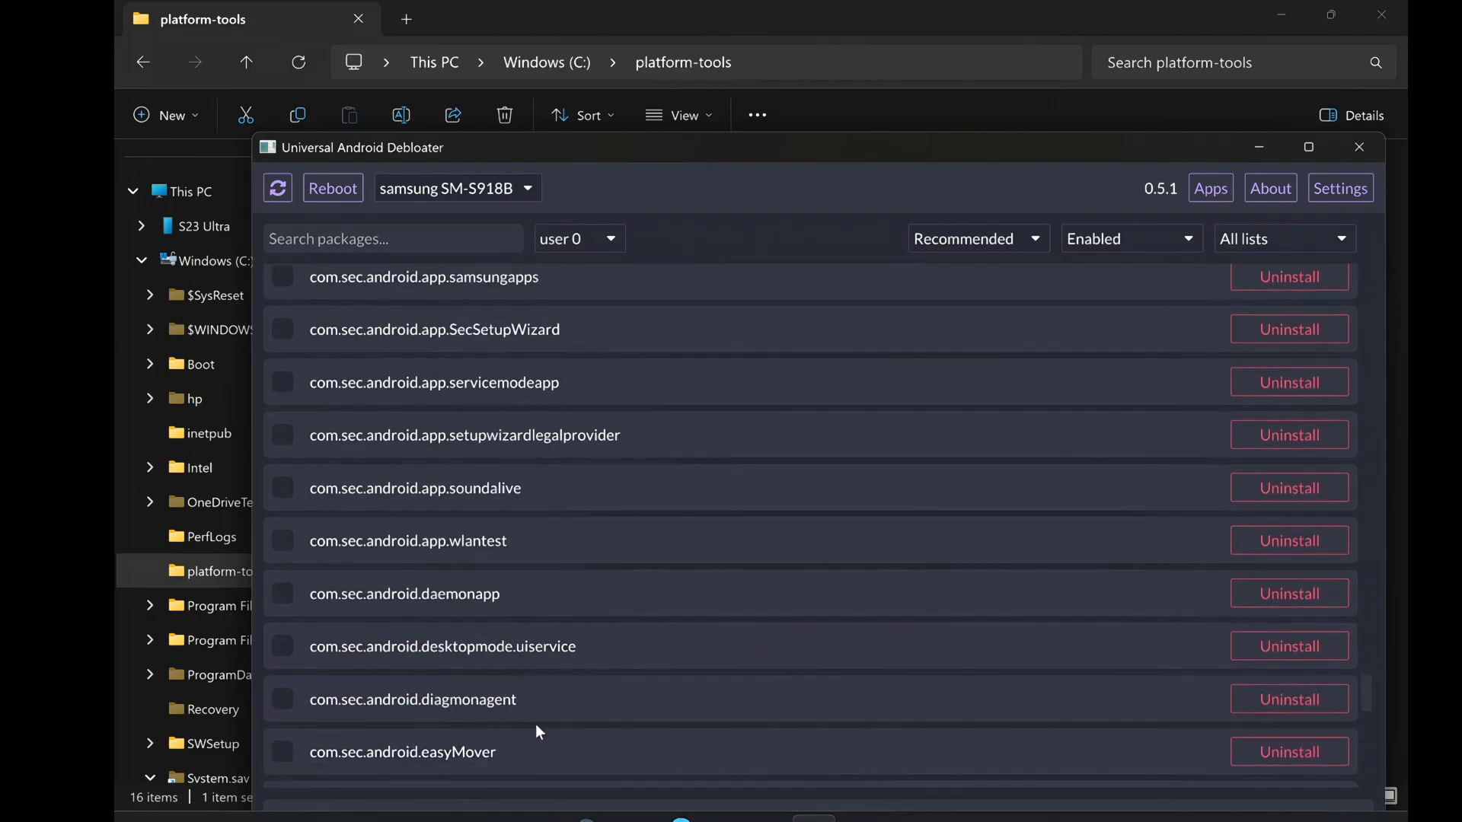
{"action": "scroll", "scroll_direction": "down", "scroll_amount": 3}
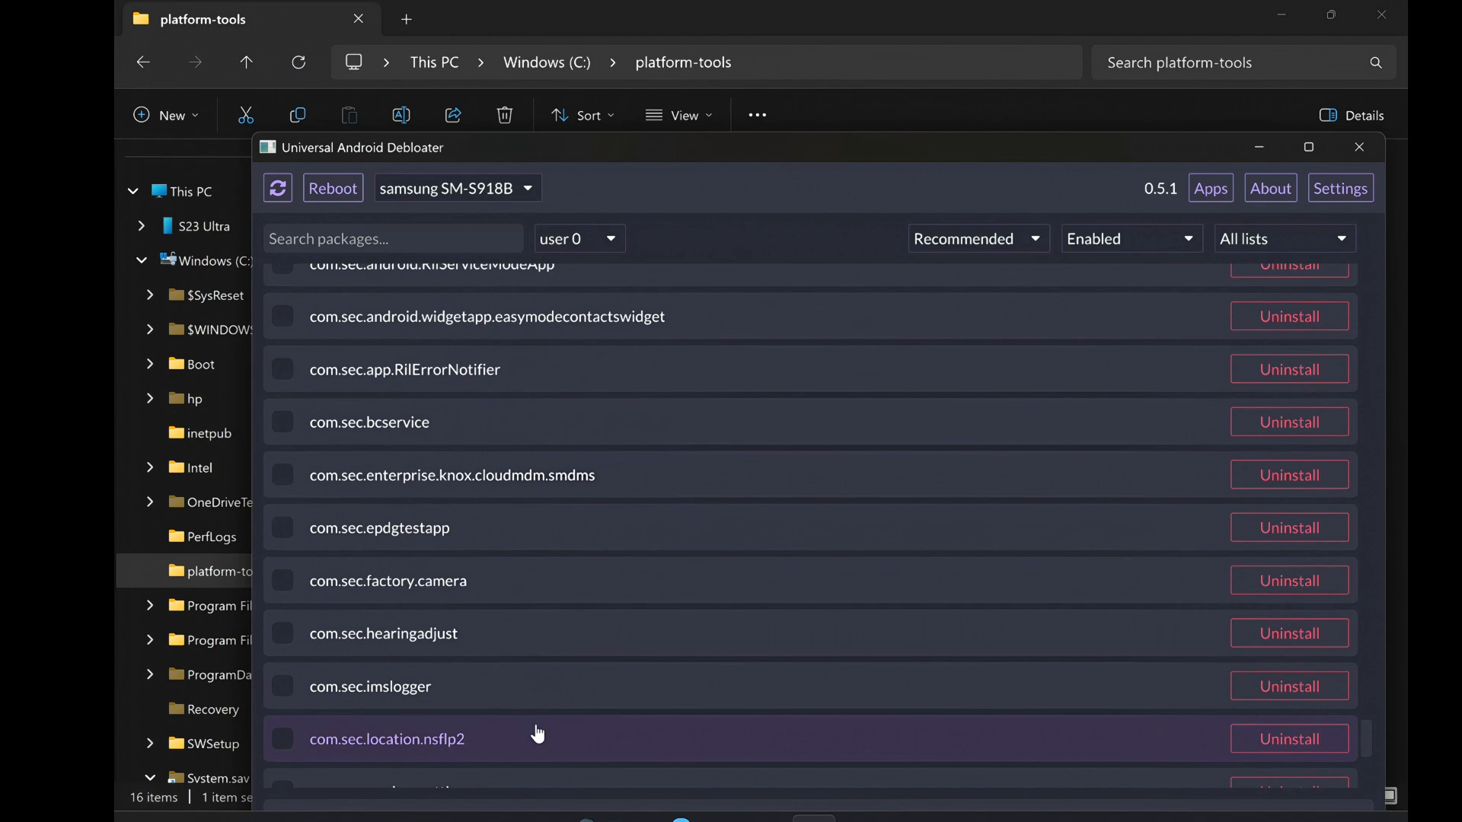
{"action": "scroll", "scroll_direction": "down", "scroll_amount": 3}
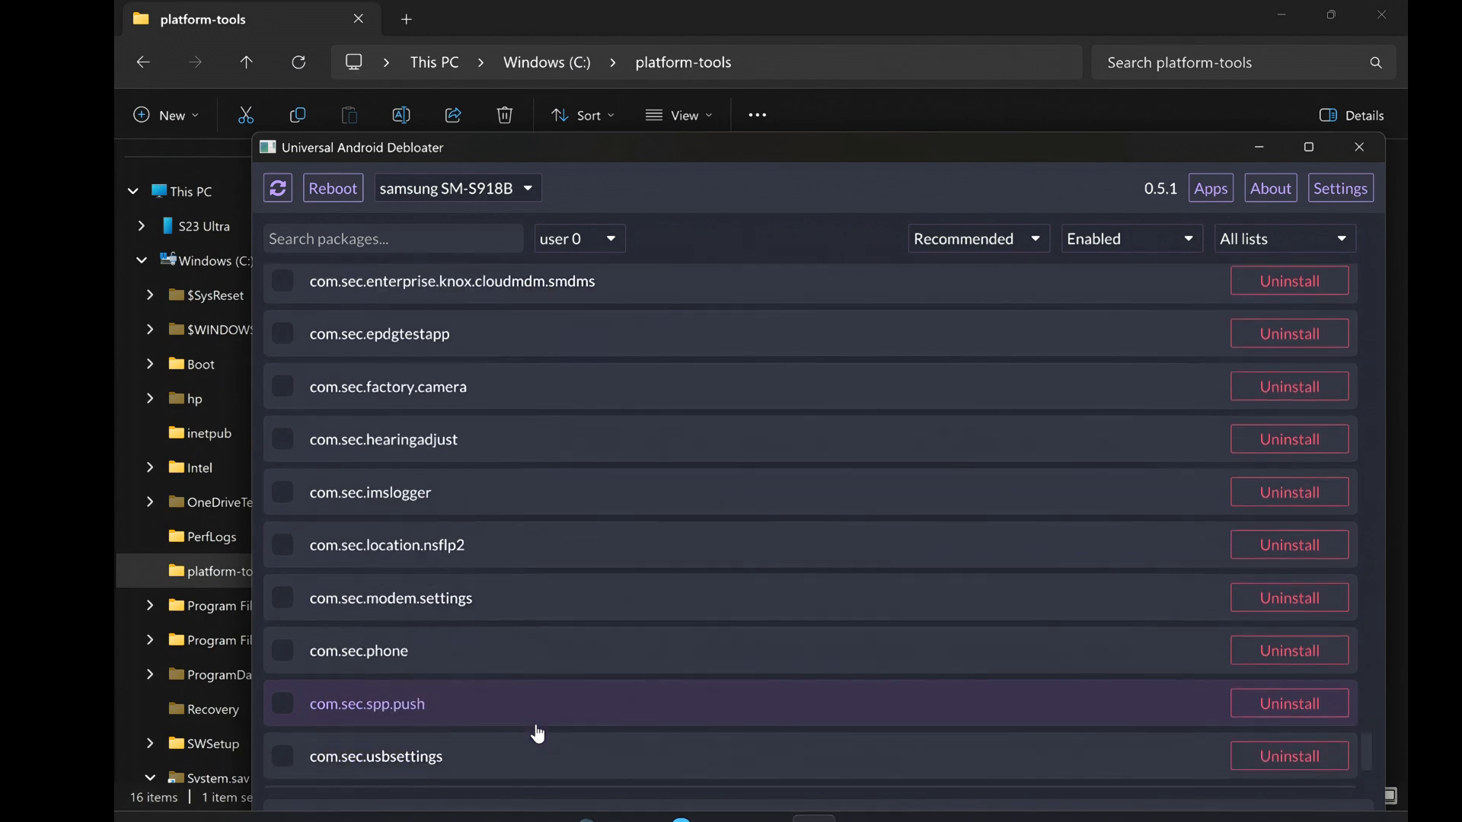
{"action": "scroll", "scroll_direction": "down", "scroll_amount": 3}
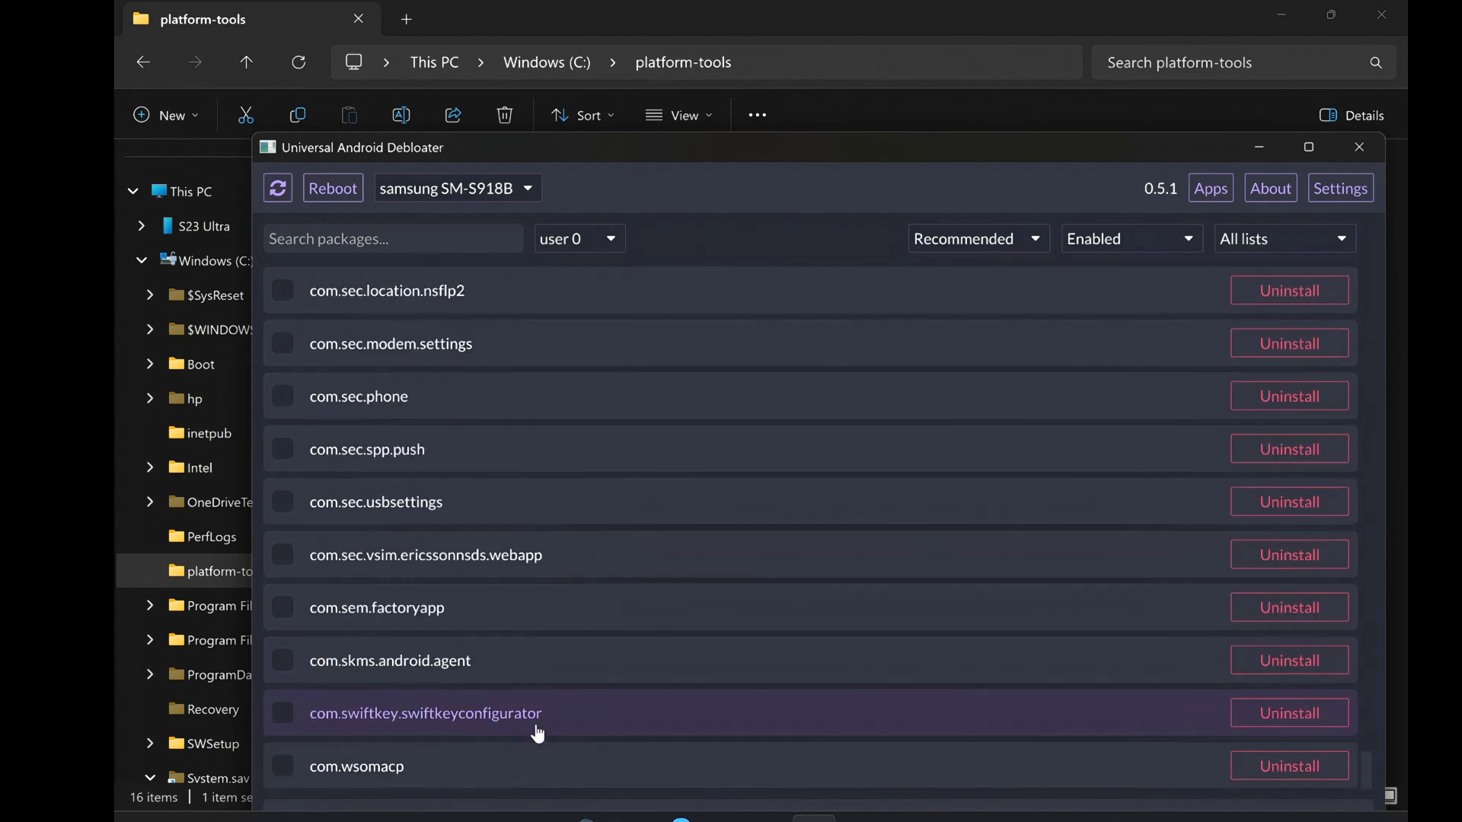
{"action": "mouse_move", "coordinate": [674, 717]}
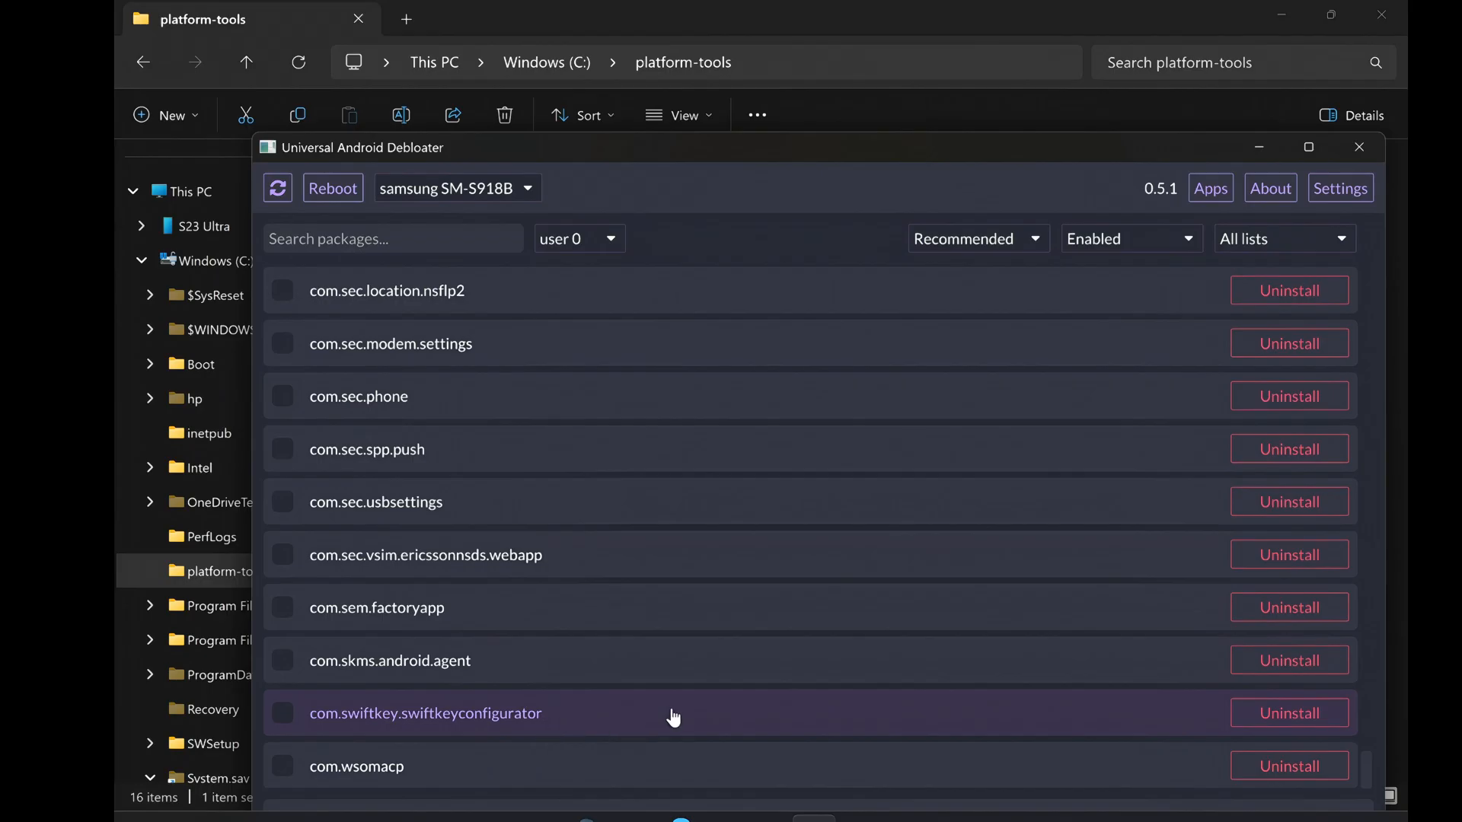
{"action": "mouse_move", "coordinate": [971, 360]}
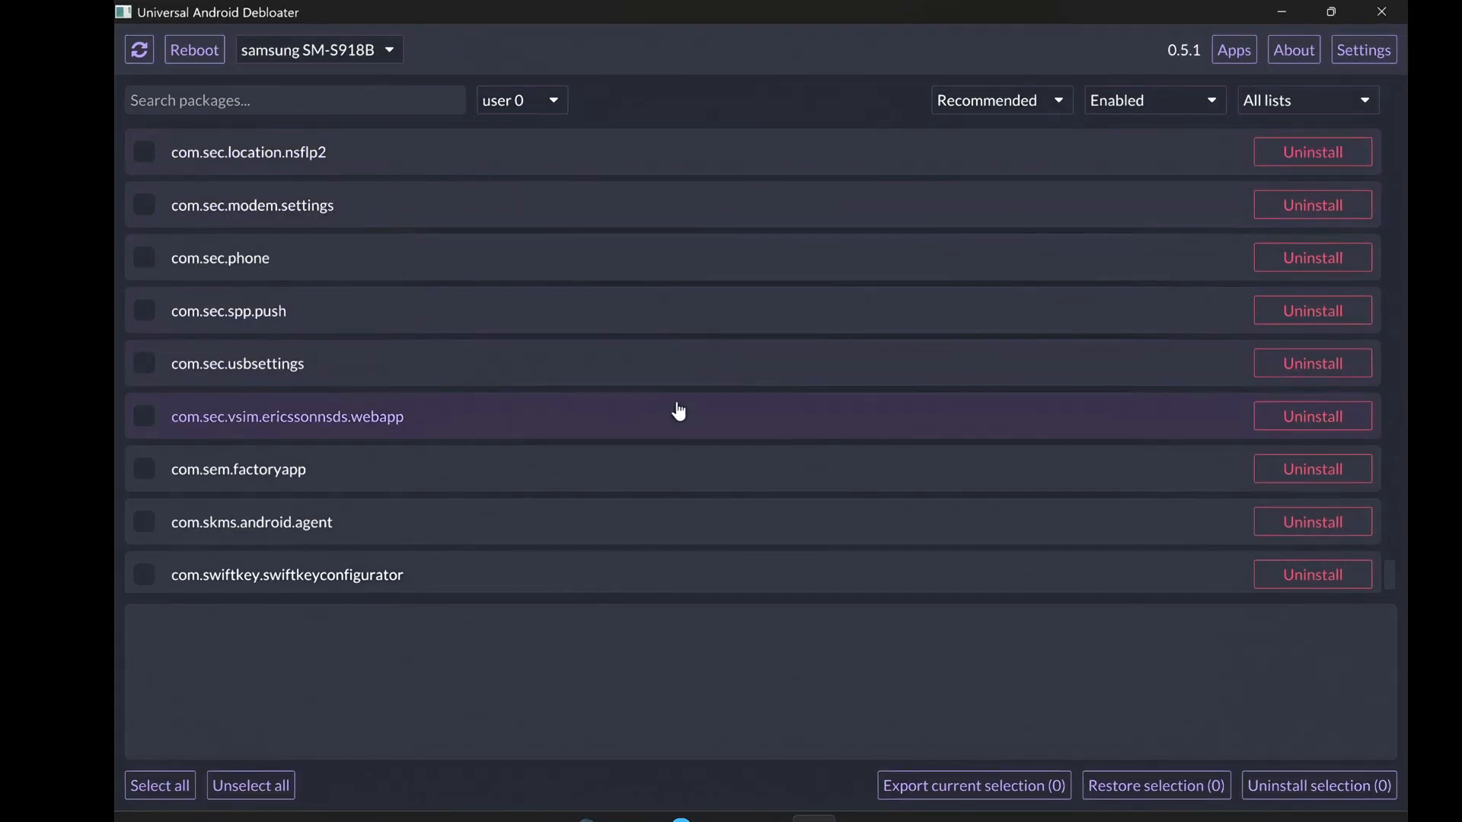
{"action": "scroll", "scroll_direction": "down", "scroll_amount": 3}
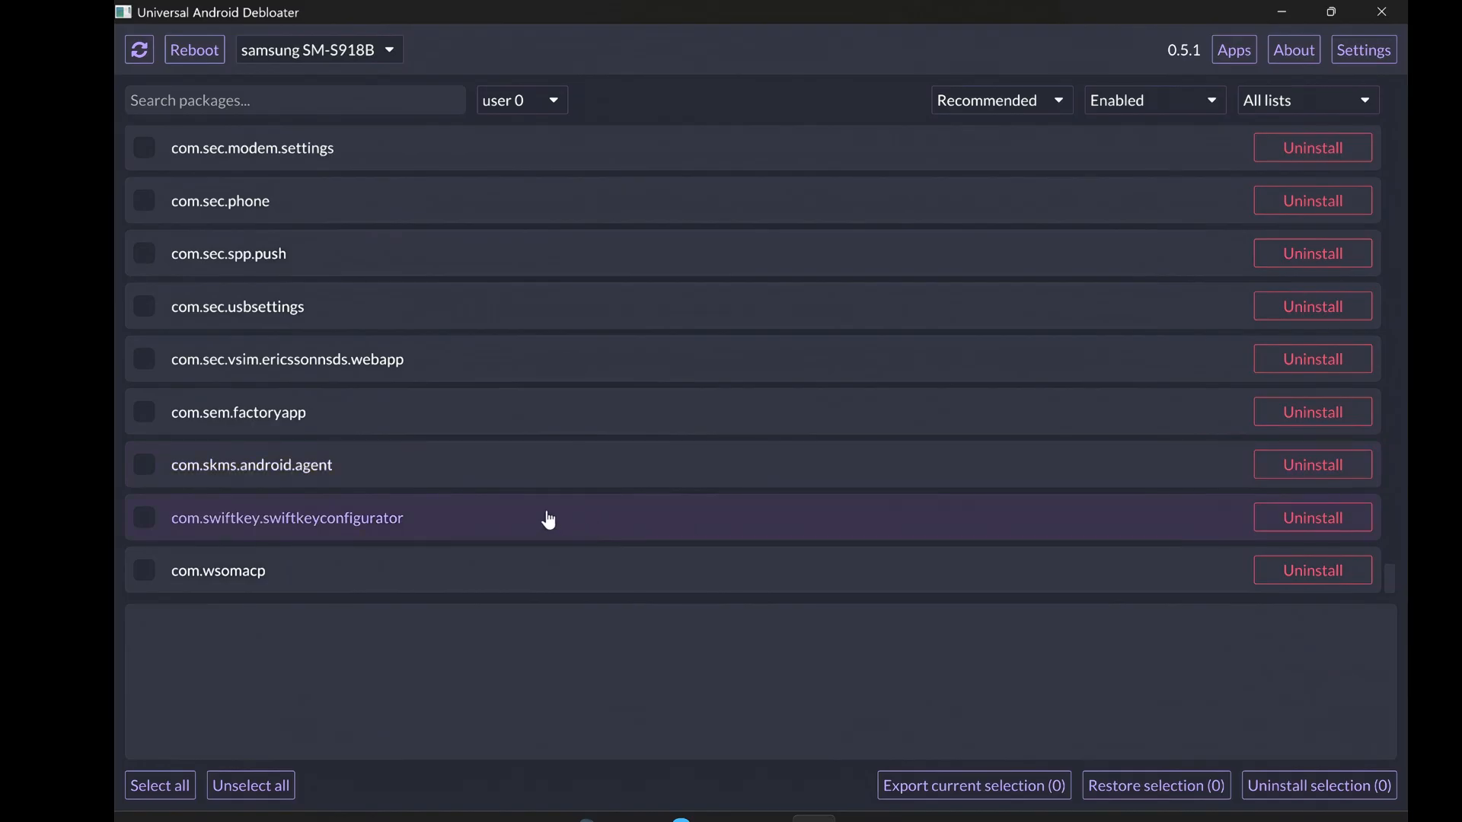
{"action": "mouse_move", "coordinate": [443, 614]}
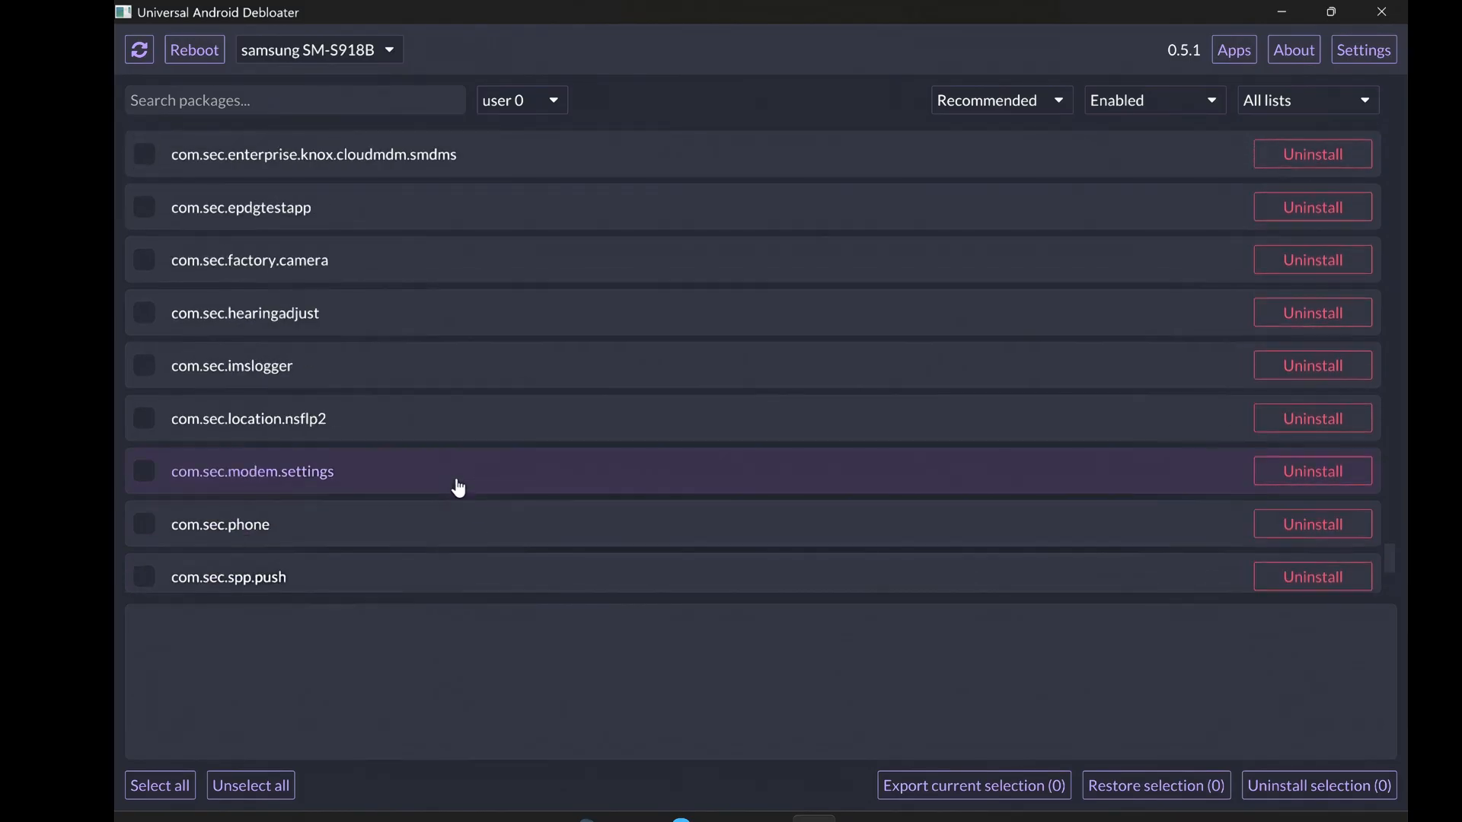
{"action": "scroll", "scroll_direction": "down", "scroll_amount": 3}
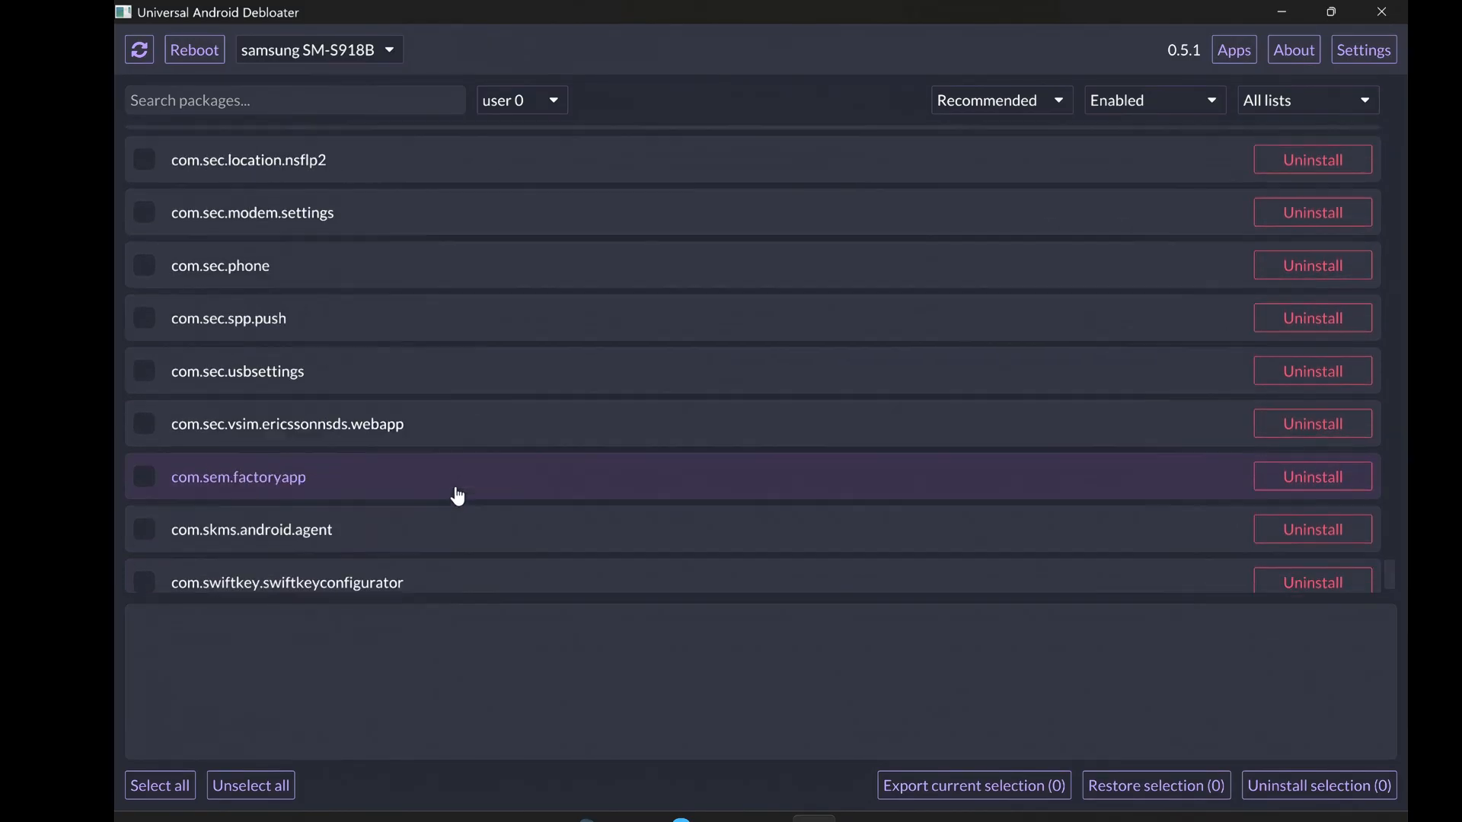
{"action": "scroll", "scroll_direction": "down", "scroll_amount": 3}
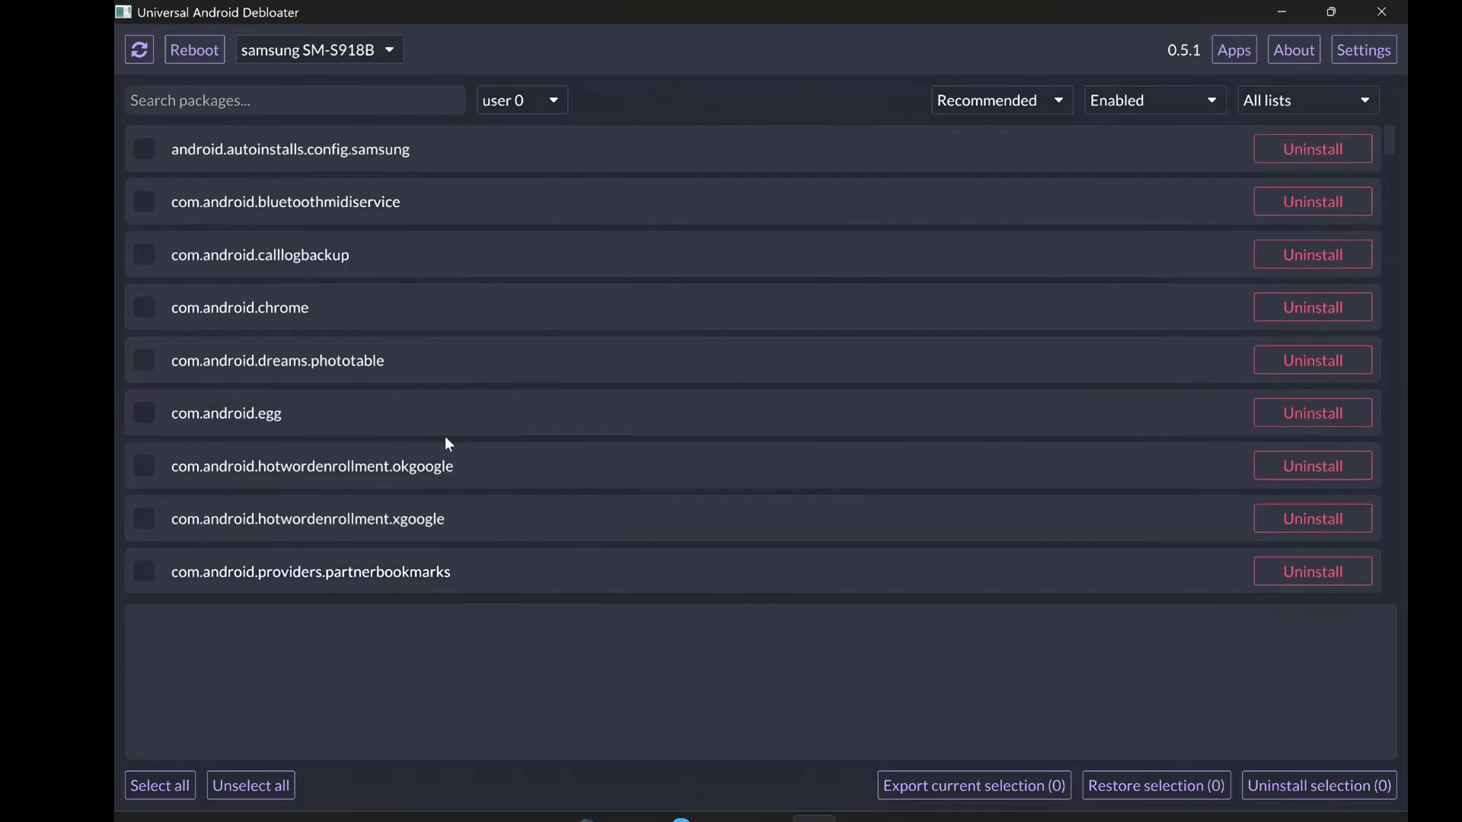
Mark autoinstalls config, Bluetooth MIDI service, call log backup and com.android.chrome for removal.
{"action": "left_click", "coordinate": [145, 149]}
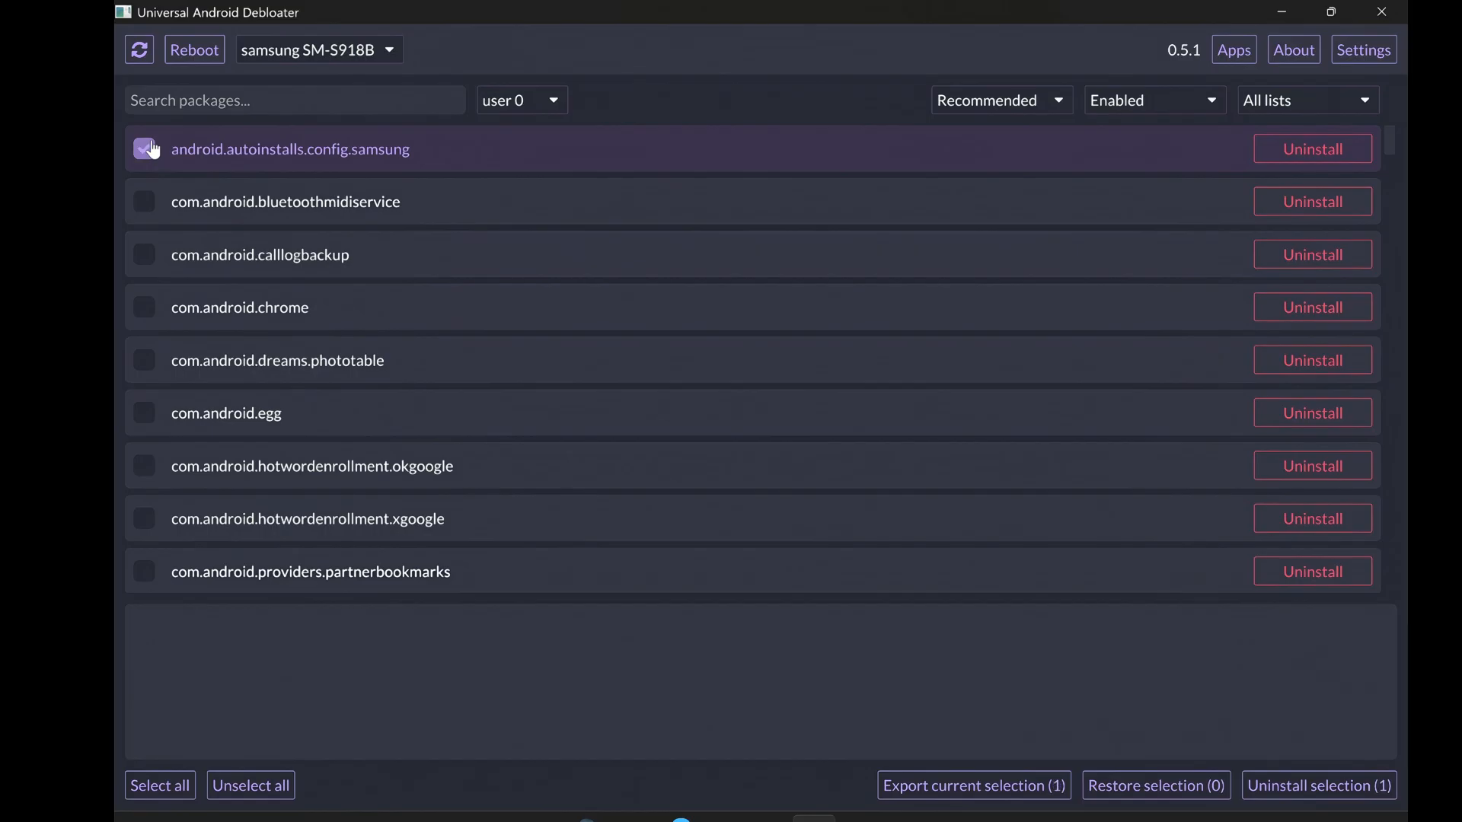
{"action": "left_click", "coordinate": [143, 201]}
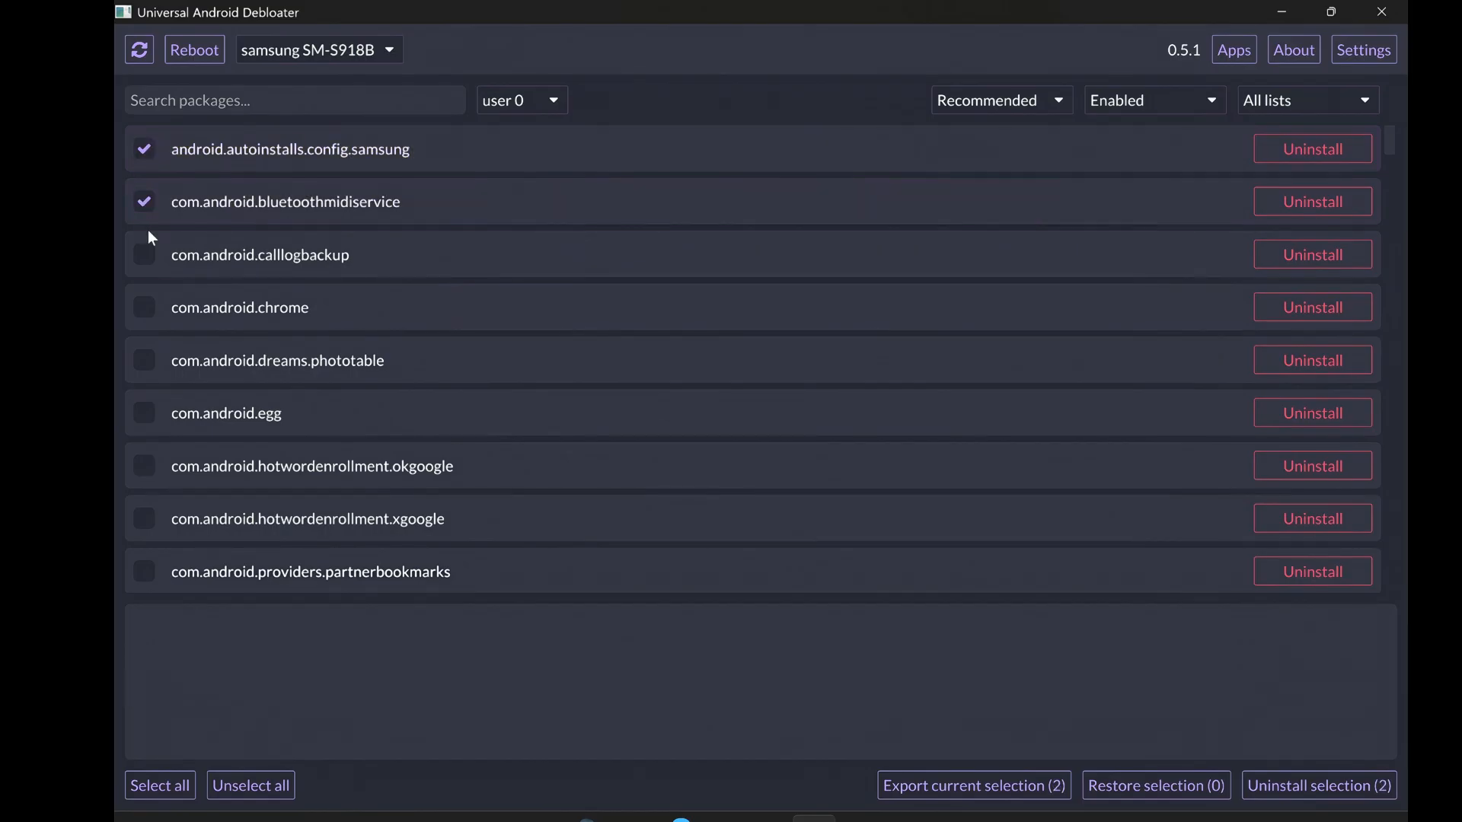
{"action": "left_click", "coordinate": [143, 307]}
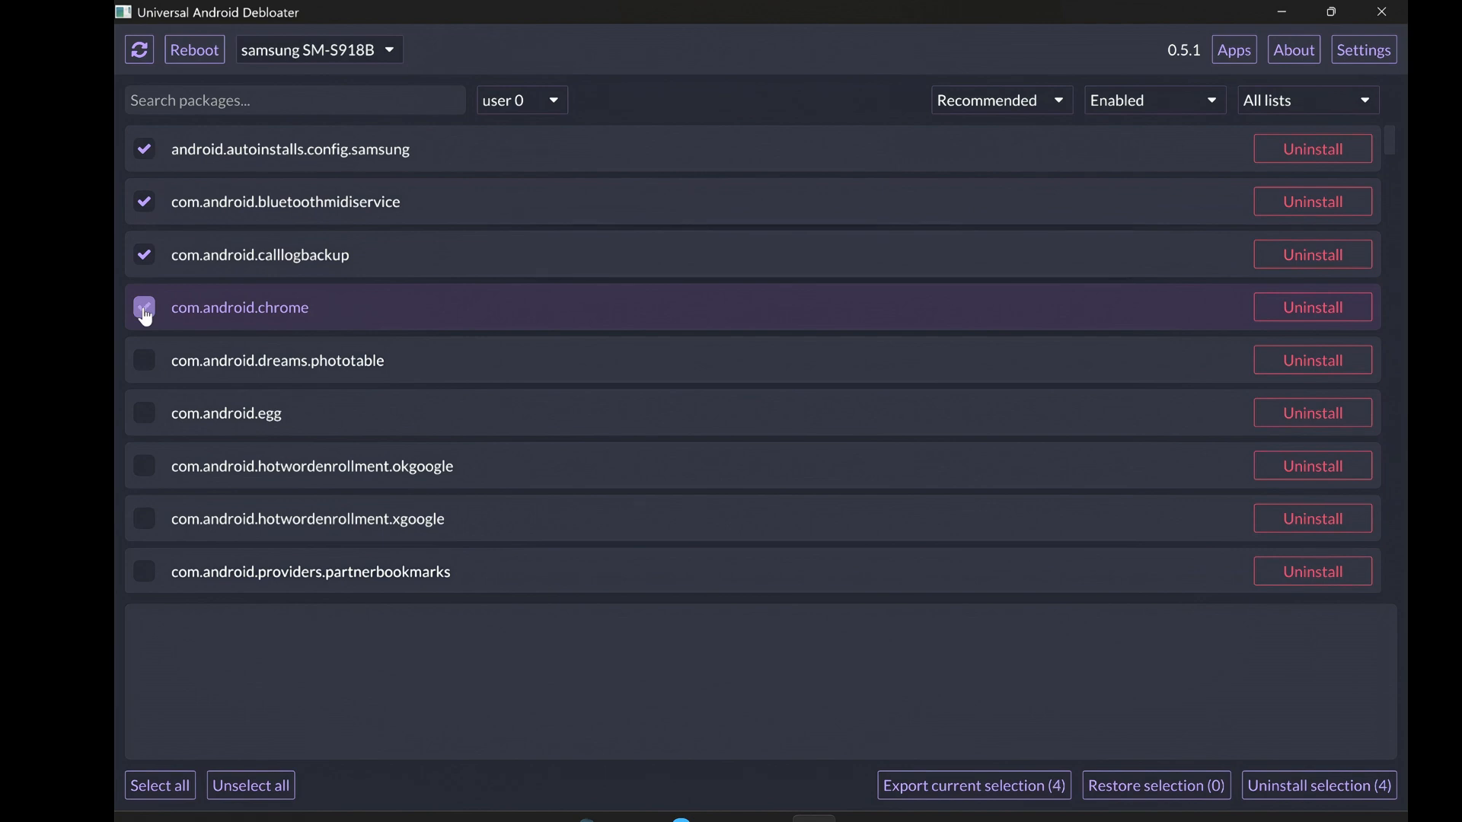
{"action": "left_click", "coordinate": [143, 308]}
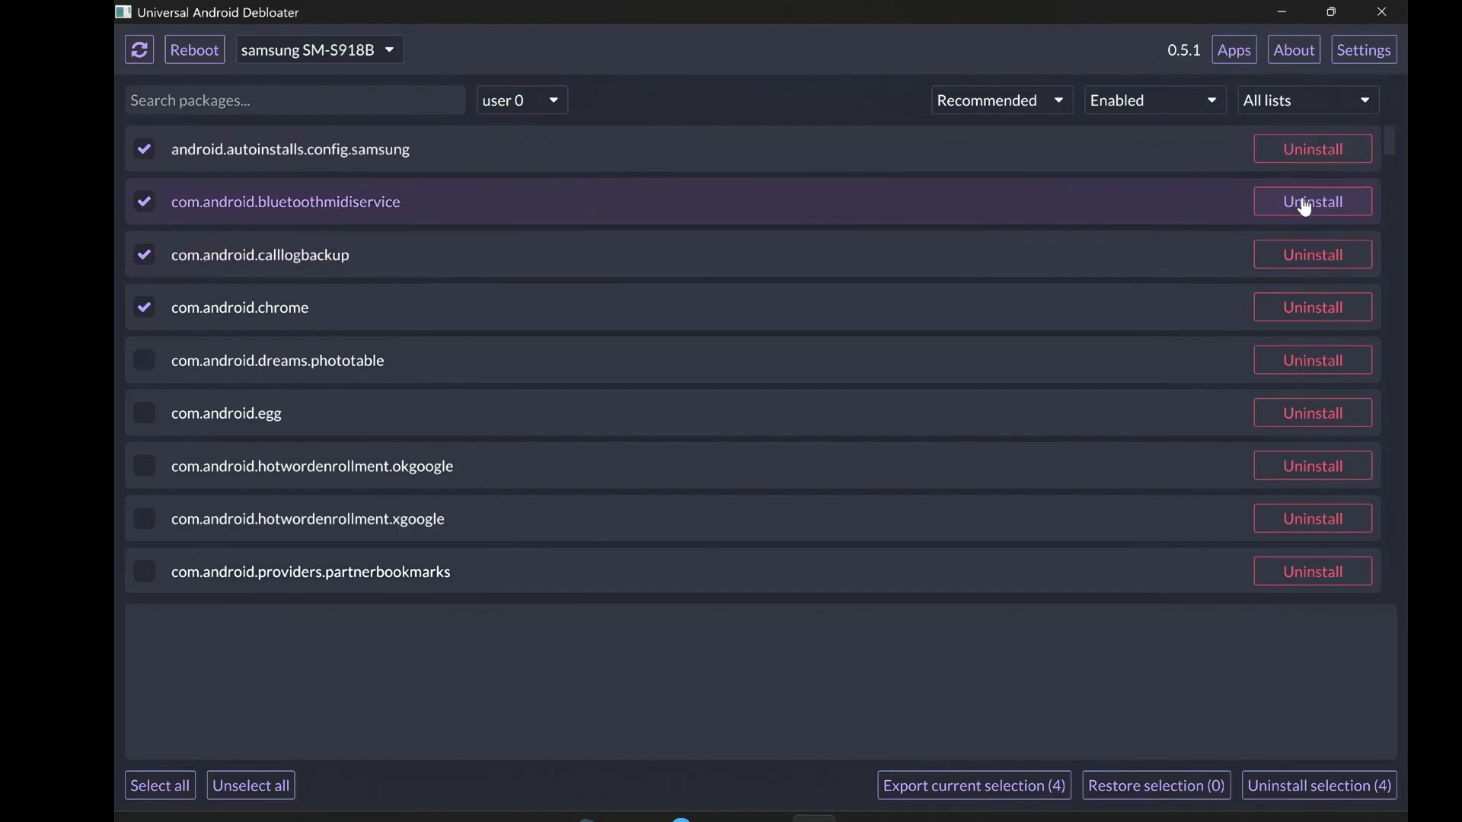
{"action": "mouse_move", "coordinate": [1311, 306]}
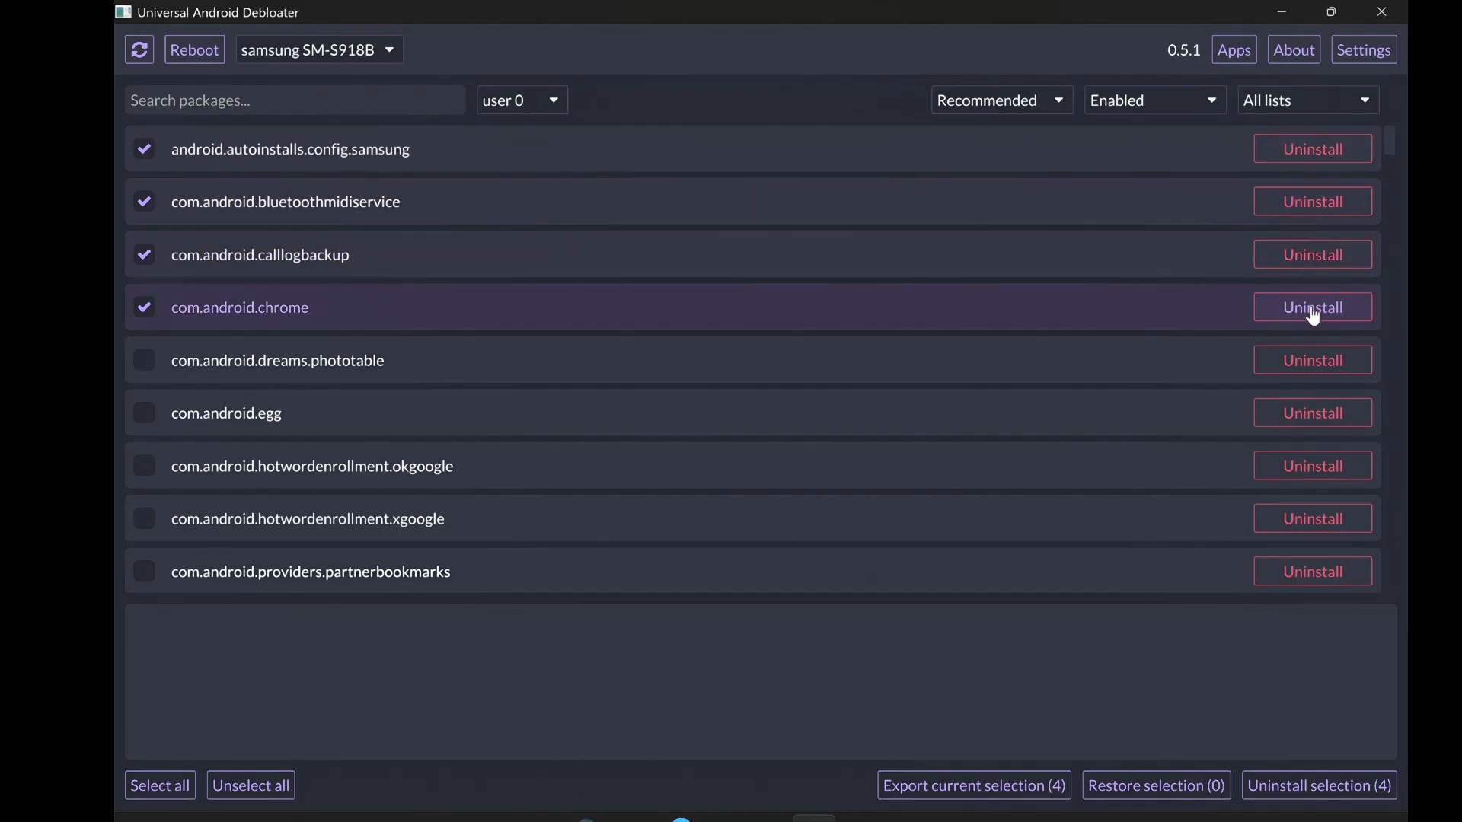
{"action": "mouse_move", "coordinate": [1313, 361]}
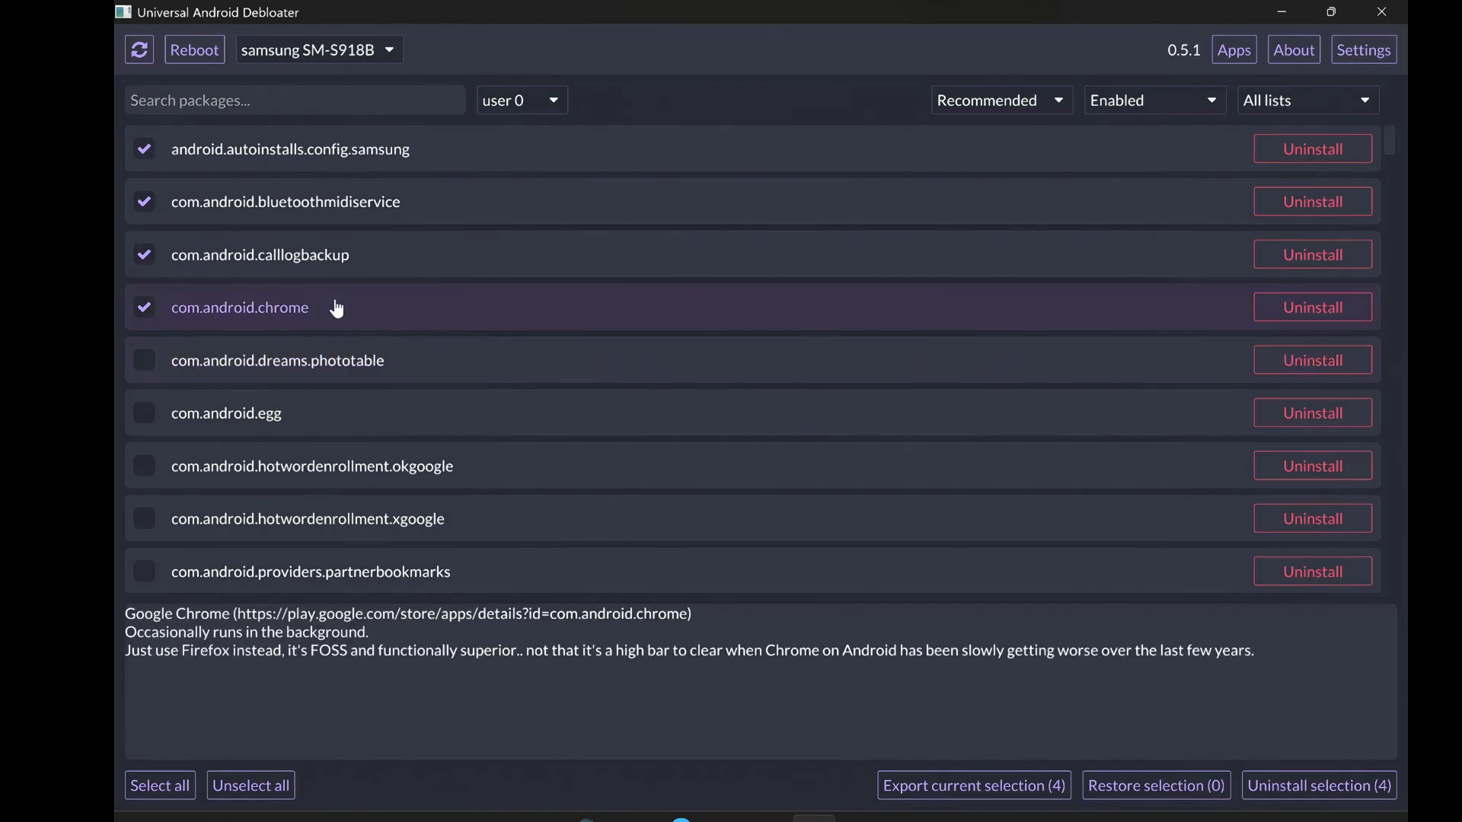
{"action": "mouse_move", "coordinate": [308, 271]}
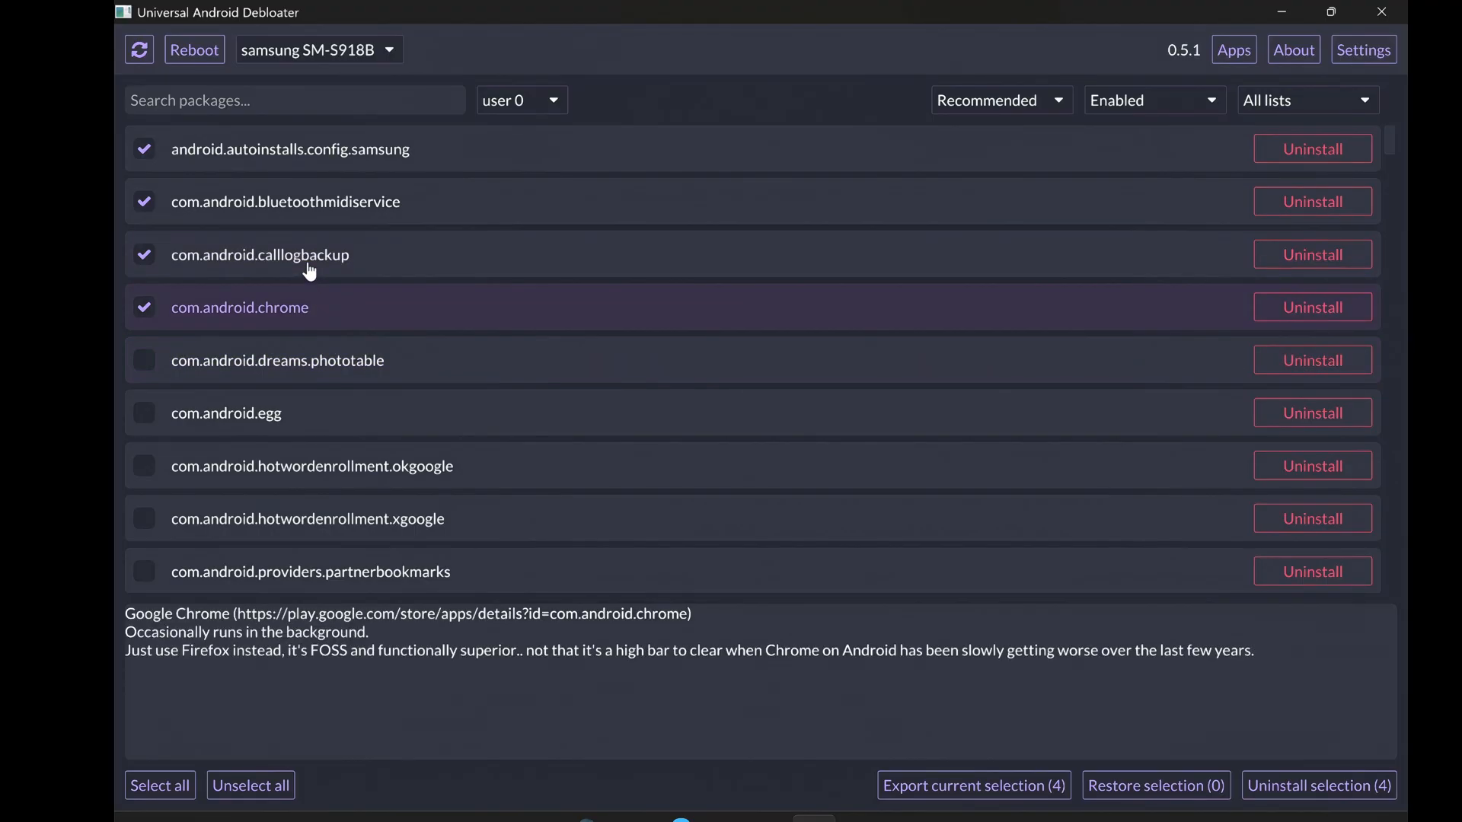
View the calllogbackup description, then untick the marked packages until zero are selected.
{"action": "left_click", "coordinate": [259, 255]}
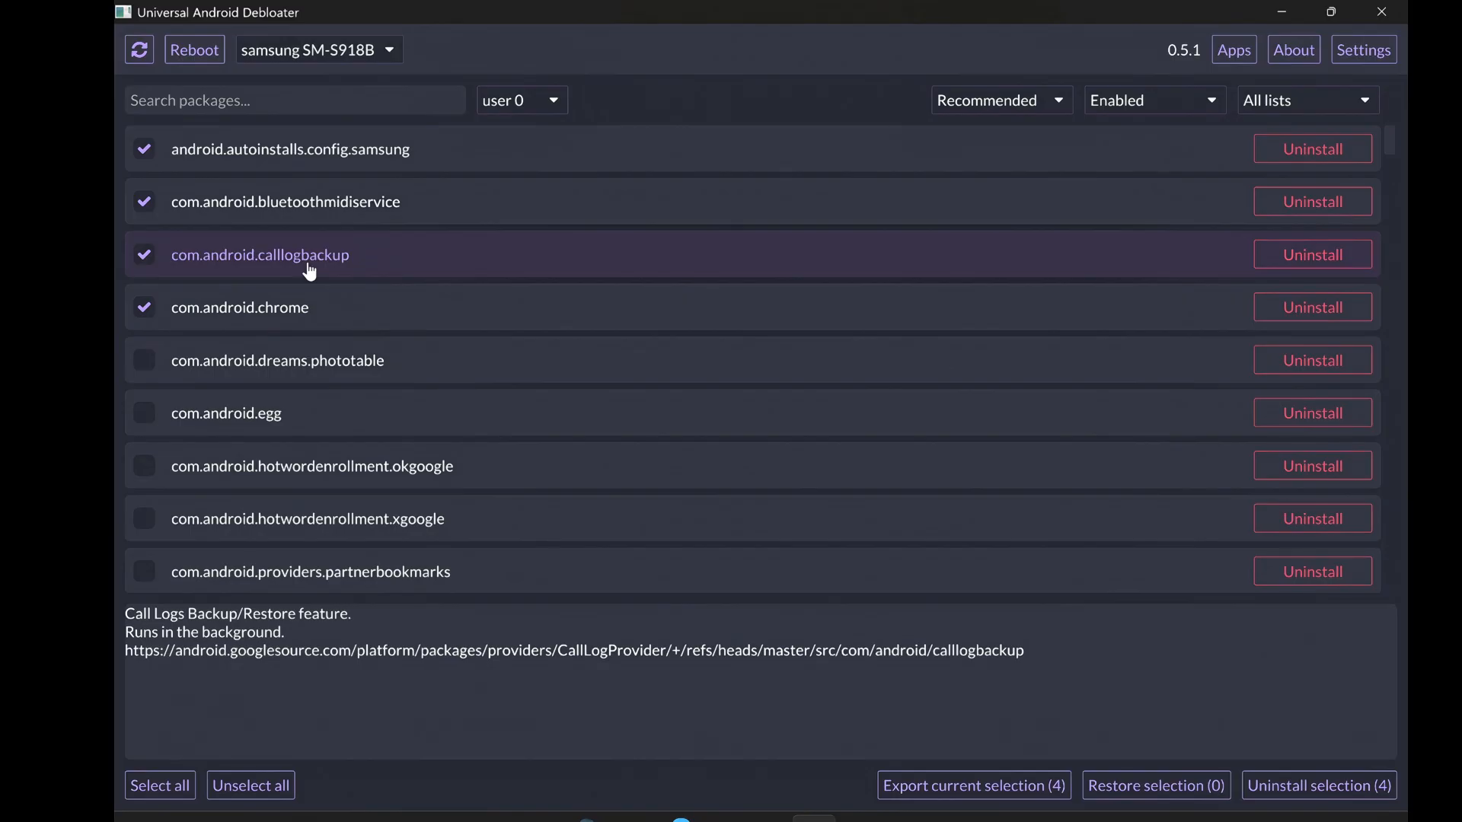
{"action": "mouse_move", "coordinate": [278, 360]}
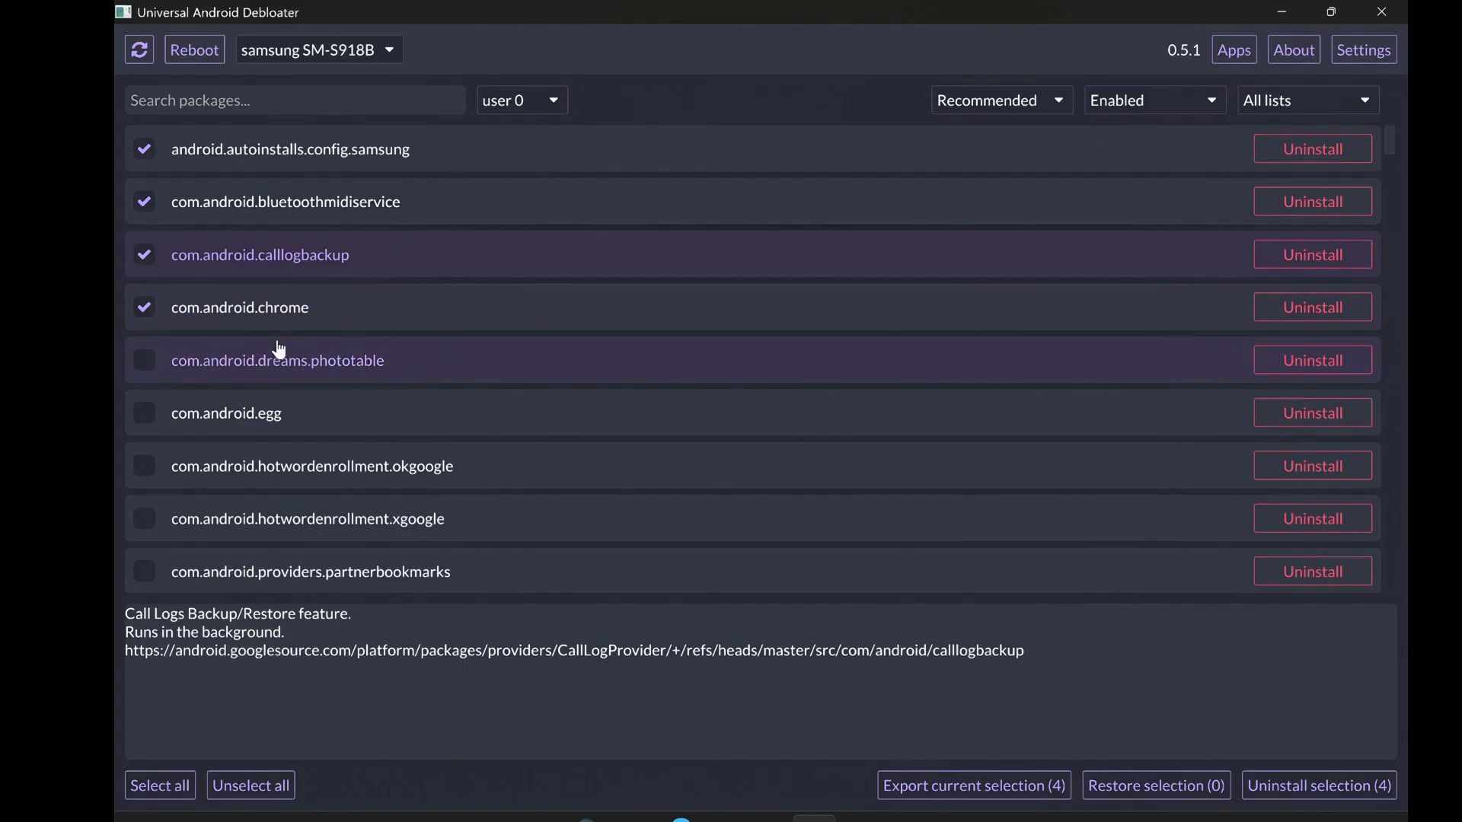
{"action": "left_click", "coordinate": [294, 100]}
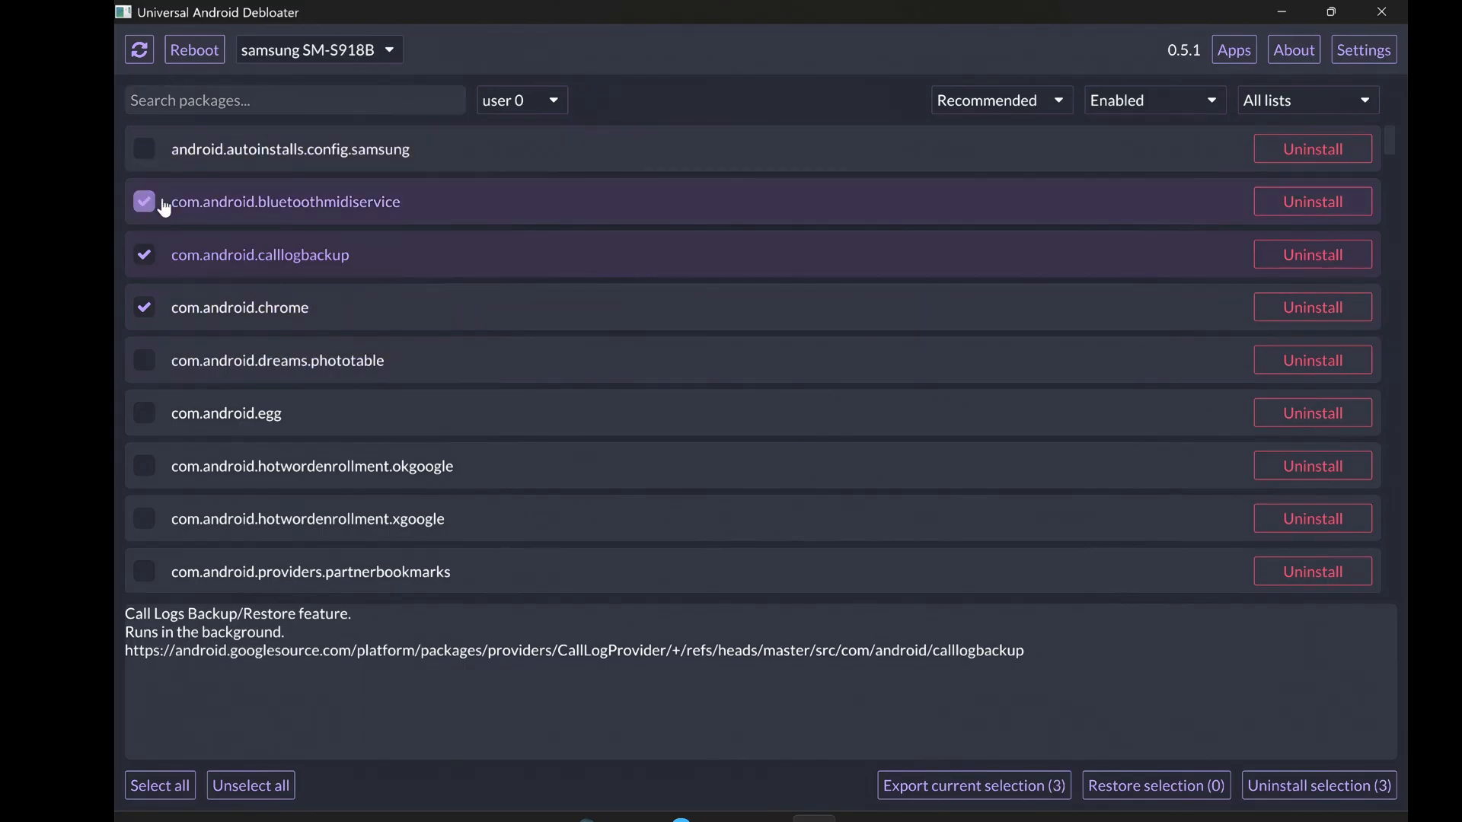
{"action": "left_click", "coordinate": [250, 786]}
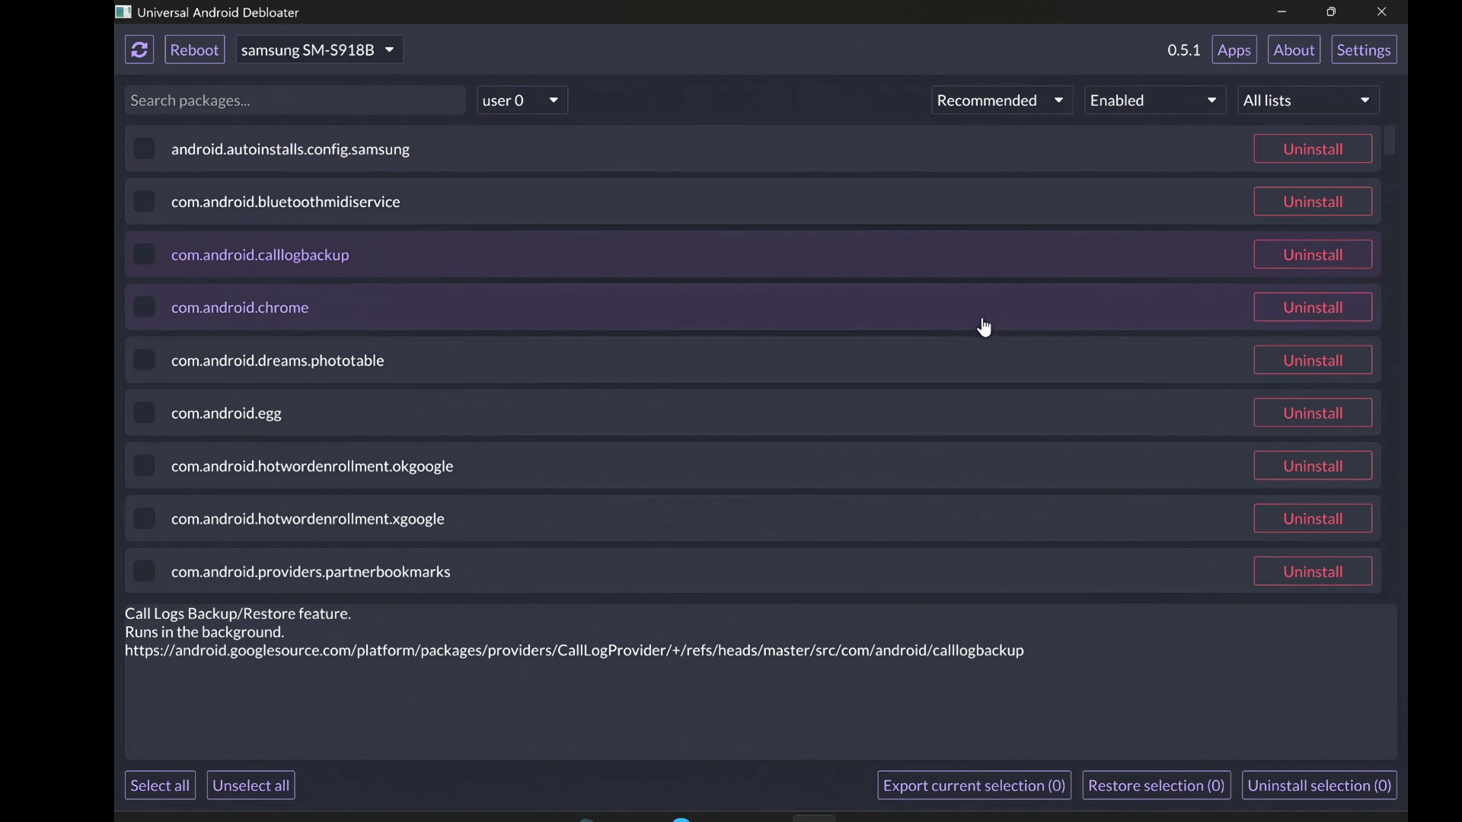
{"action": "left_click", "coordinate": [1305, 101]}
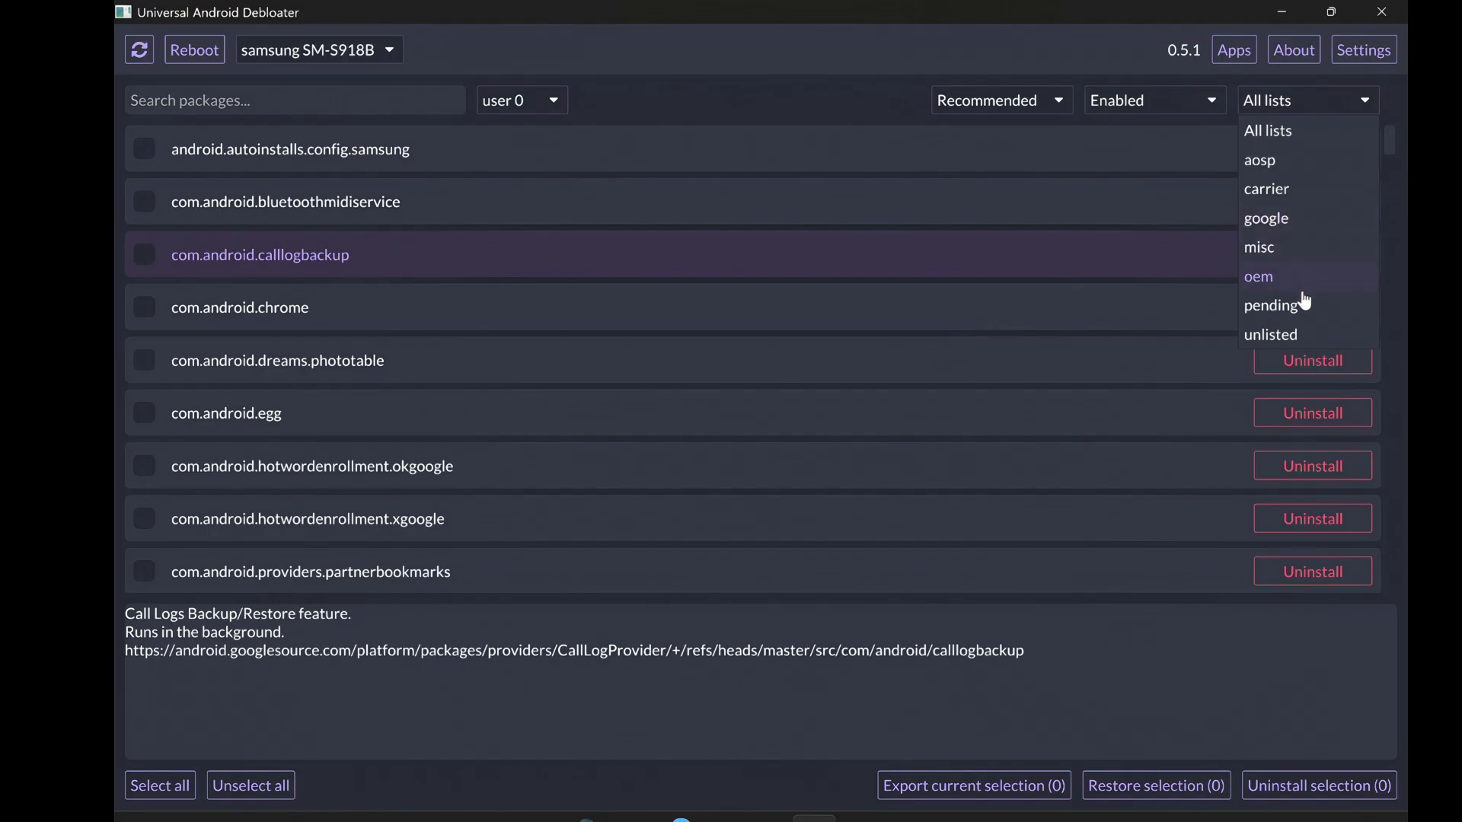
Switch the state filter from Enabled to All packages.
{"action": "left_click", "coordinate": [1153, 100]}
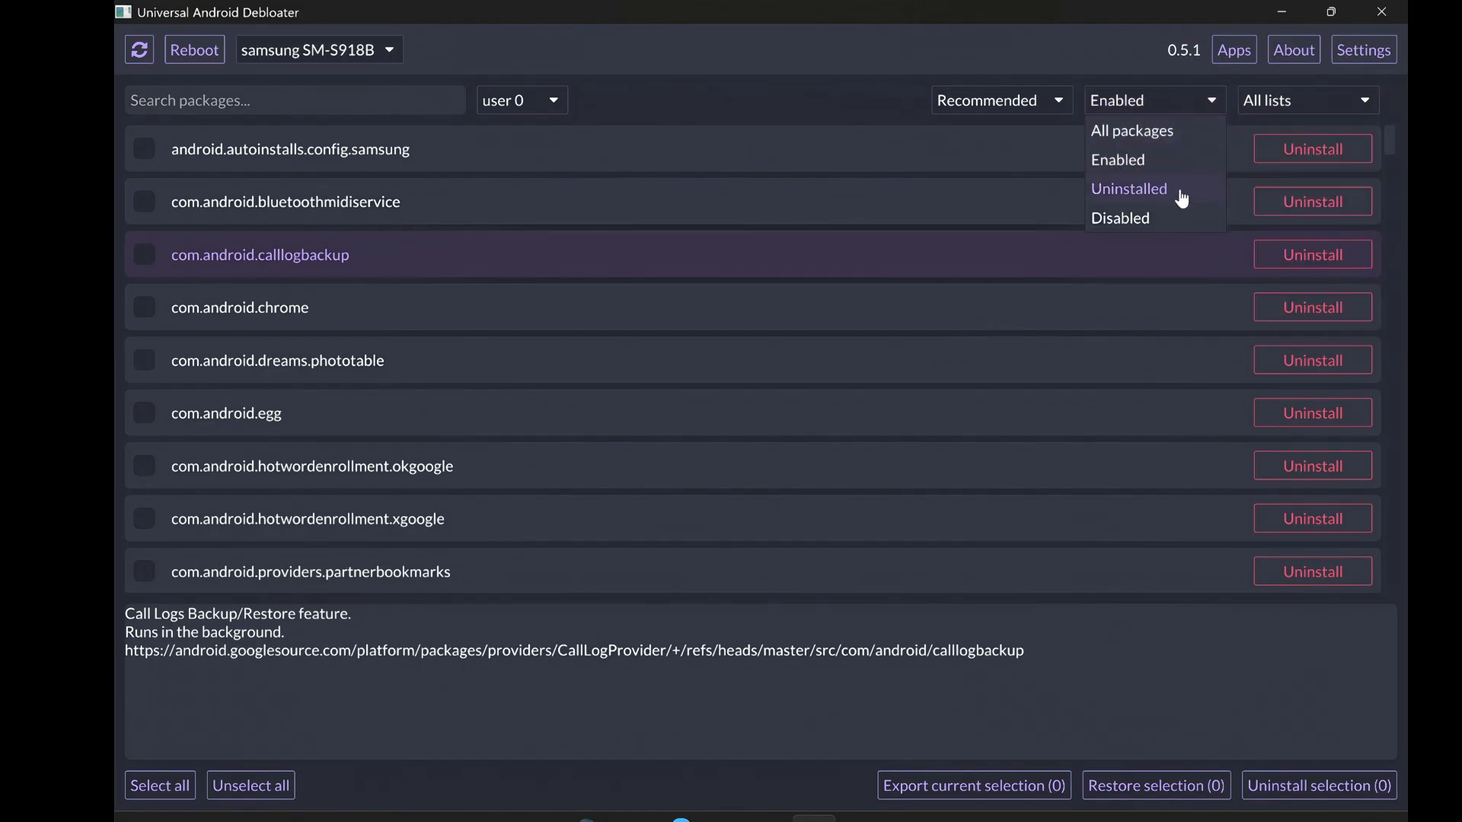
{"action": "mouse_move", "coordinate": [1153, 197]}
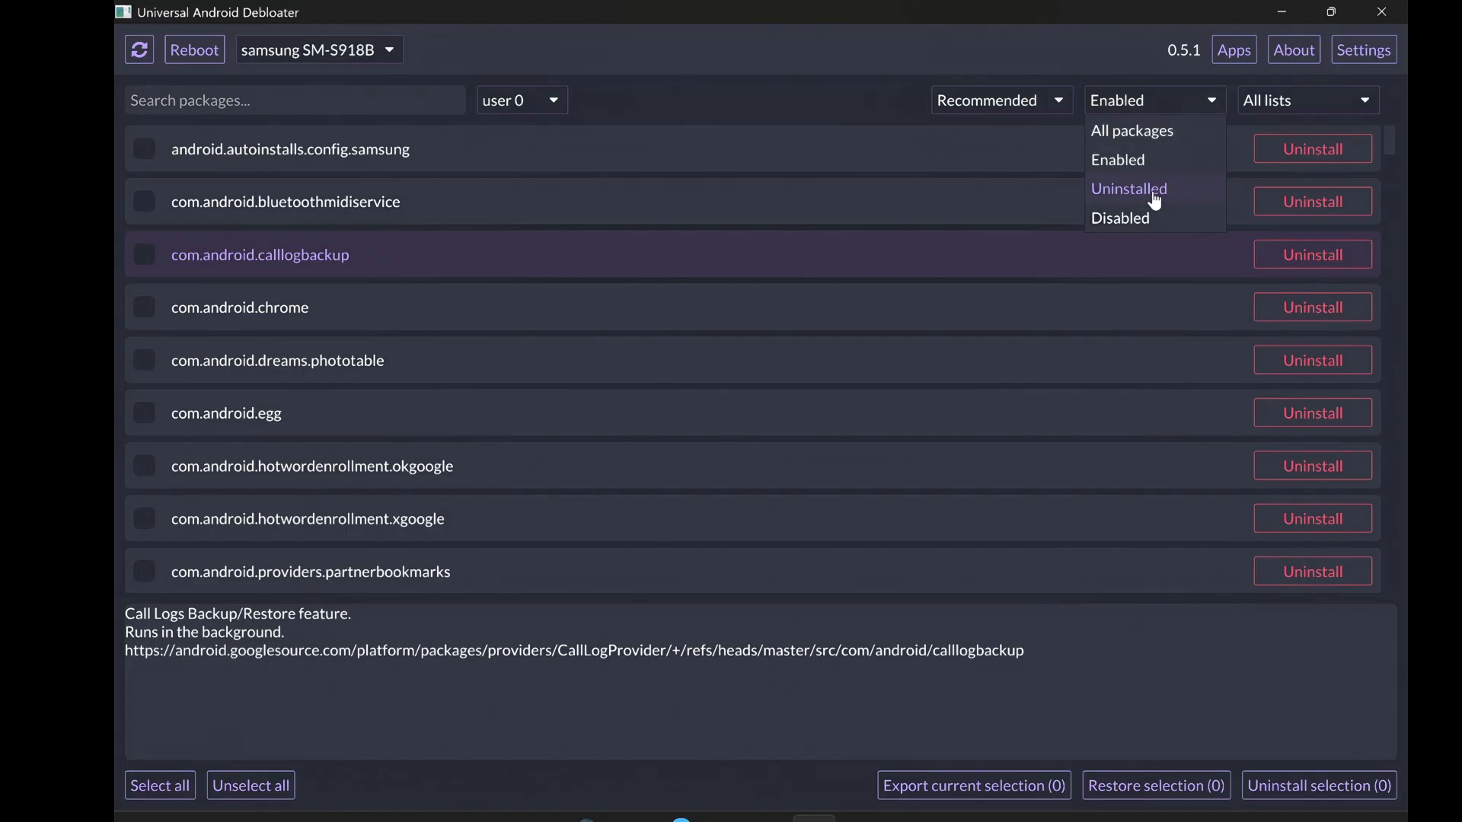
{"action": "left_click", "coordinate": [1132, 131]}
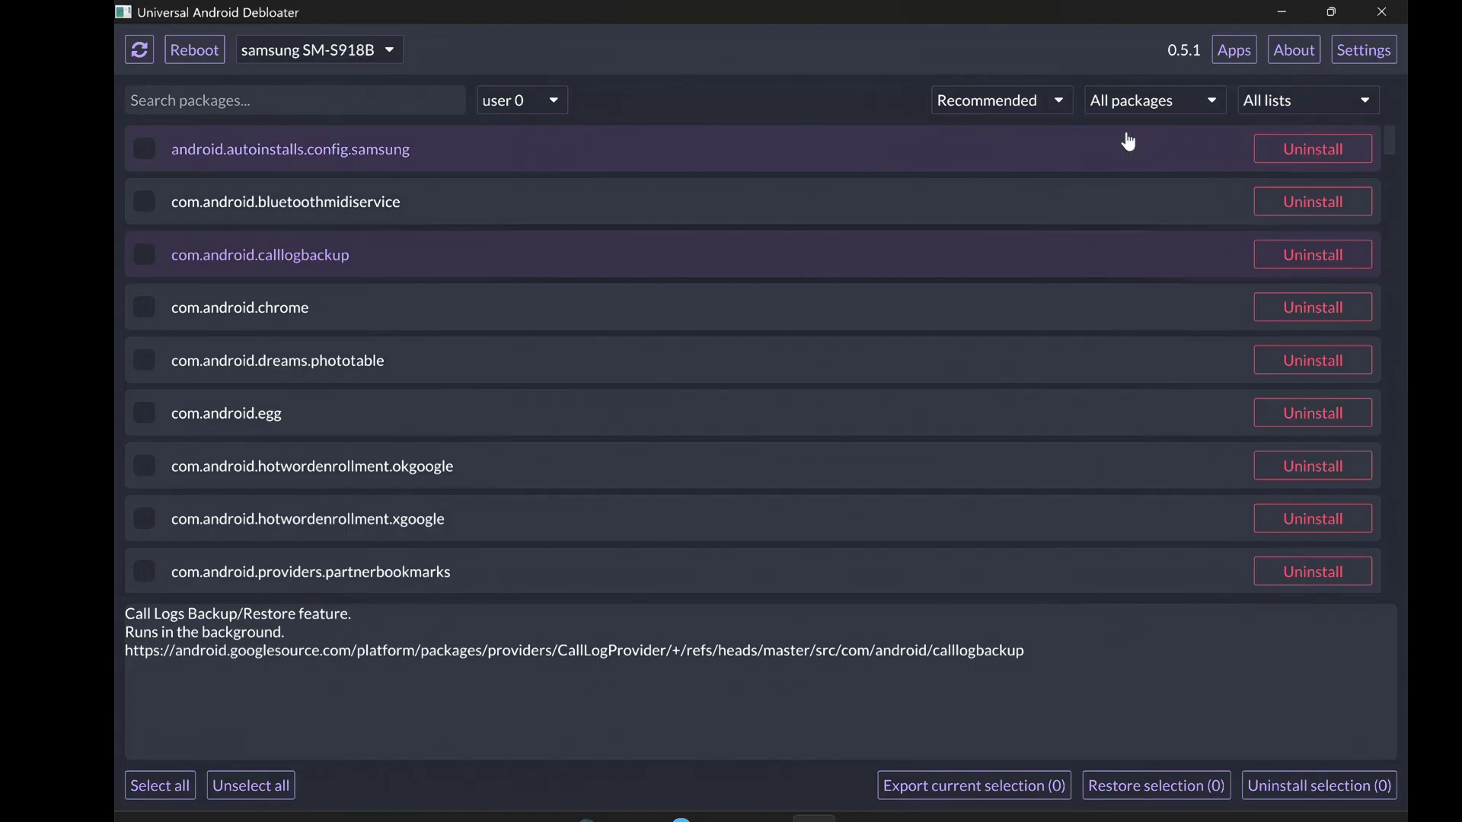
{"action": "scroll", "scroll_direction": "down", "scroll_amount": 3}
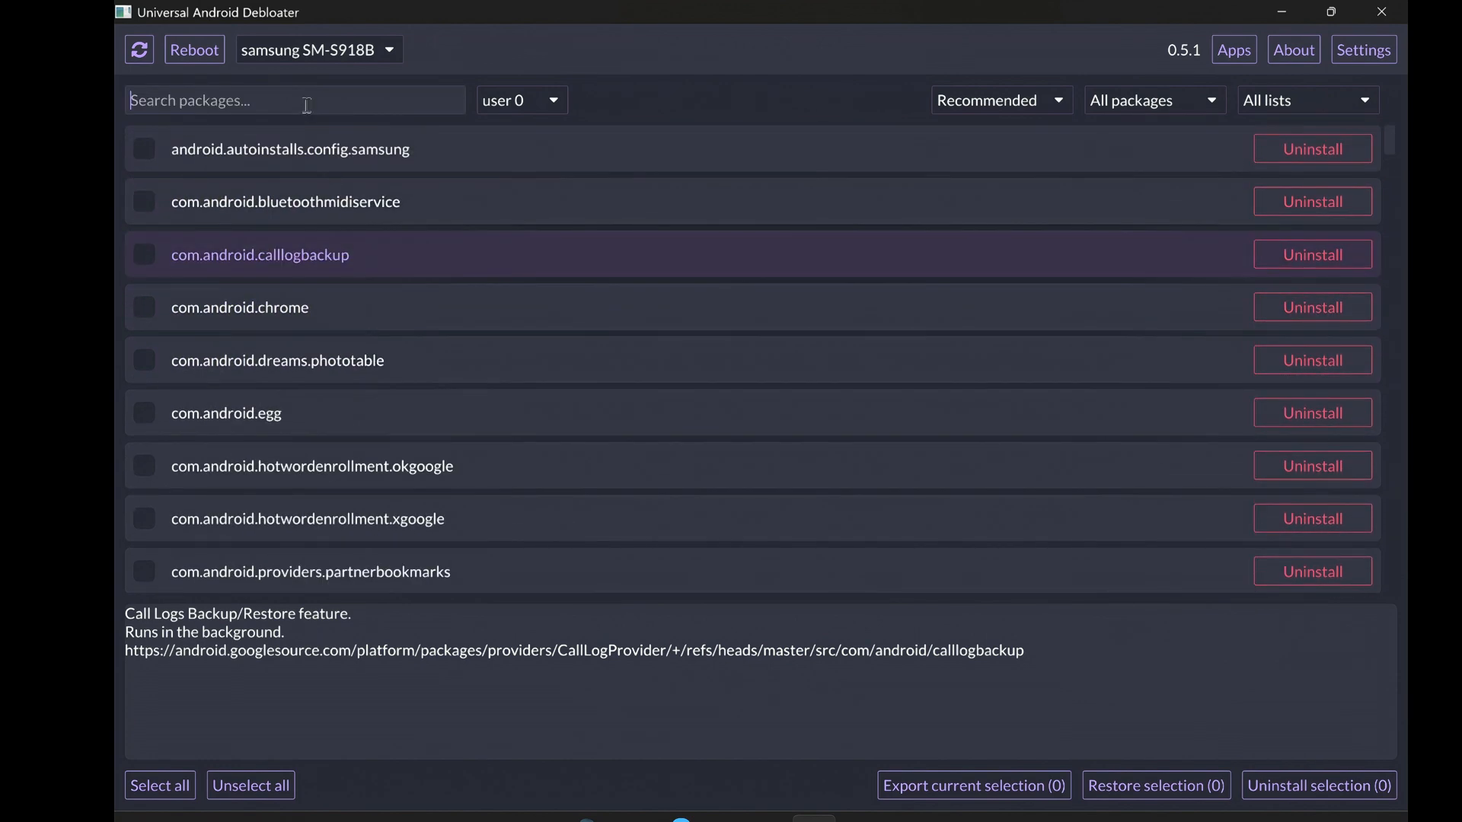
{"action": "type", "text": "driv"}
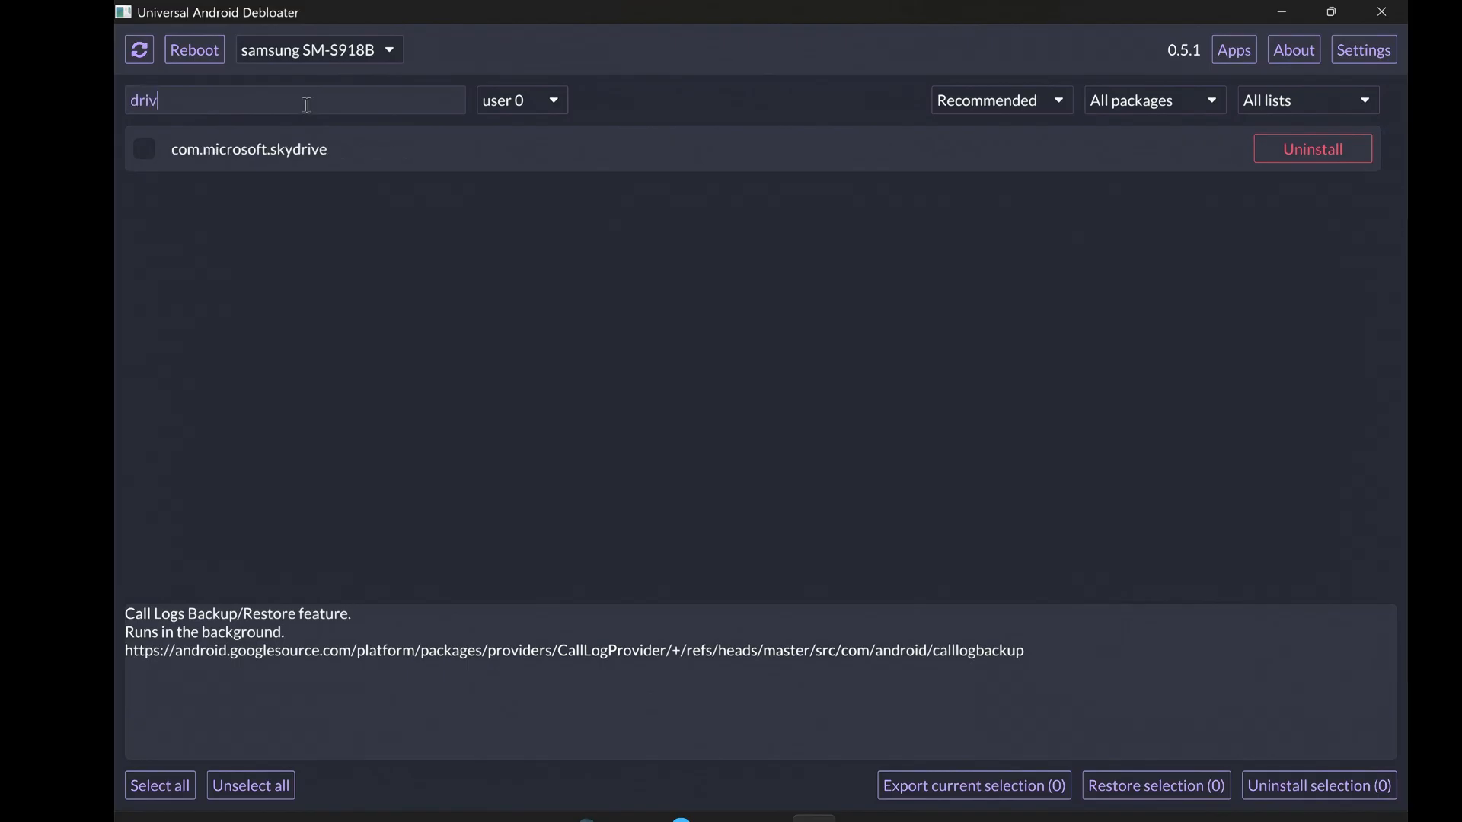
{"action": "type", "text": "e"}
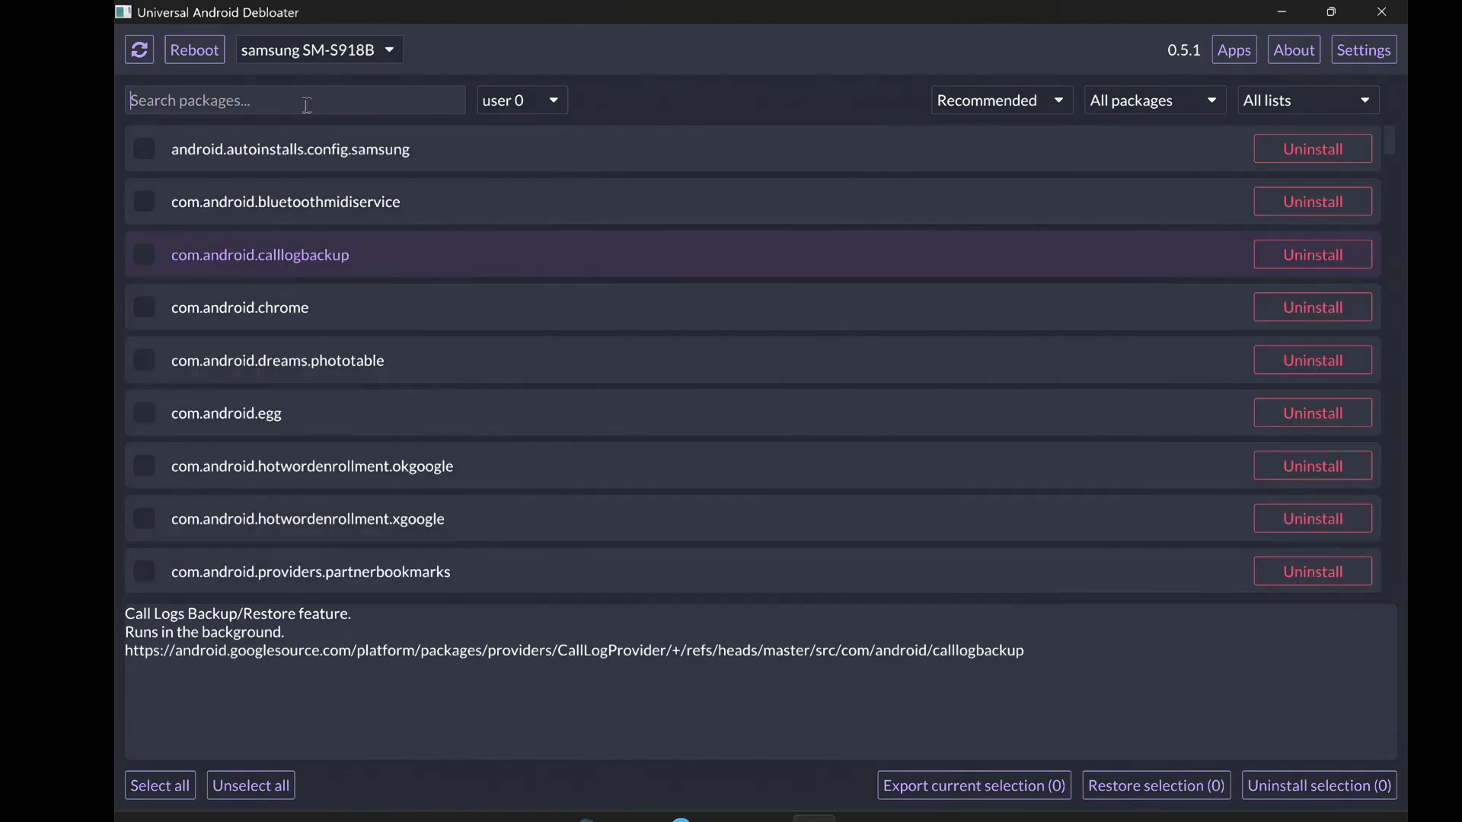
{"action": "mouse_move", "coordinate": [481, 122]}
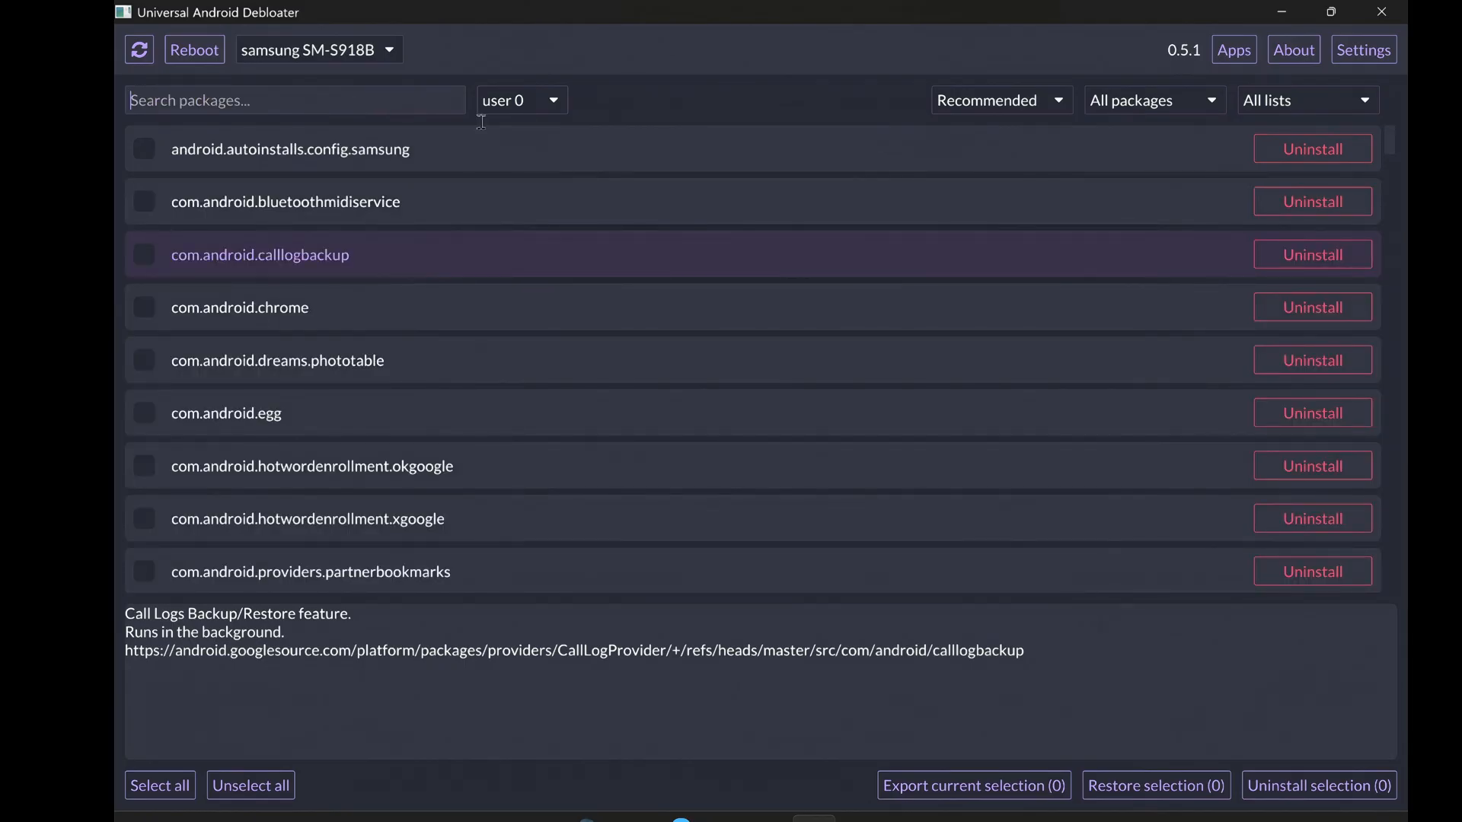
Filter the package list to the google list and browse its entries.
{"action": "left_click", "coordinate": [1304, 100]}
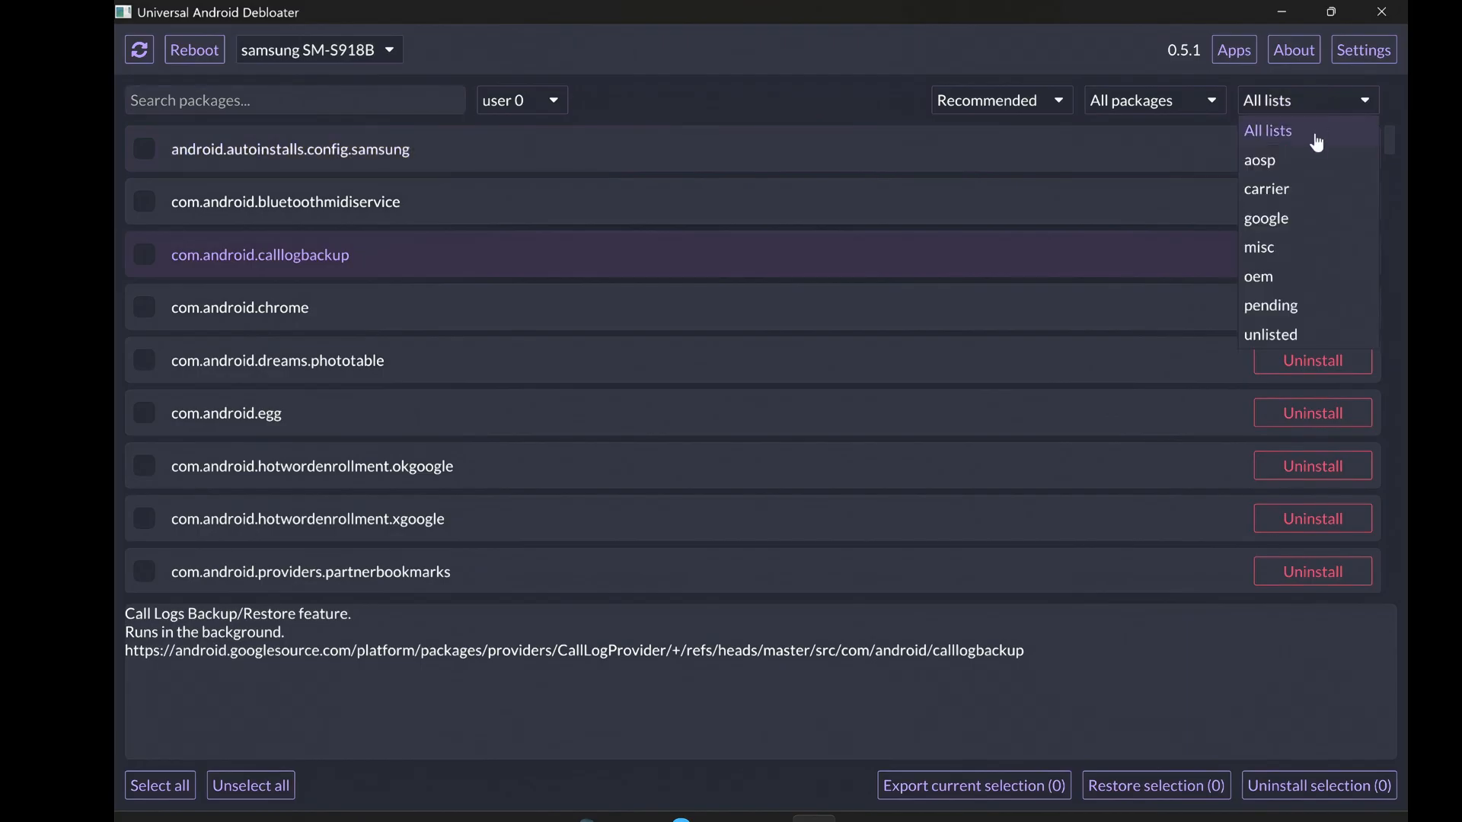
{"action": "left_click", "coordinate": [1266, 217]}
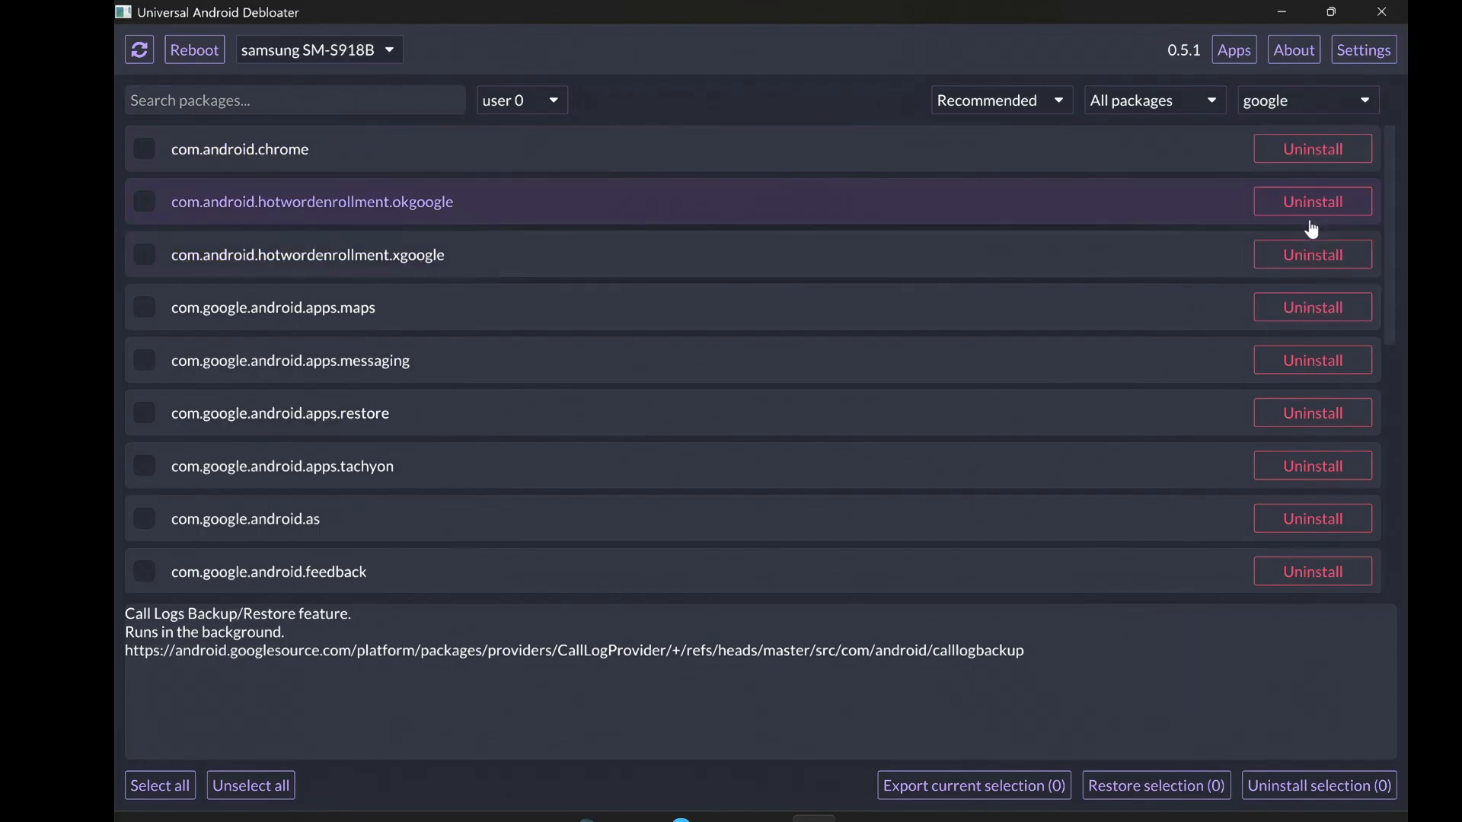
{"action": "scroll", "scroll_direction": "down", "scroll_amount": 3}
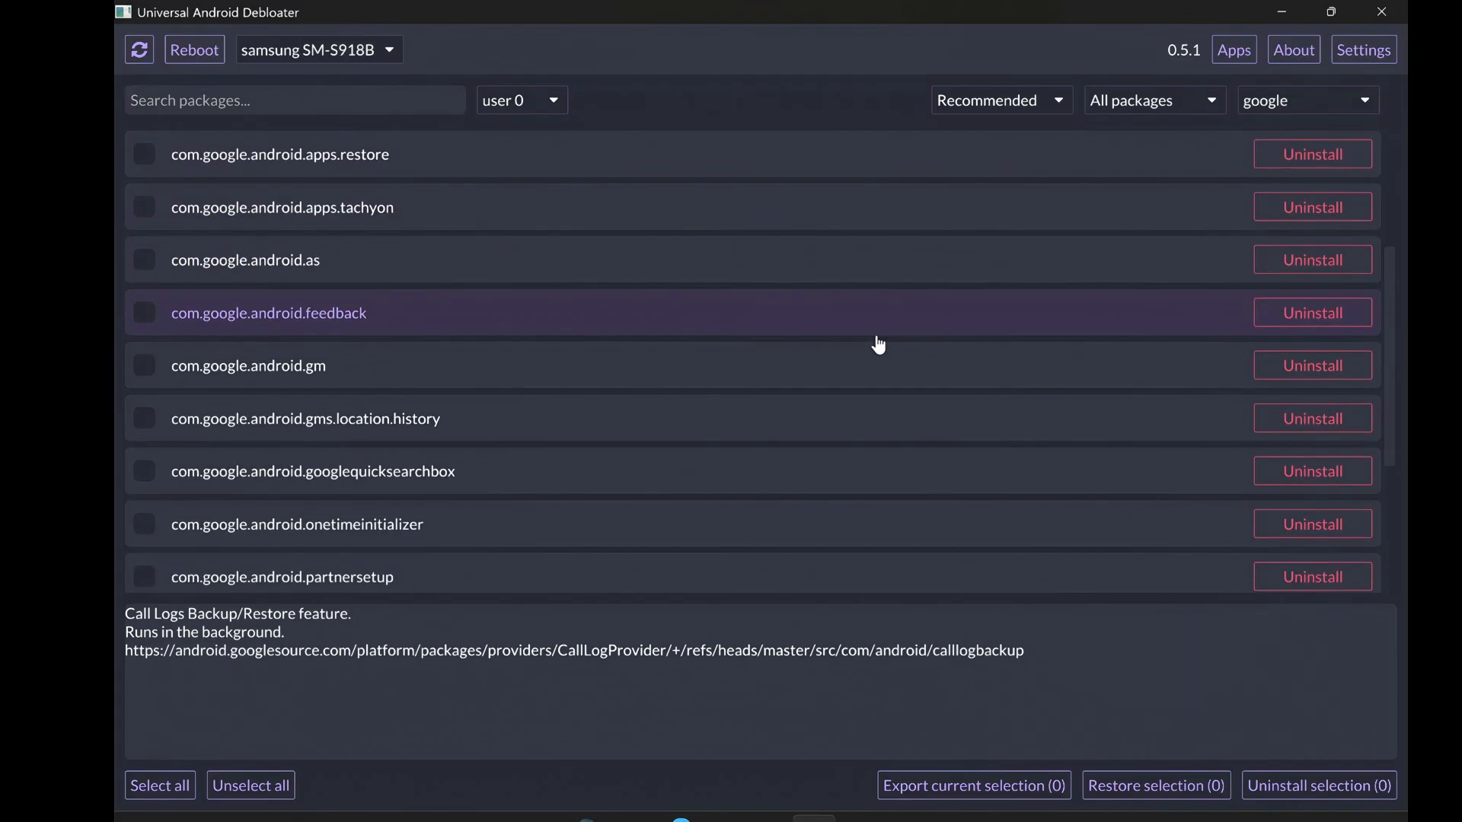
{"action": "scroll", "scroll_direction": "up", "scroll_amount": 3}
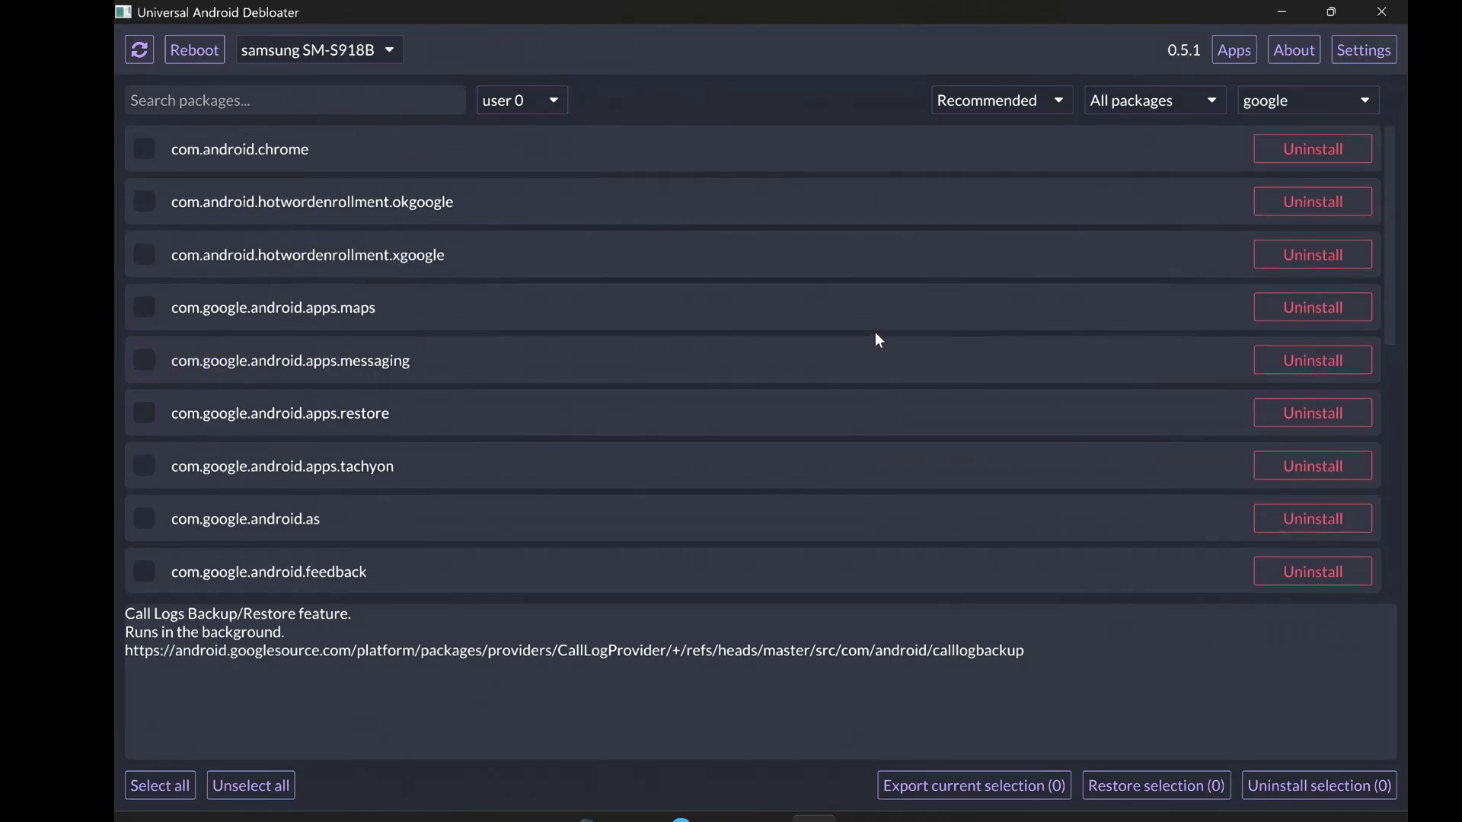
{"action": "scroll", "scroll_direction": "down", "scroll_amount": 3}
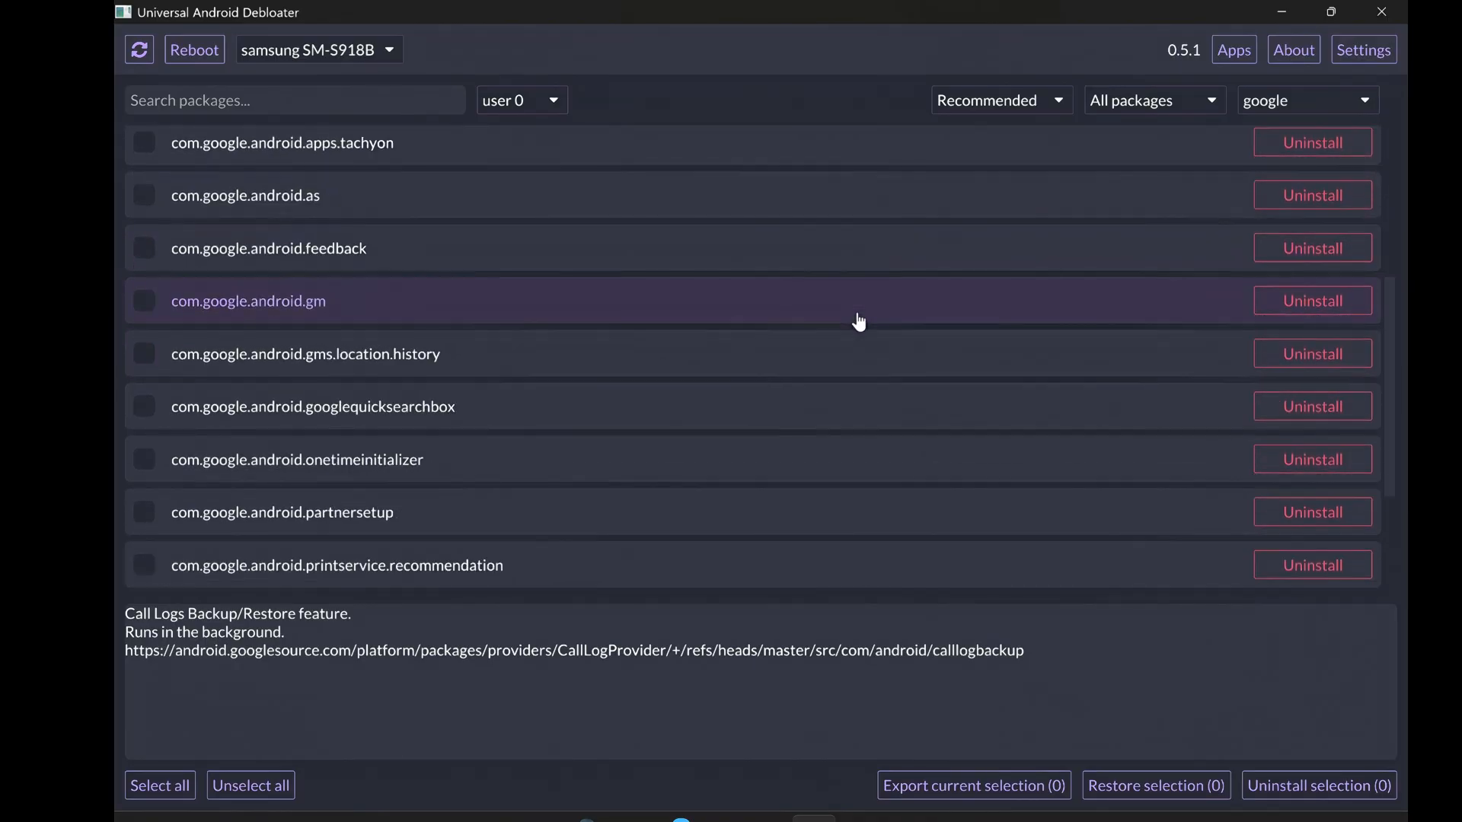
{"action": "scroll", "scroll_direction": "down", "scroll_amount": 3}
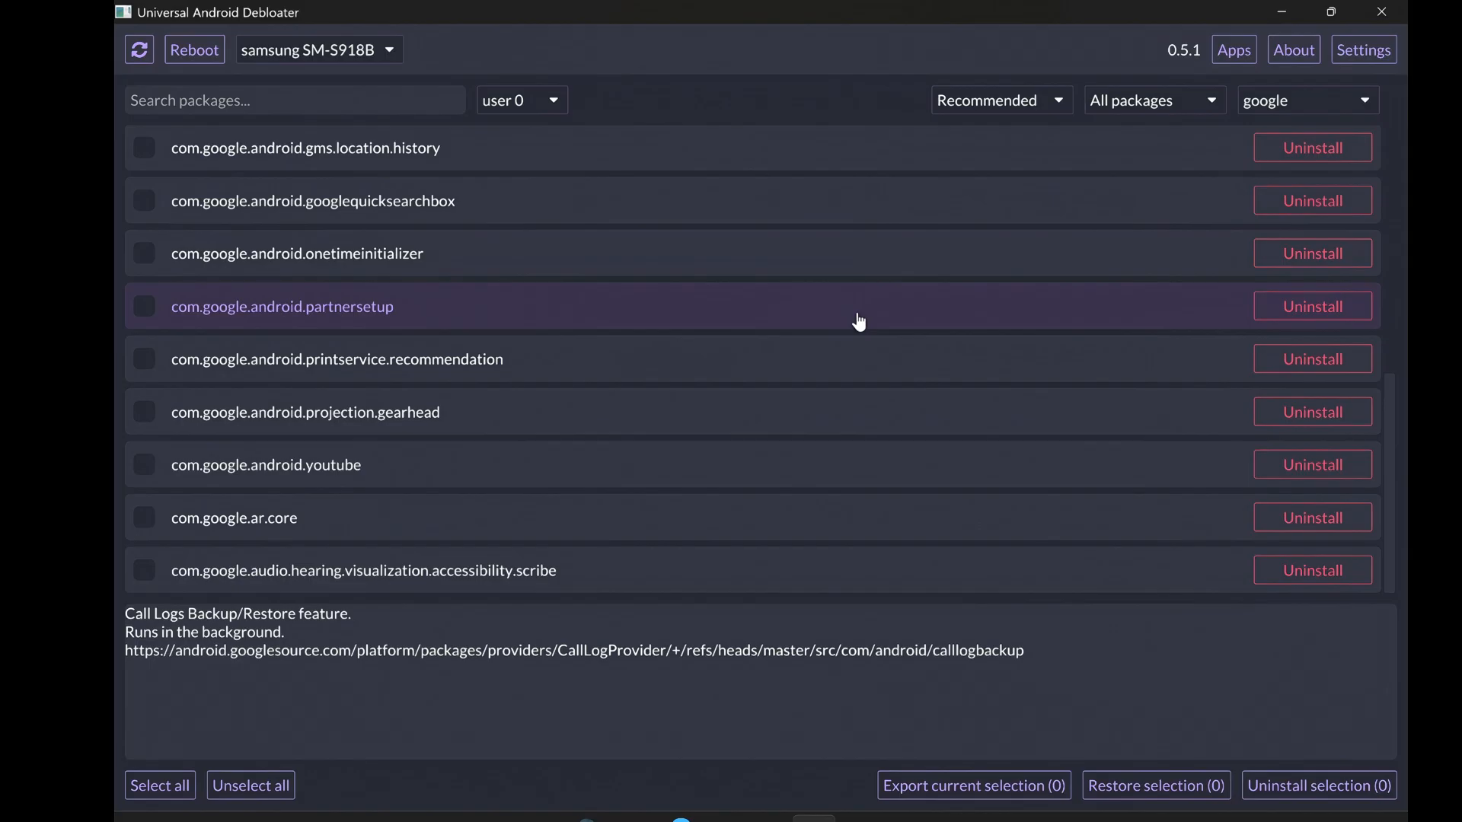
Try the Uninstalled state filter on the google list, then return to All packages.
{"action": "left_click", "coordinate": [1153, 100]}
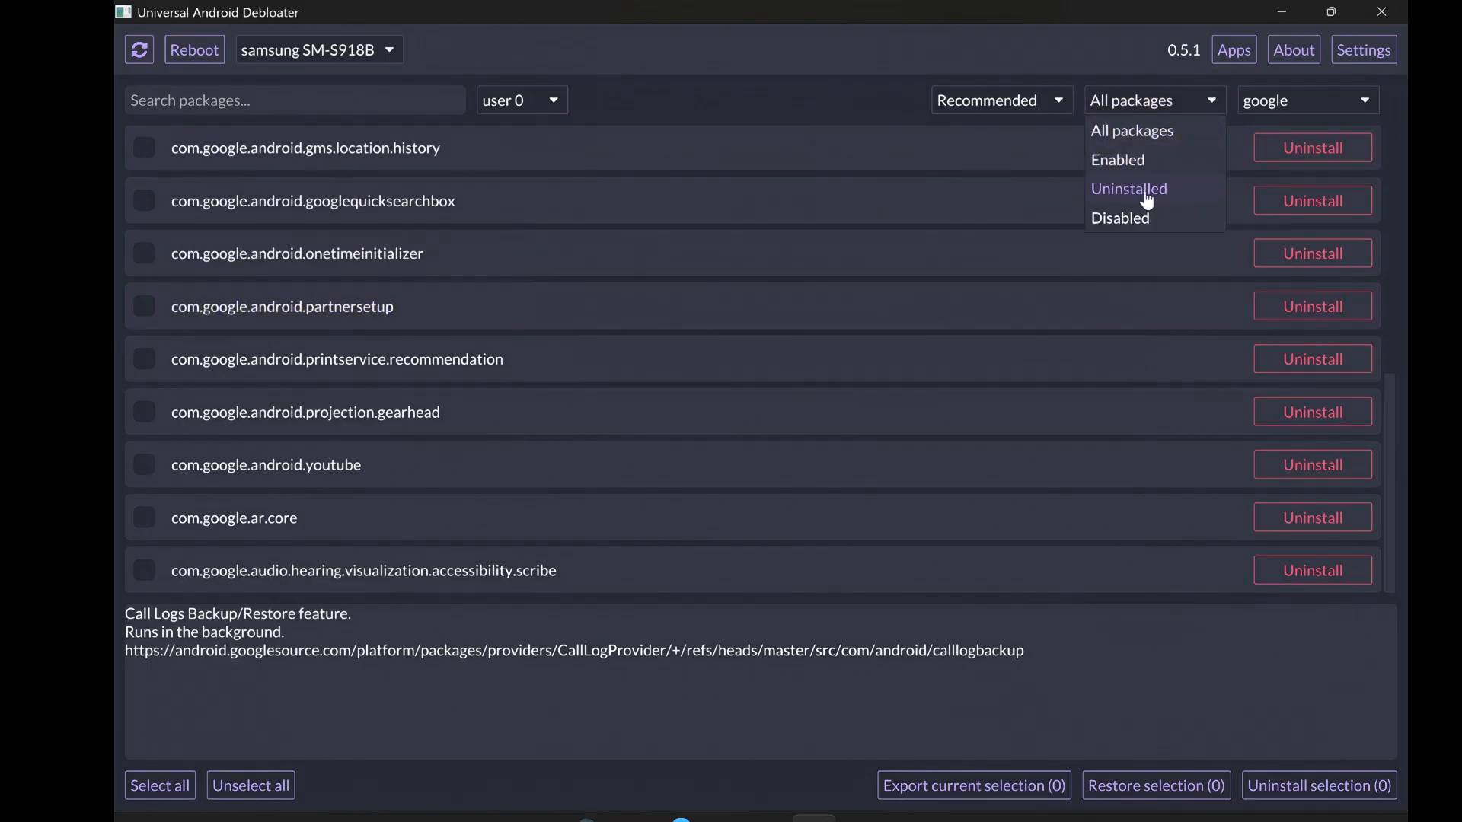
{"action": "left_click", "coordinate": [1129, 189]}
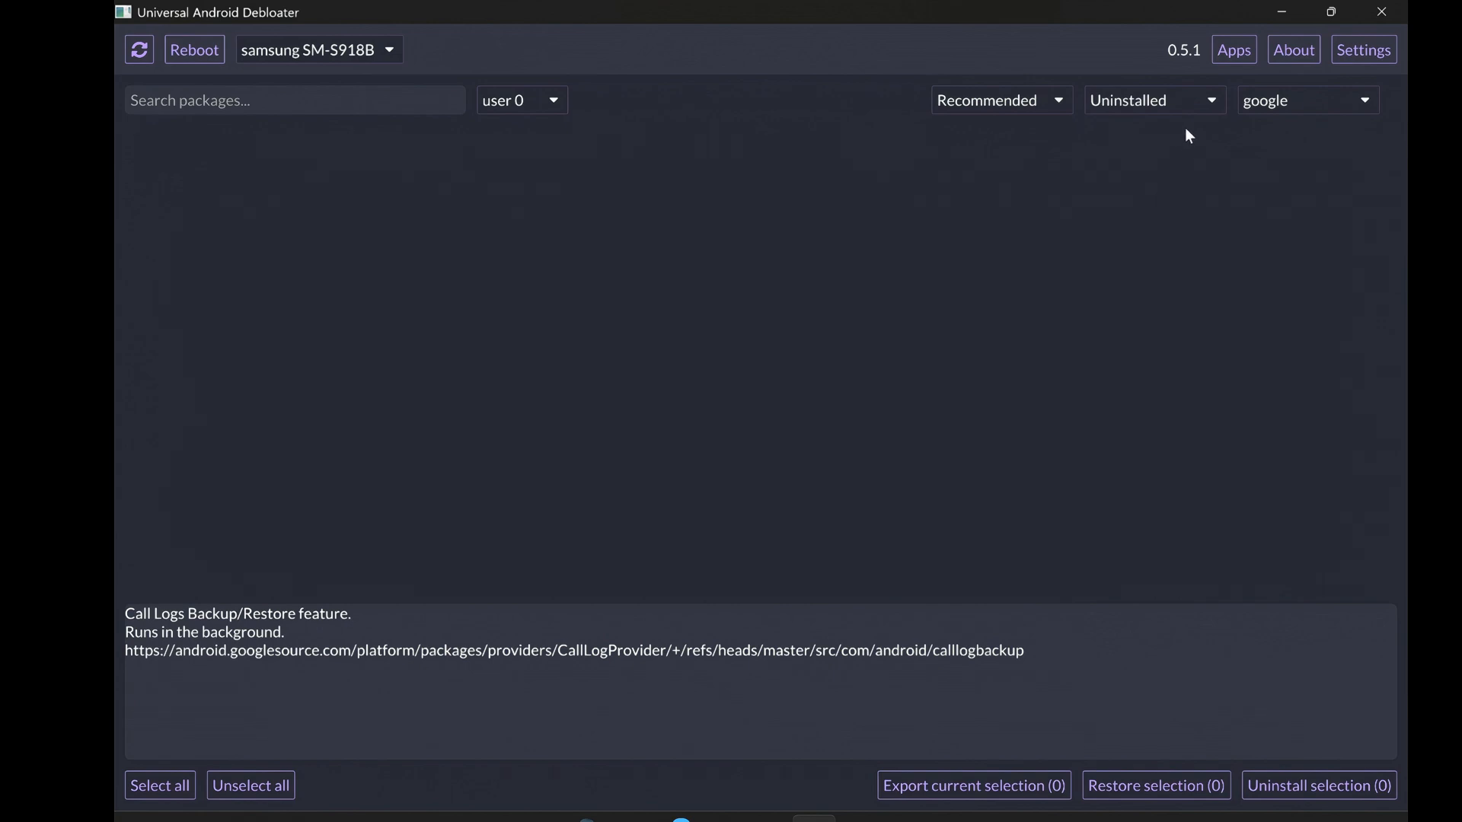
{"action": "left_click", "coordinate": [1153, 101]}
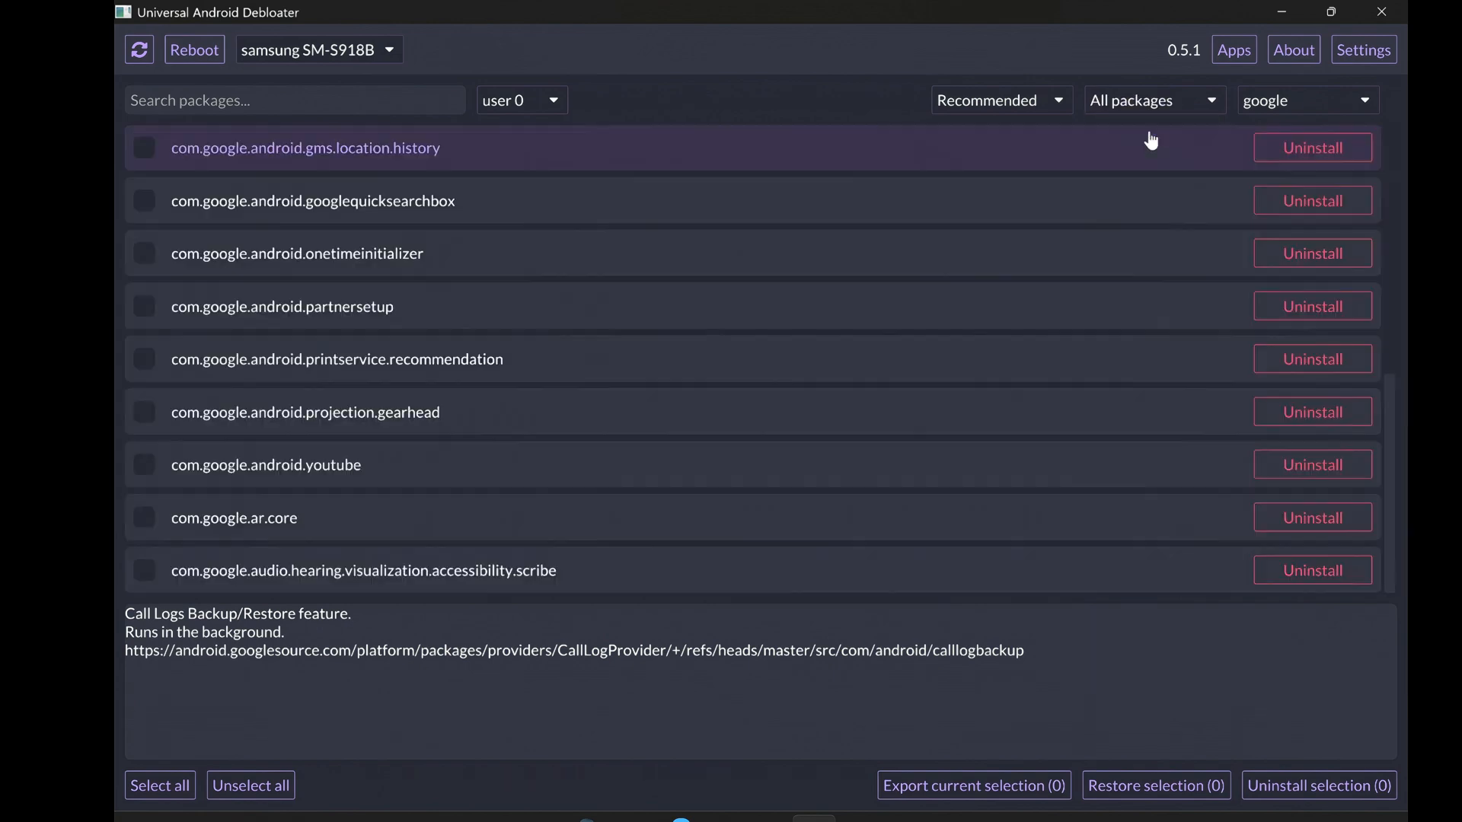